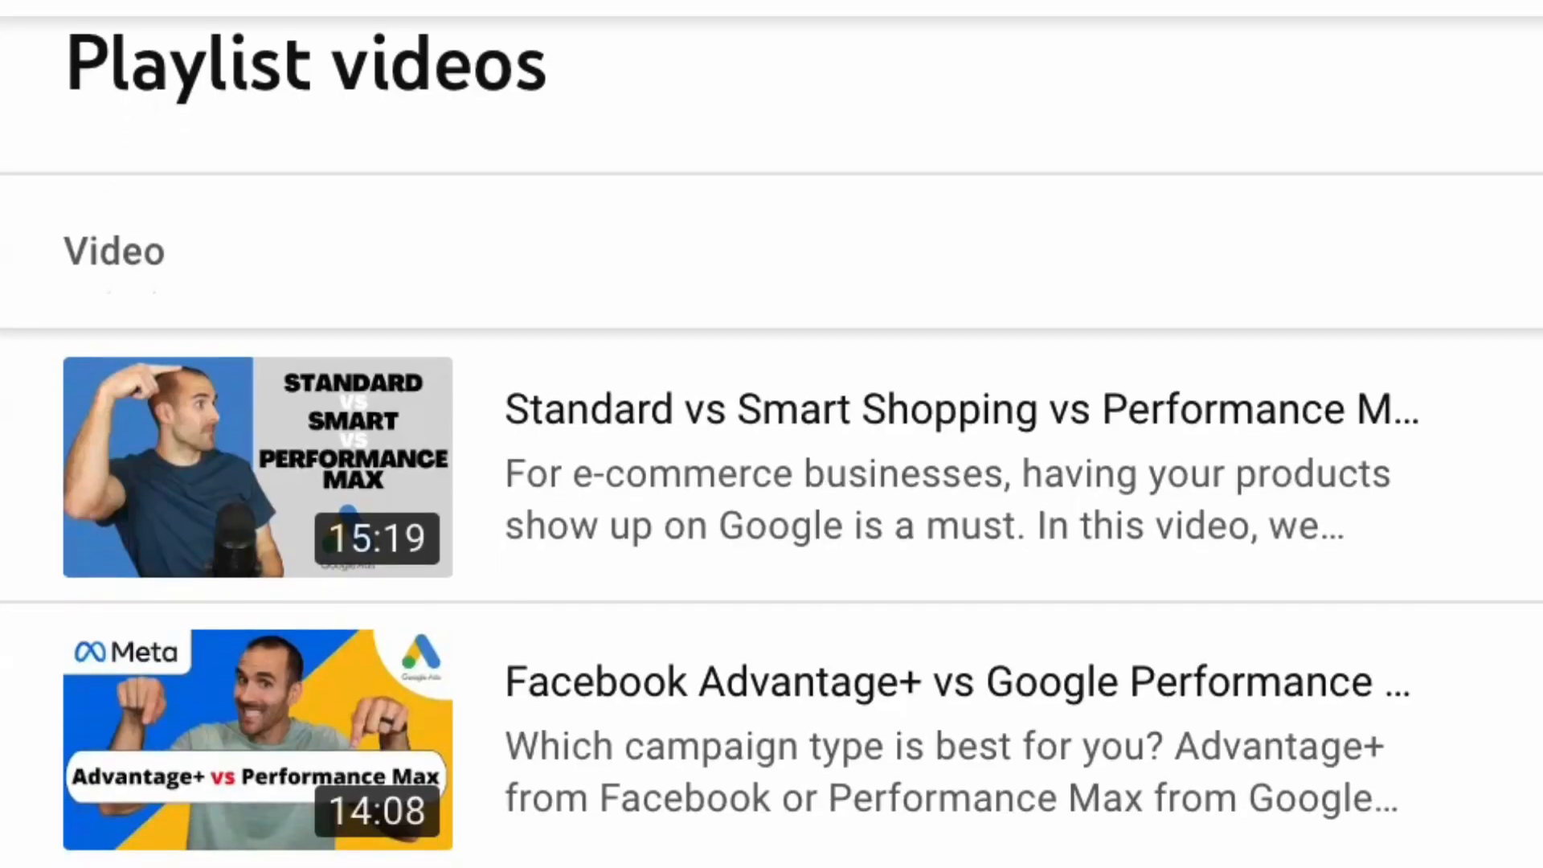
Step: Search Google Ads pages for 'report' to list the Insights and reports pages
scroll("down", 3)
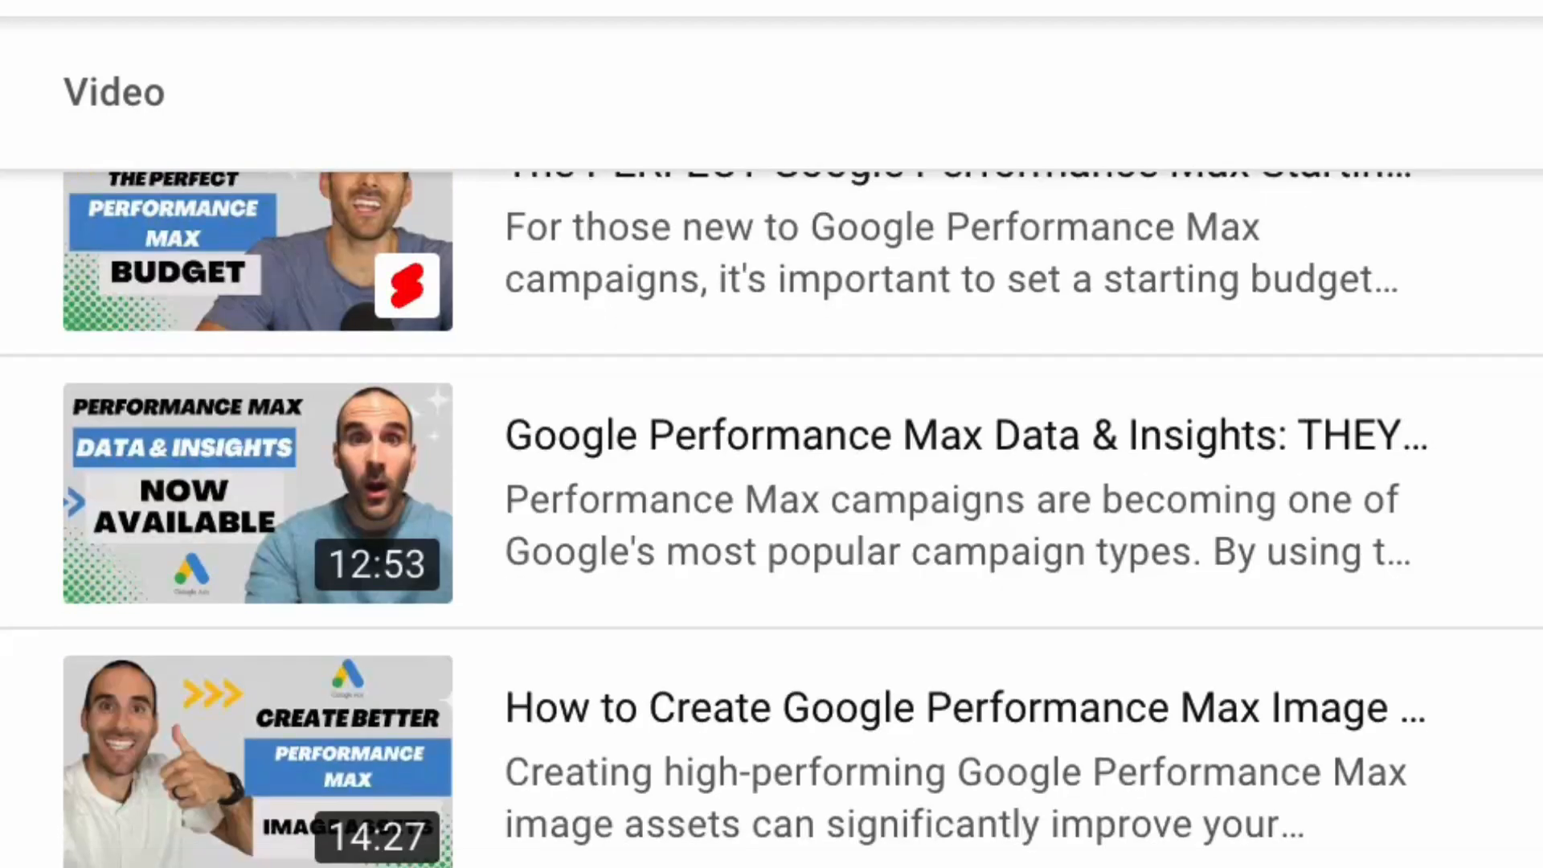
scroll("down", 3)
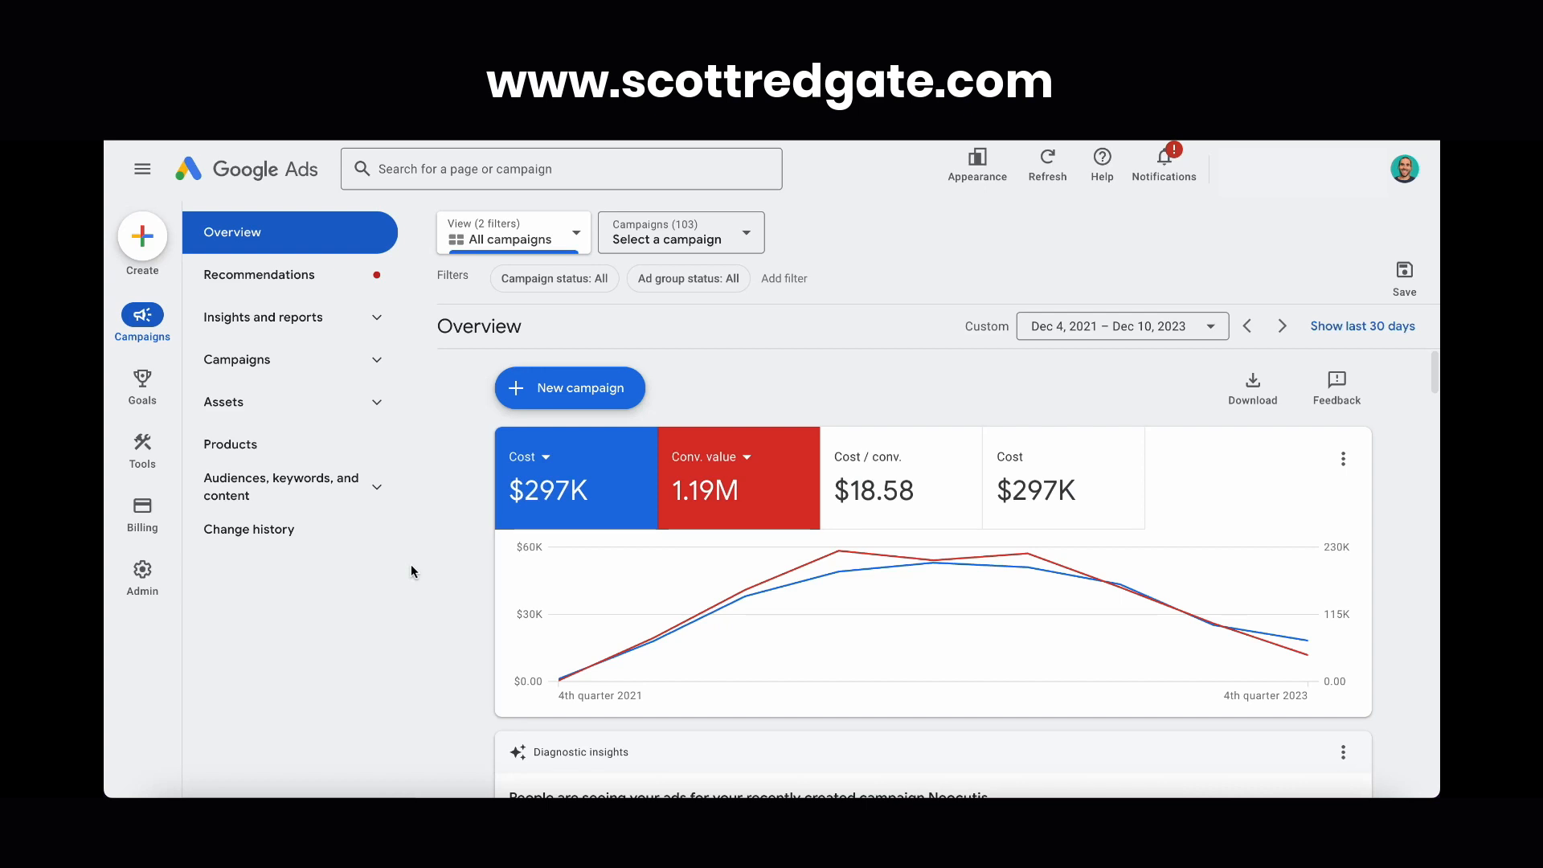
mouse_move(421, 532)
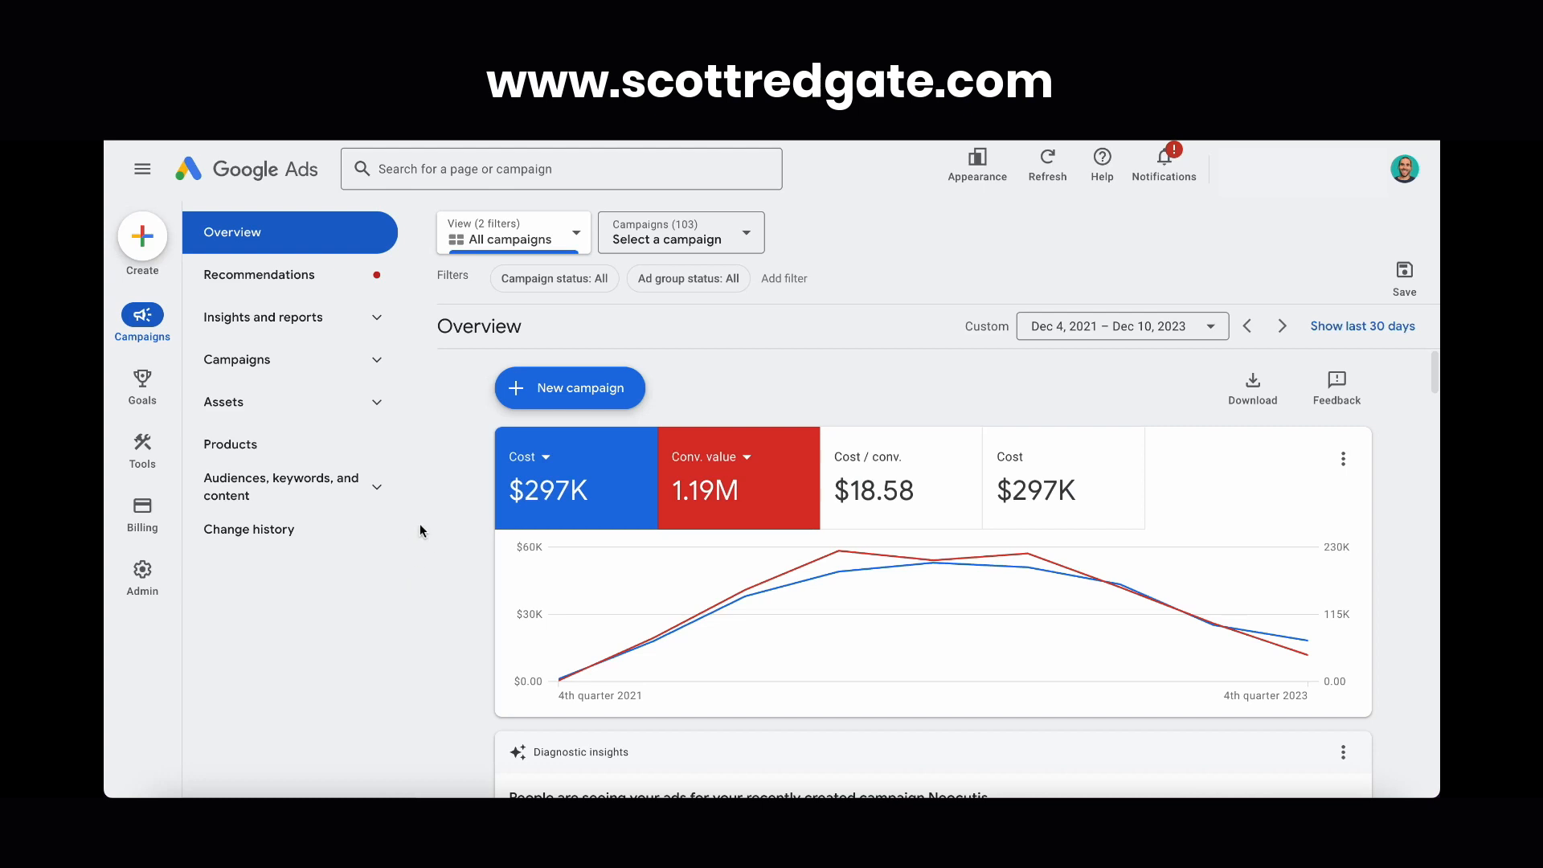
mouse_move(469, 200)
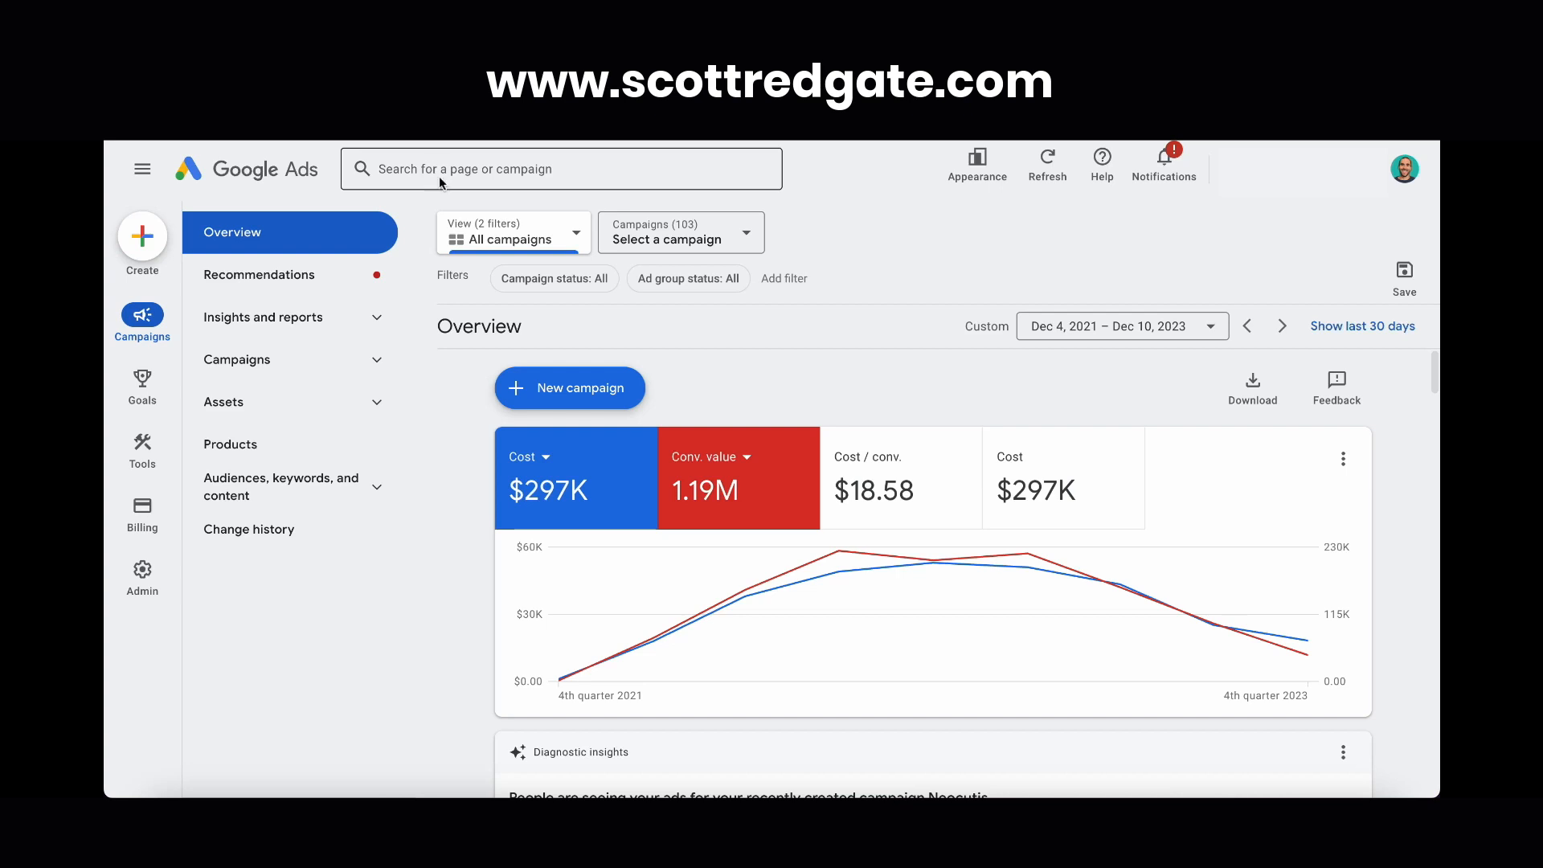
left_click(561, 168)
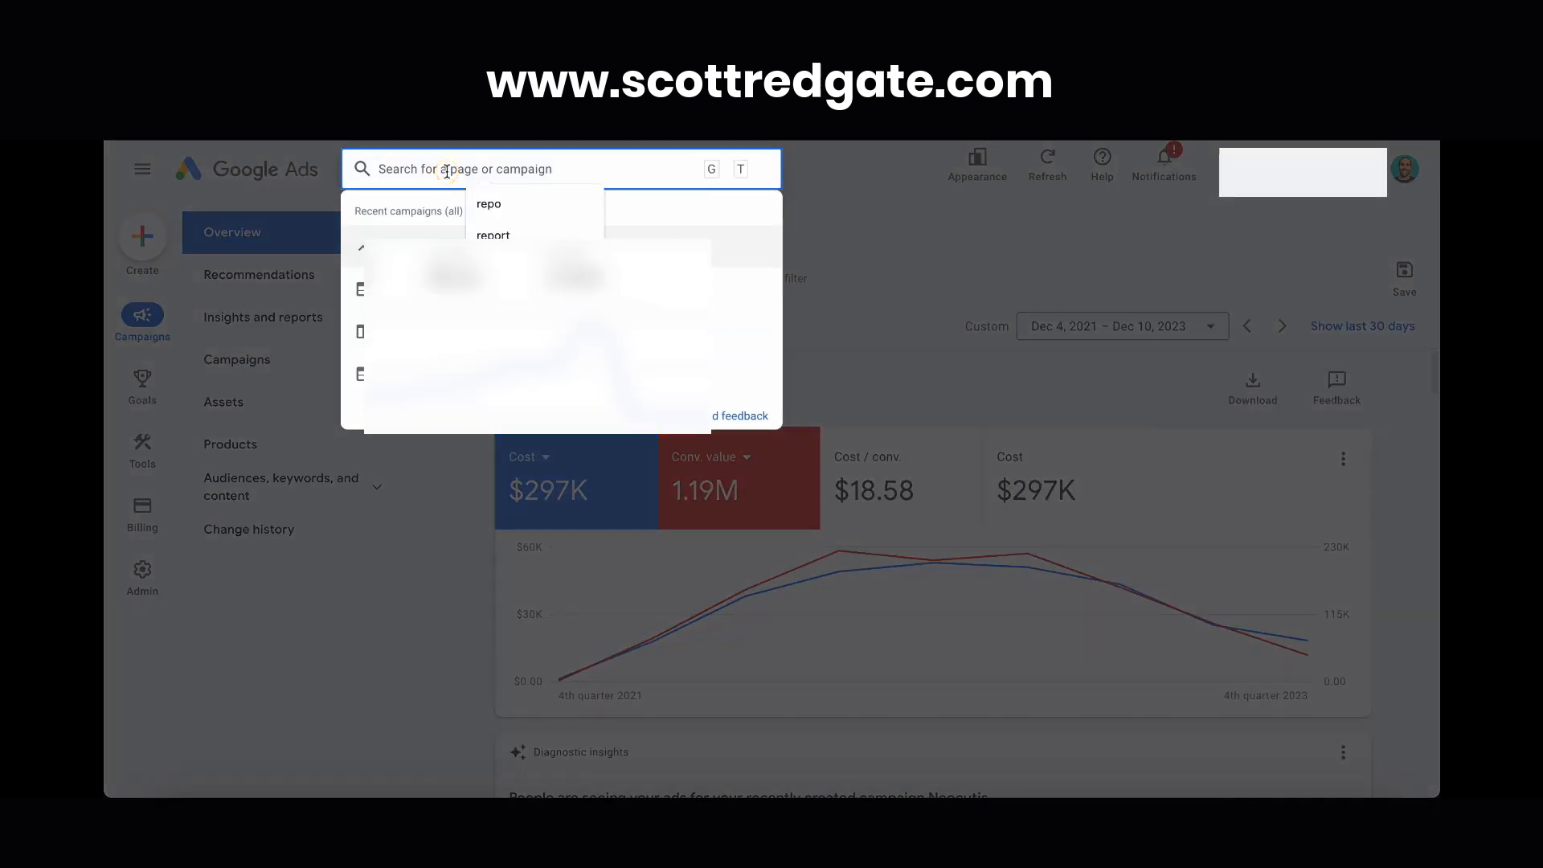
type("report")
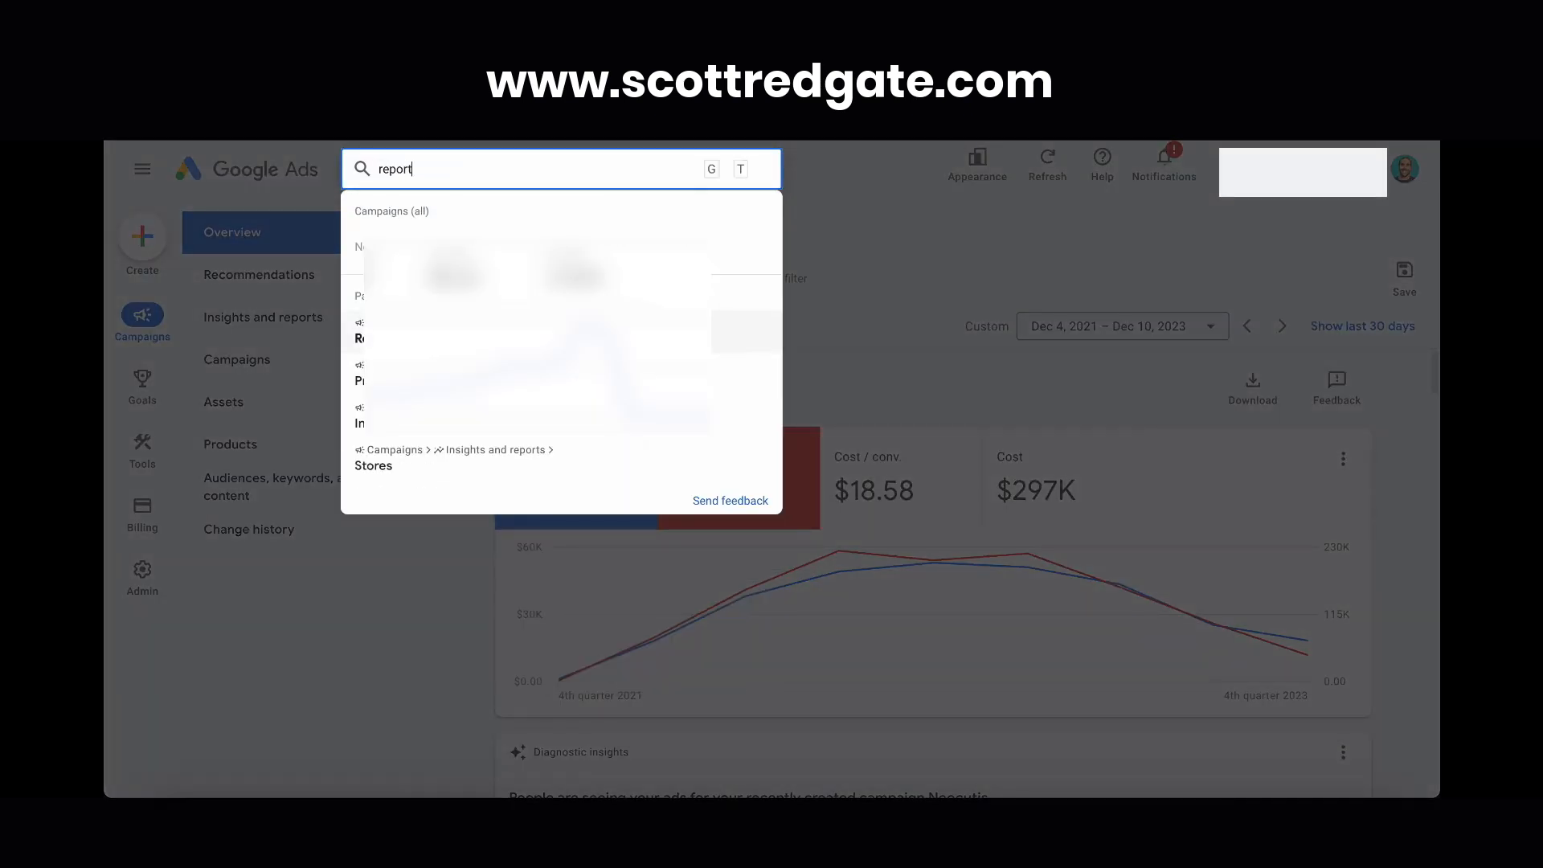
mouse_move(429, 626)
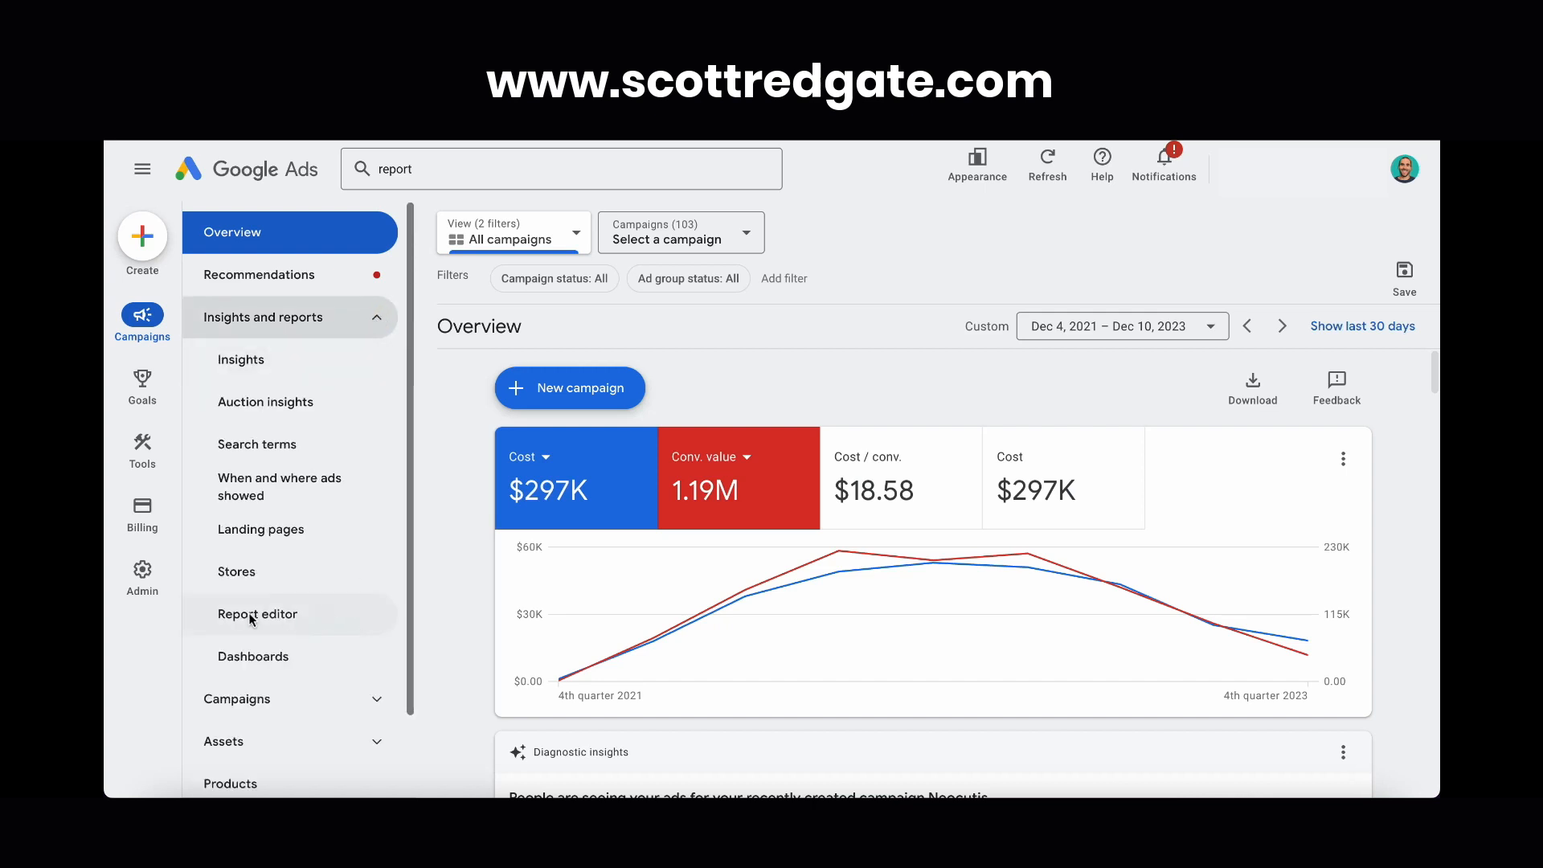
mouse_move(257, 614)
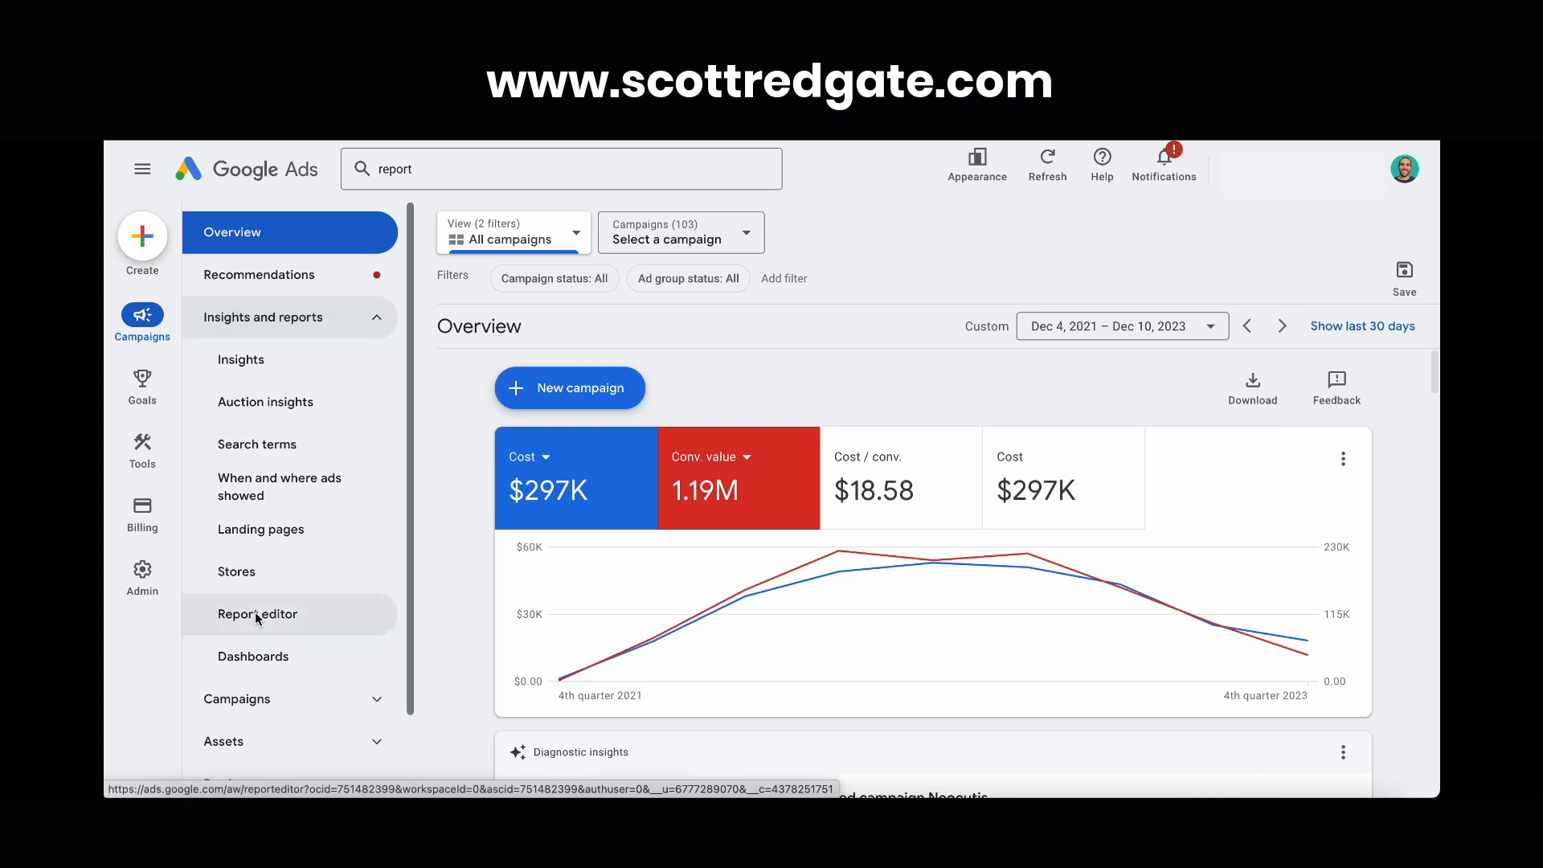
Step: Open the Report editor, browse its template gallery, and start a blank custom report
left_click(257, 613)
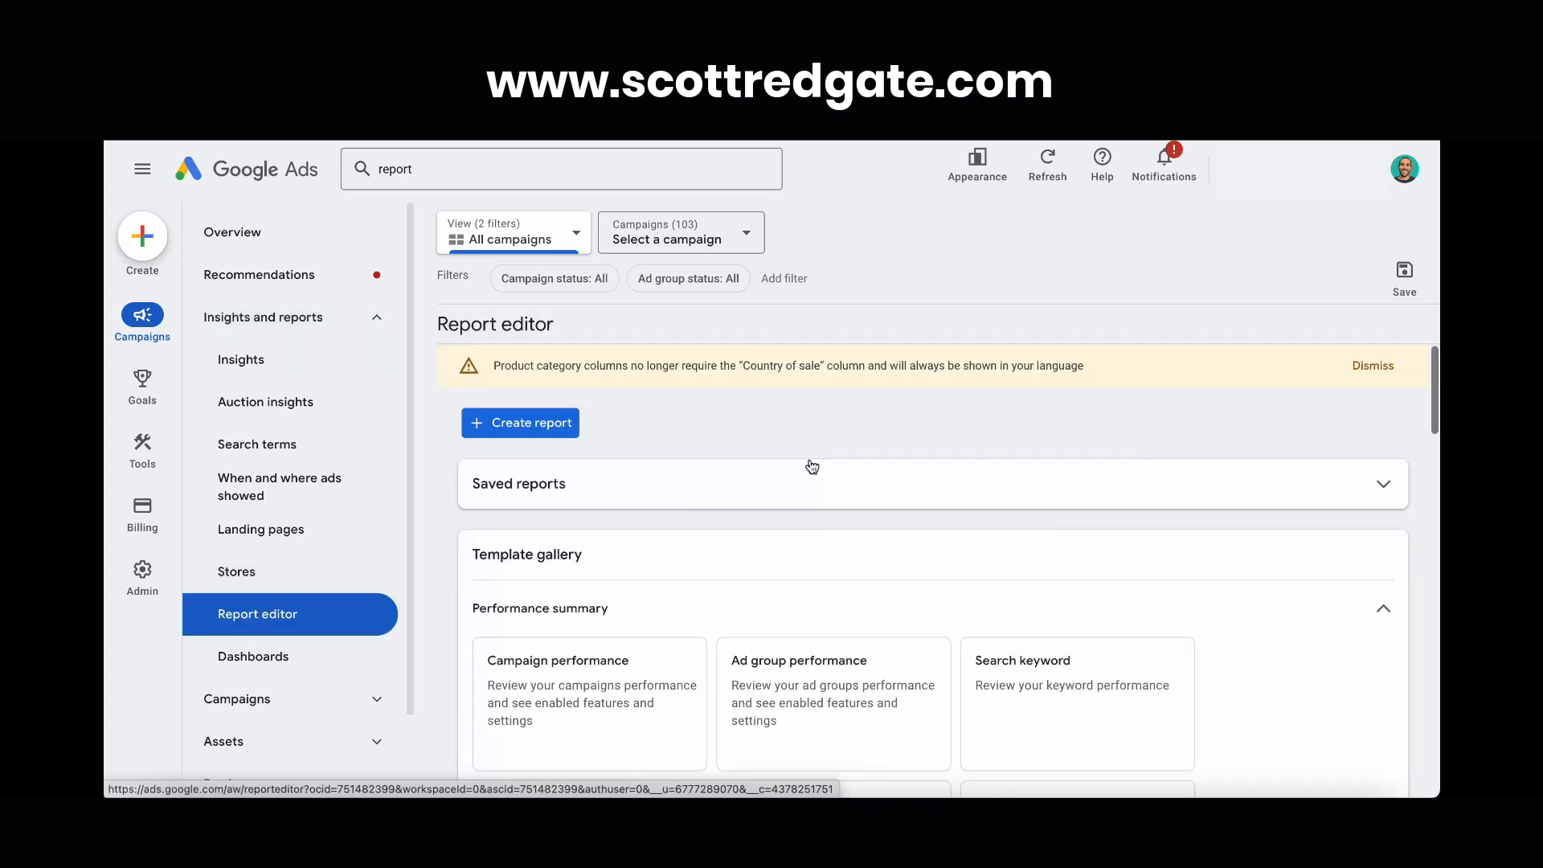
mouse_move(795, 404)
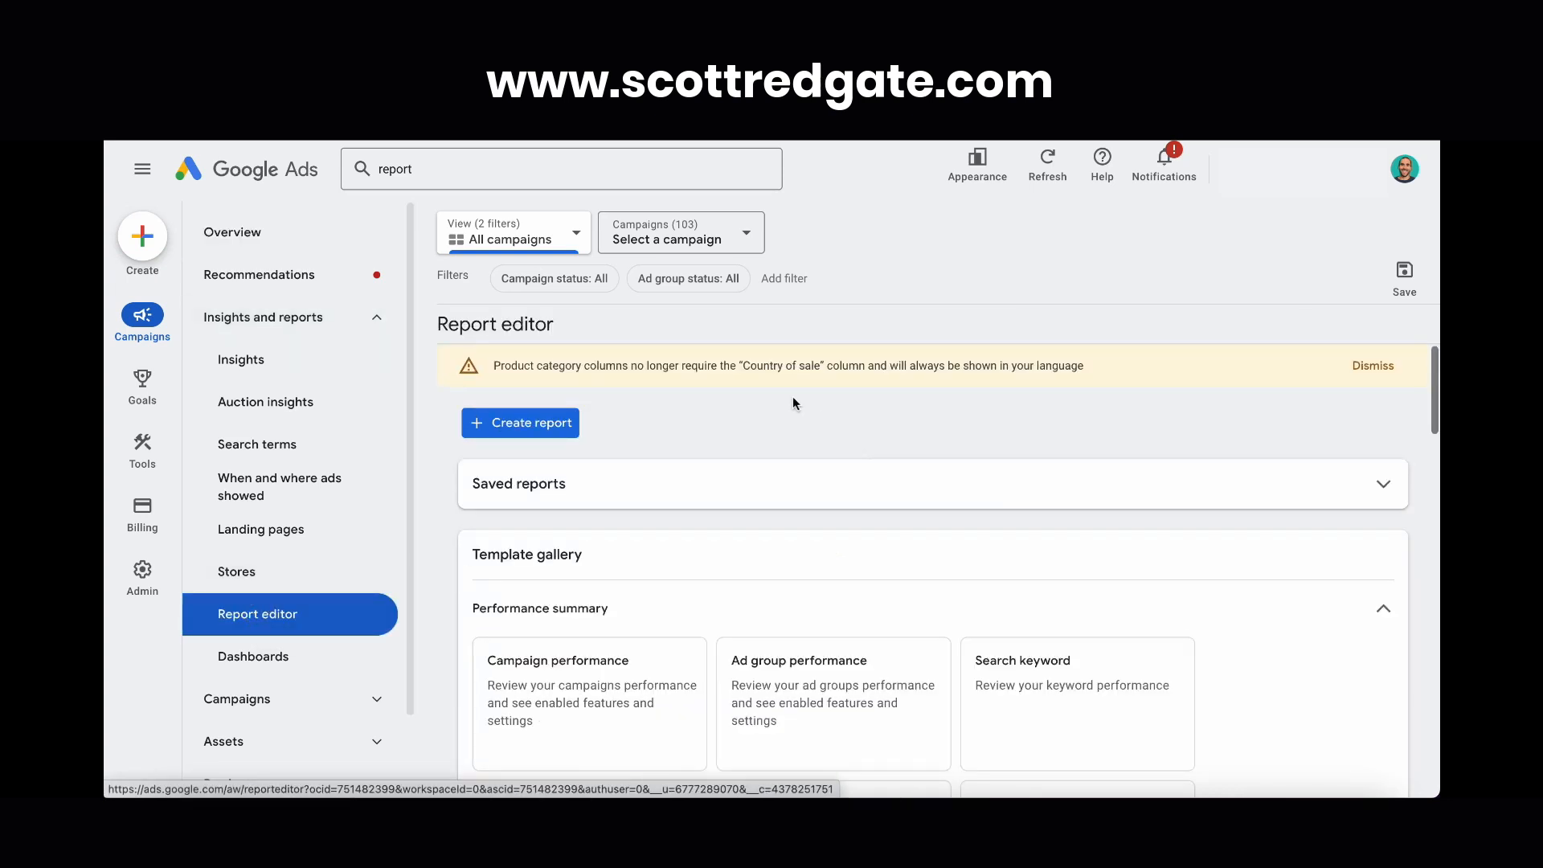
scroll("down", 3)
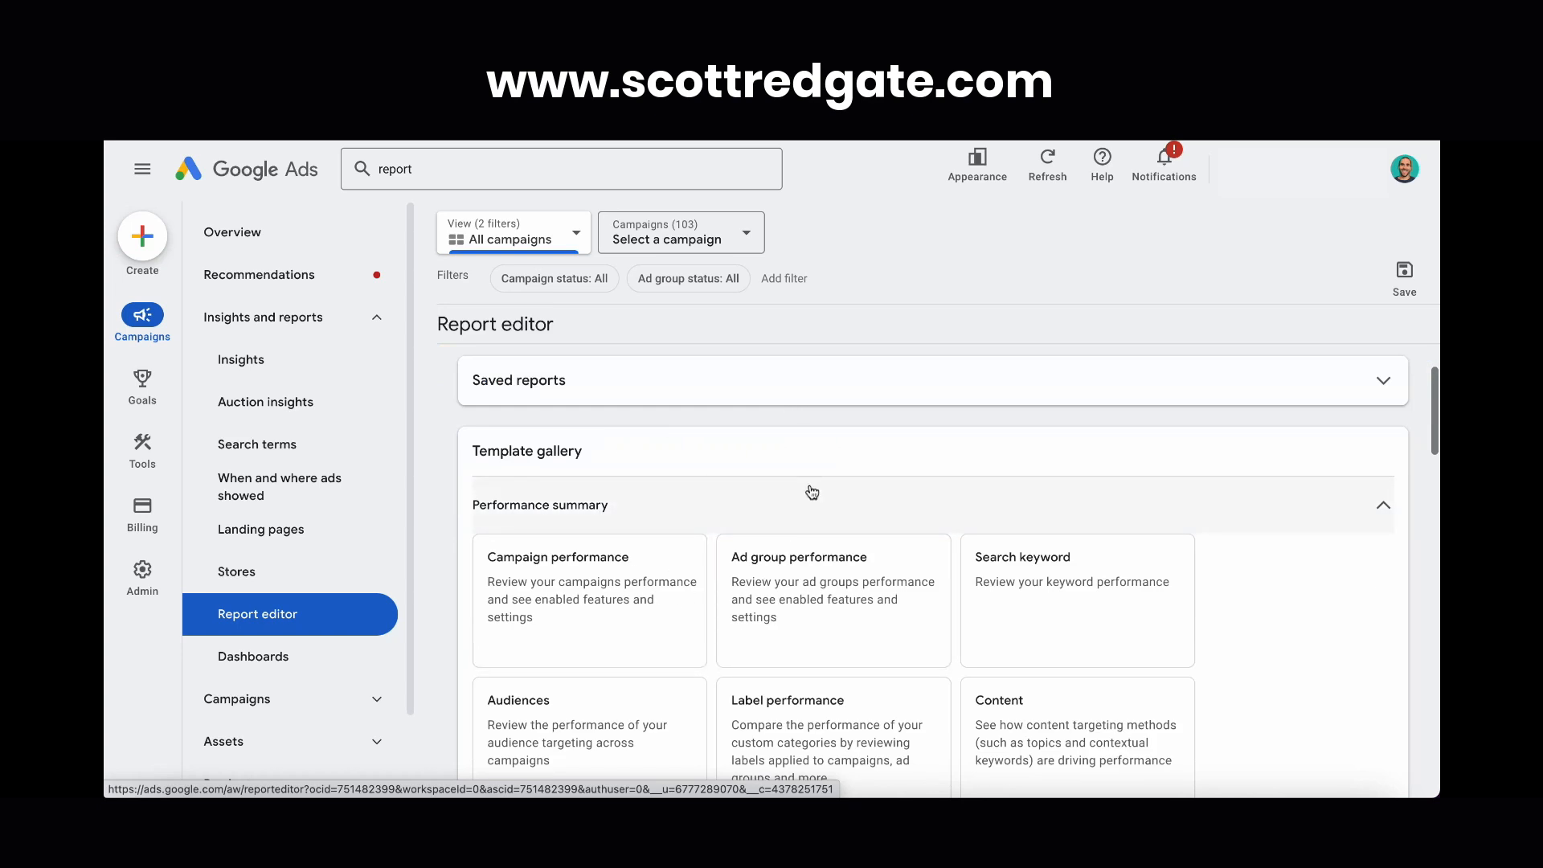
scroll("down", 3)
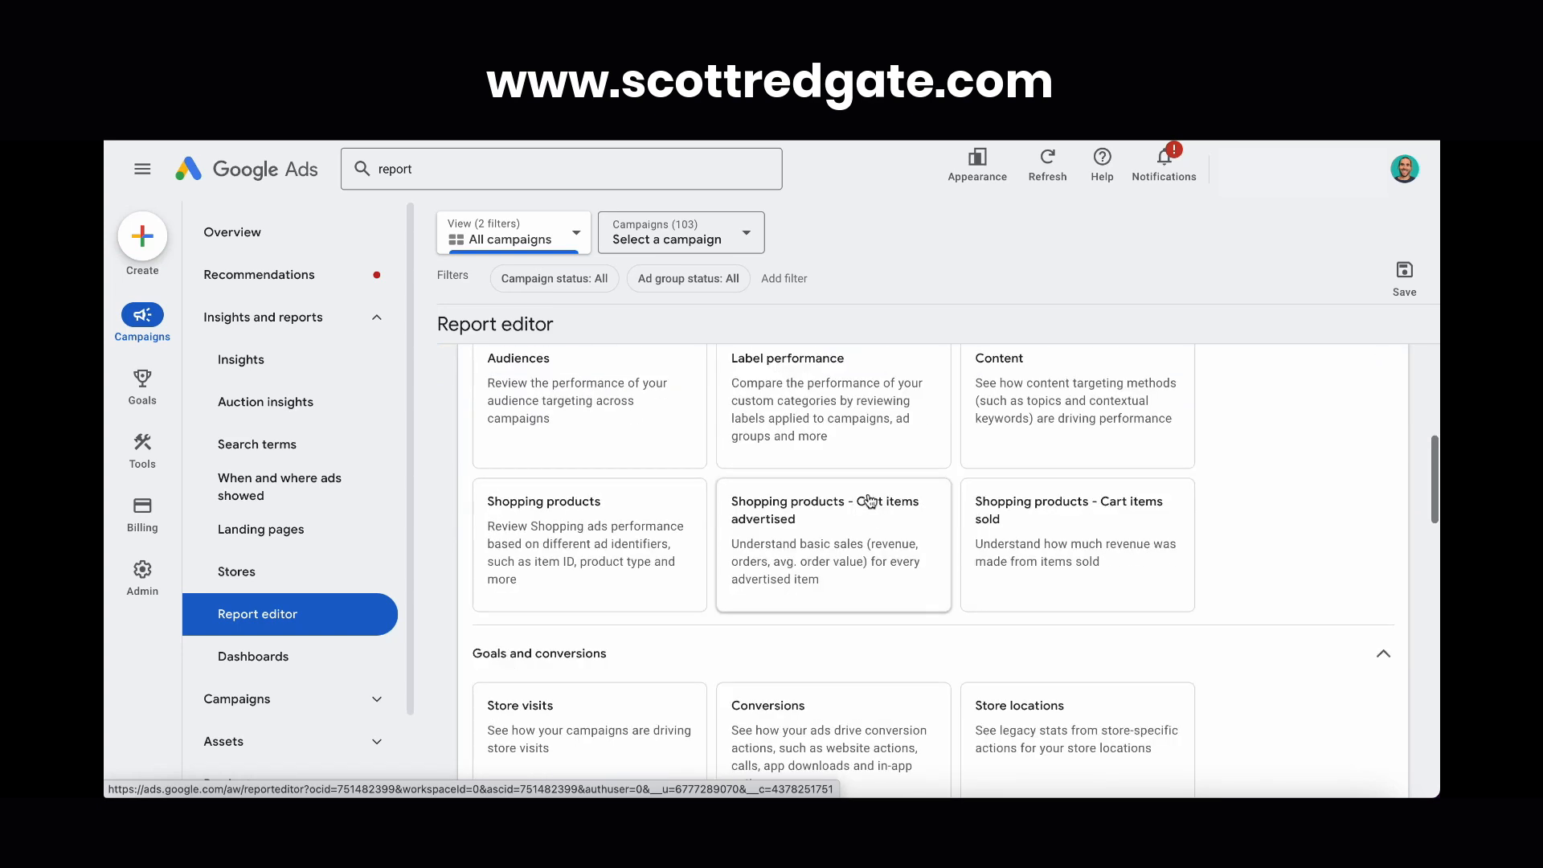
scroll("down", 3)
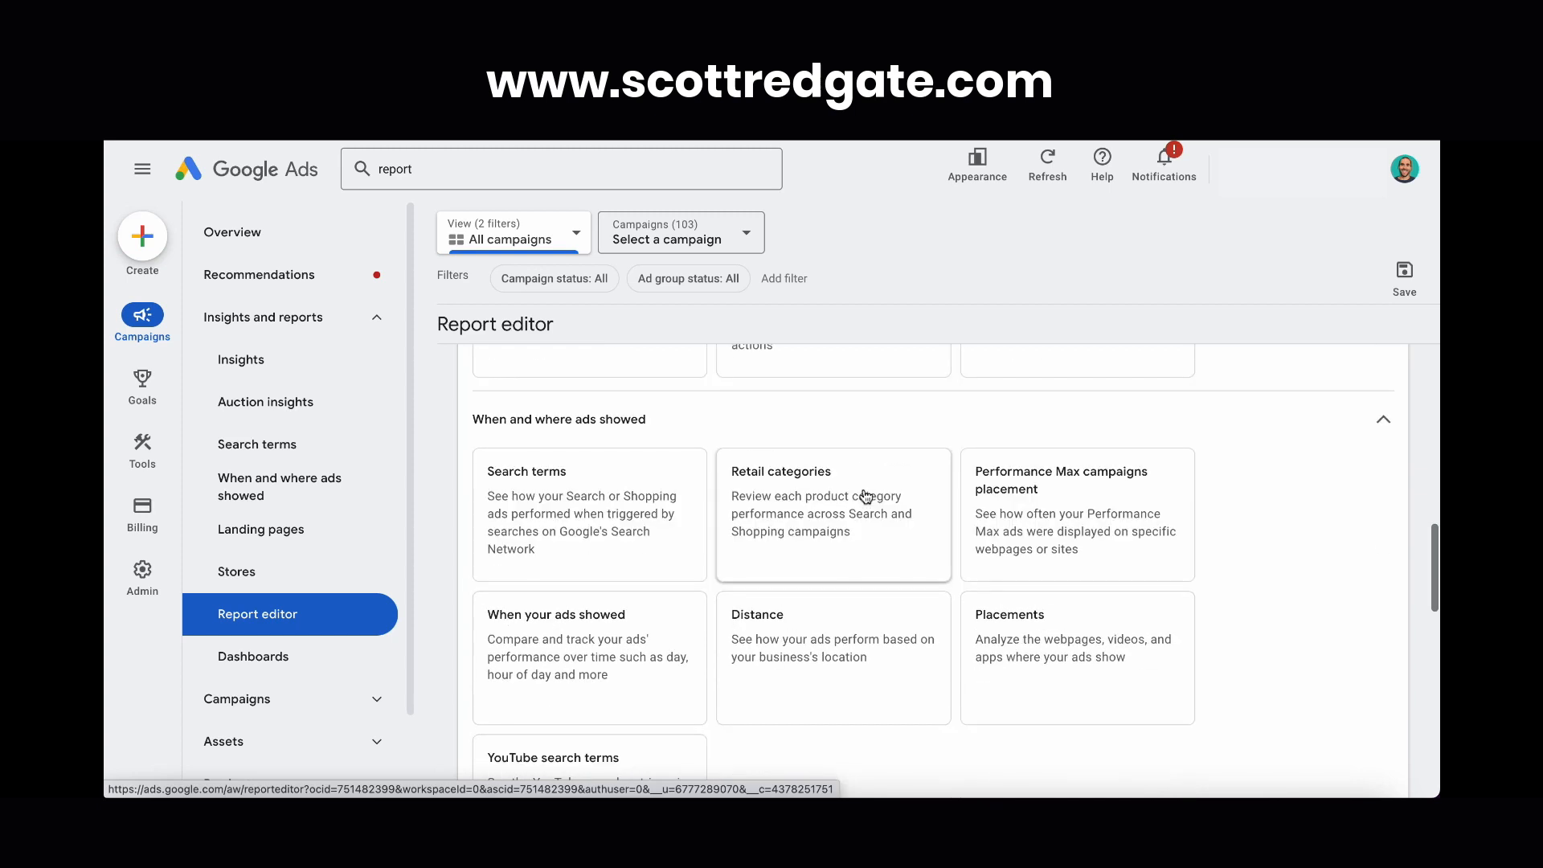
scroll("down", 3)
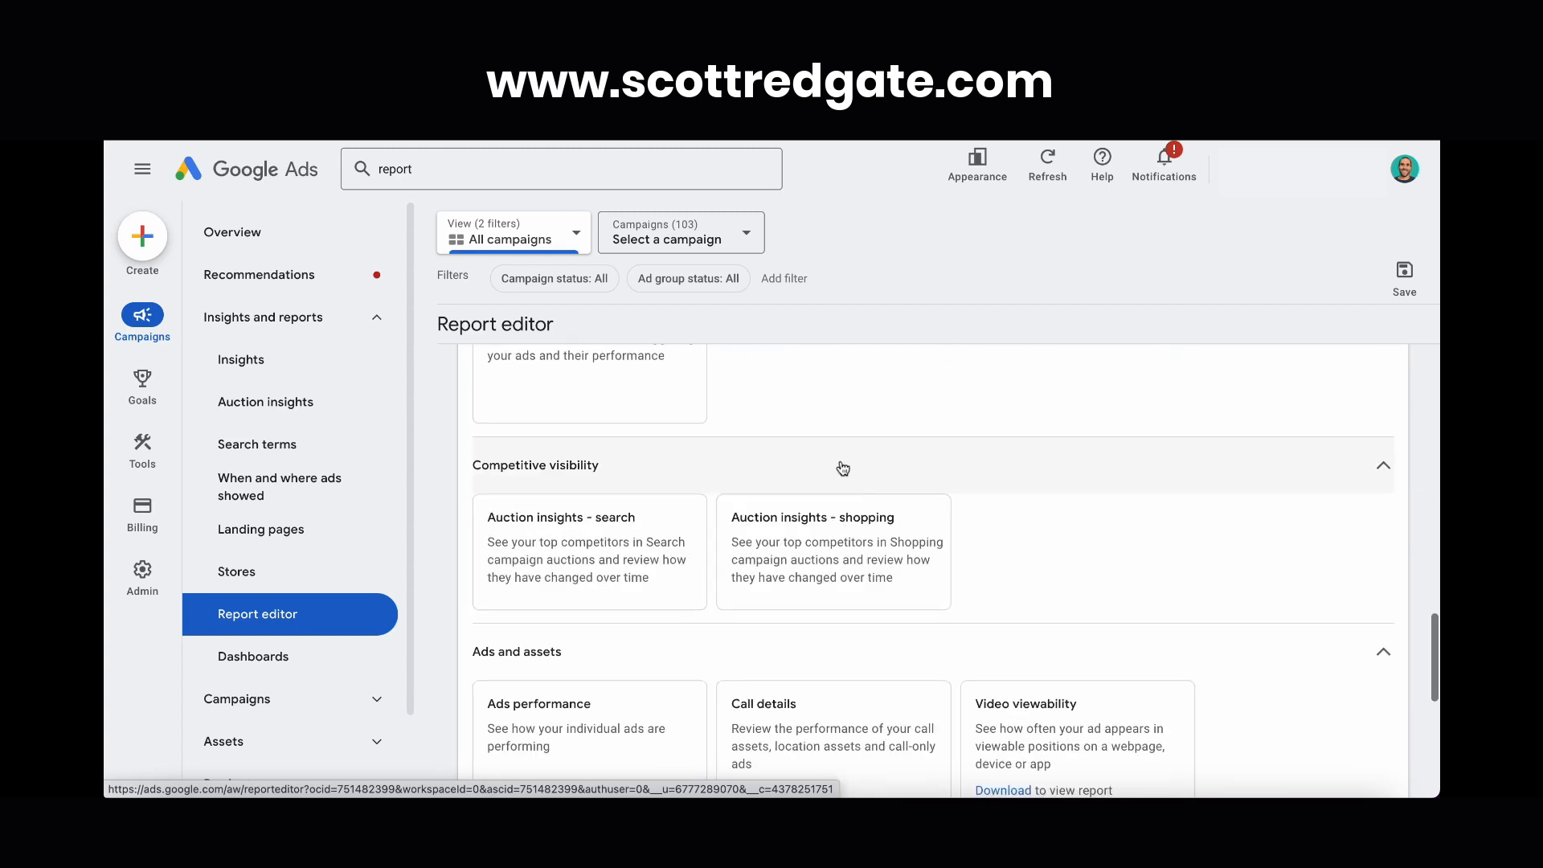
scroll("down", 3)
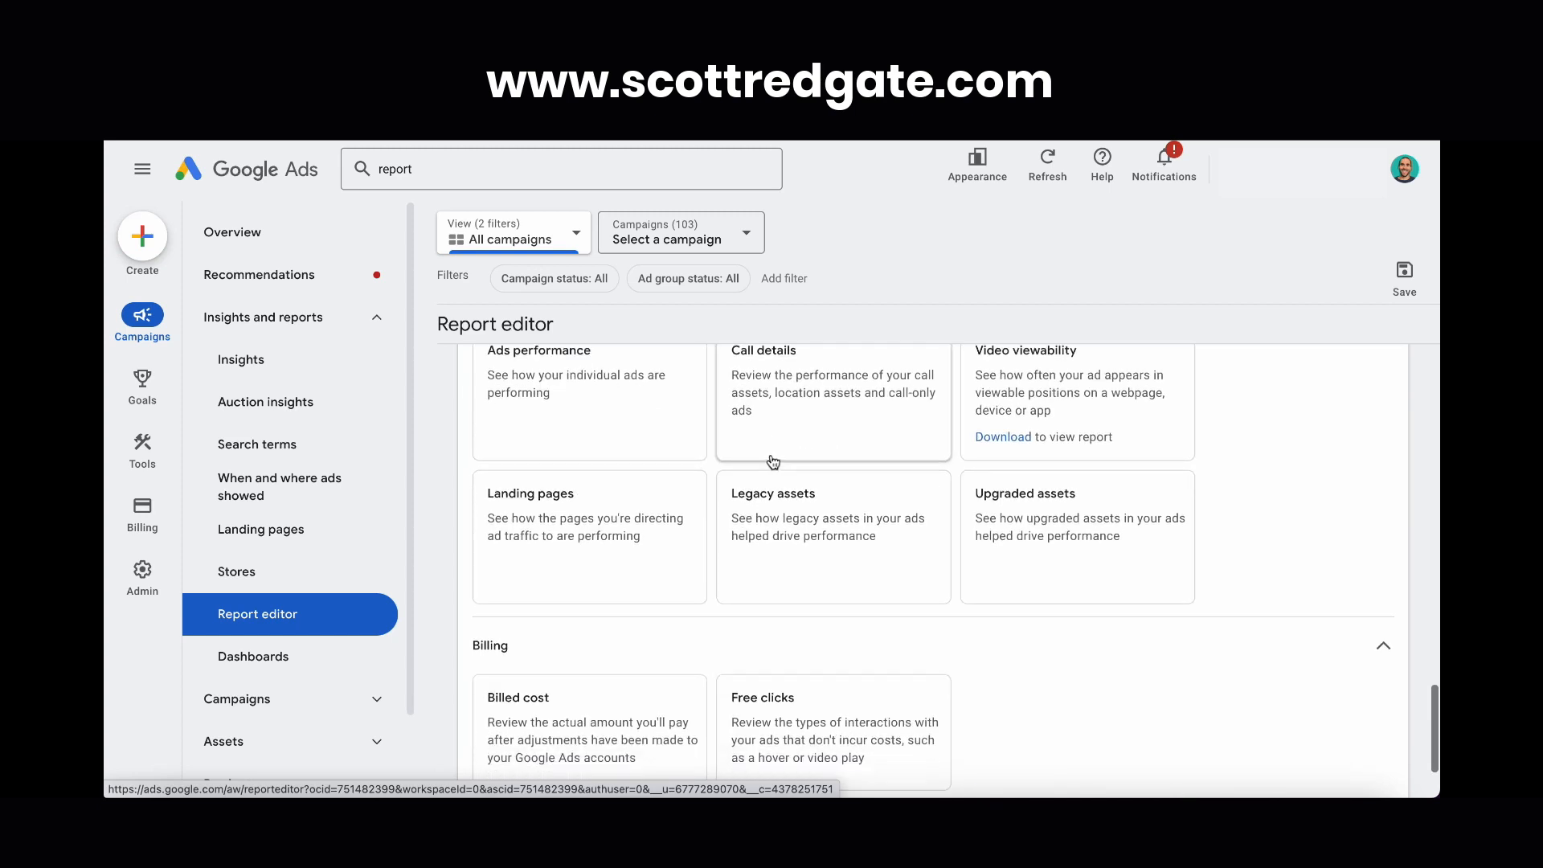
scroll("down", 3)
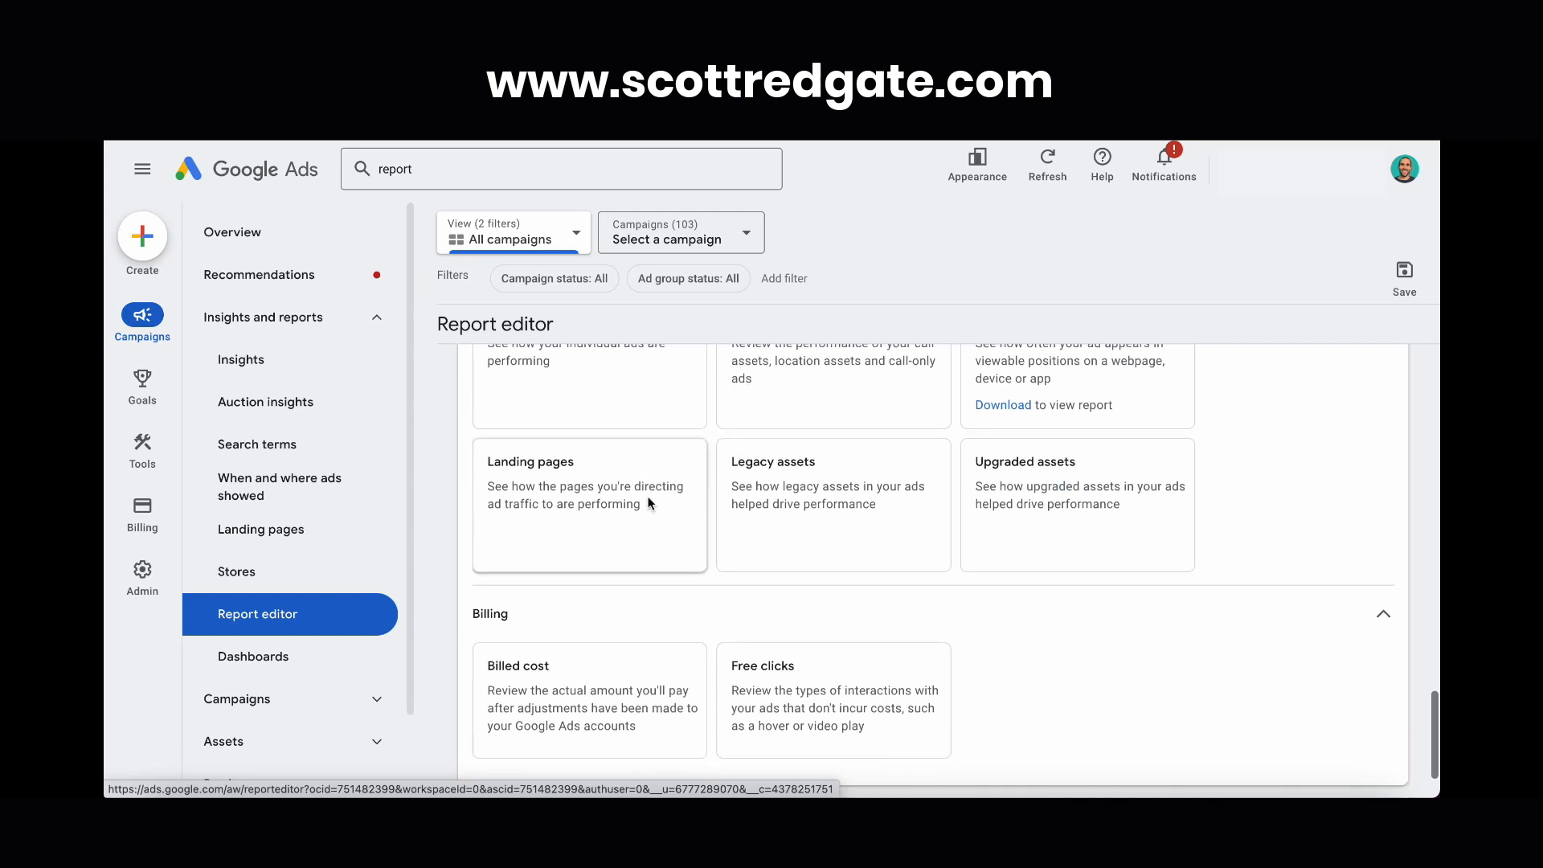
scroll("up", 3)
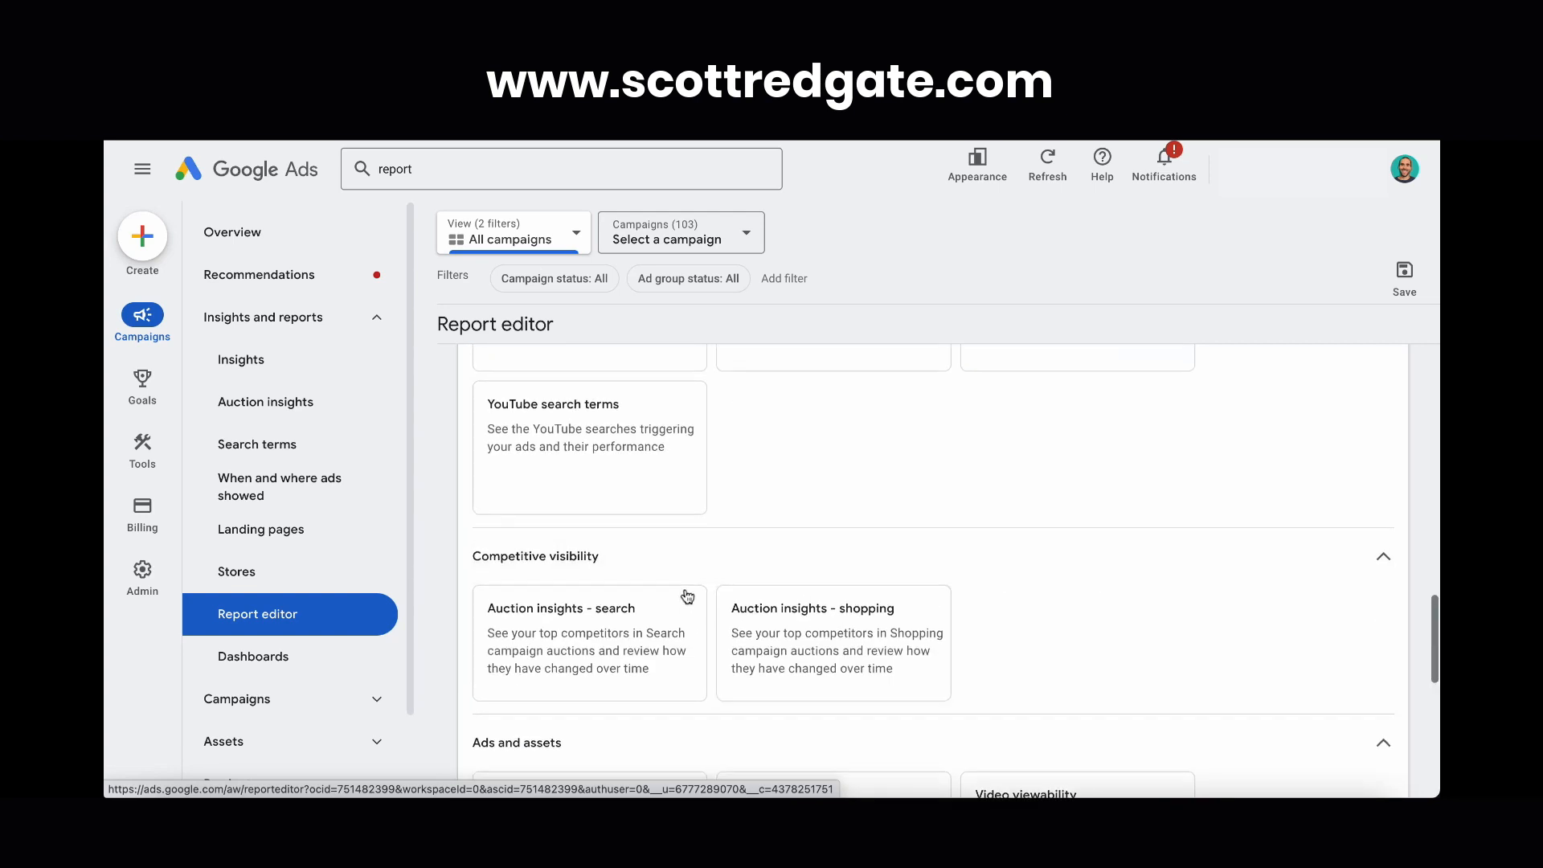
scroll("up", 3)
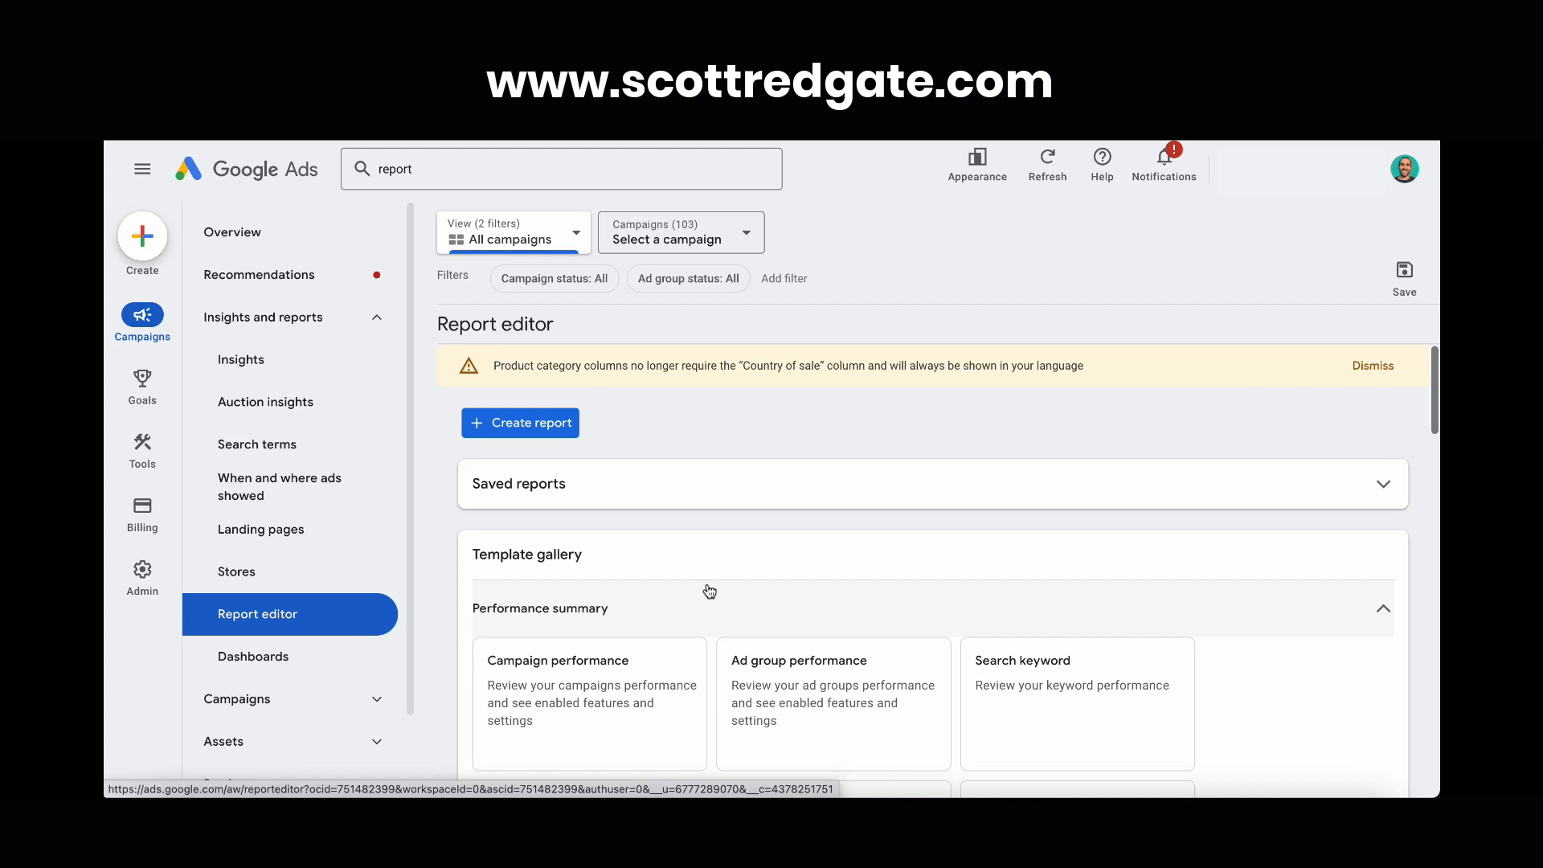
mouse_move(654, 623)
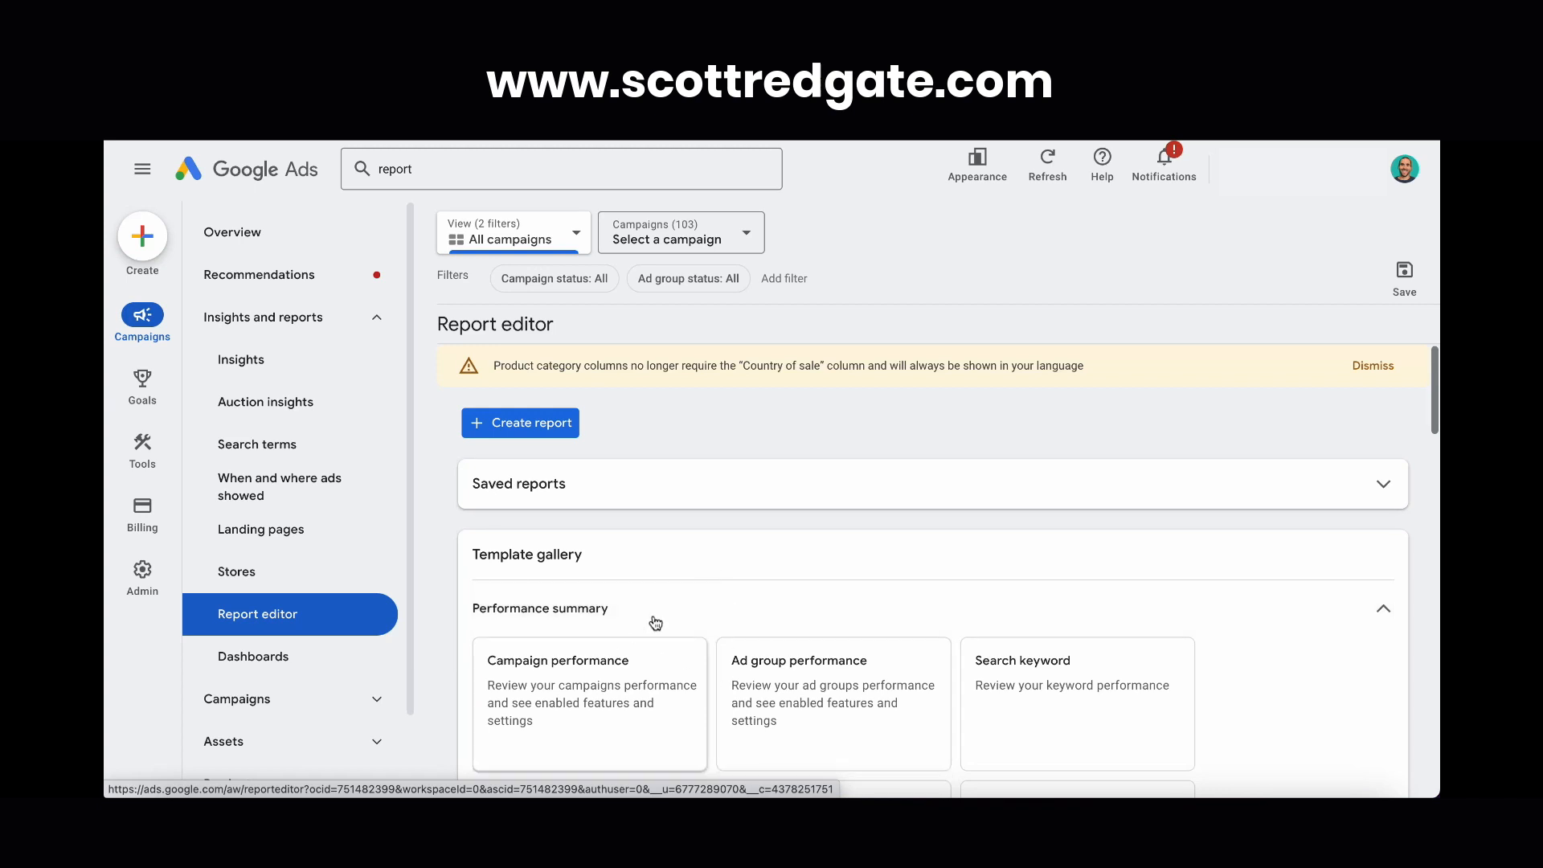
mouse_move(754, 593)
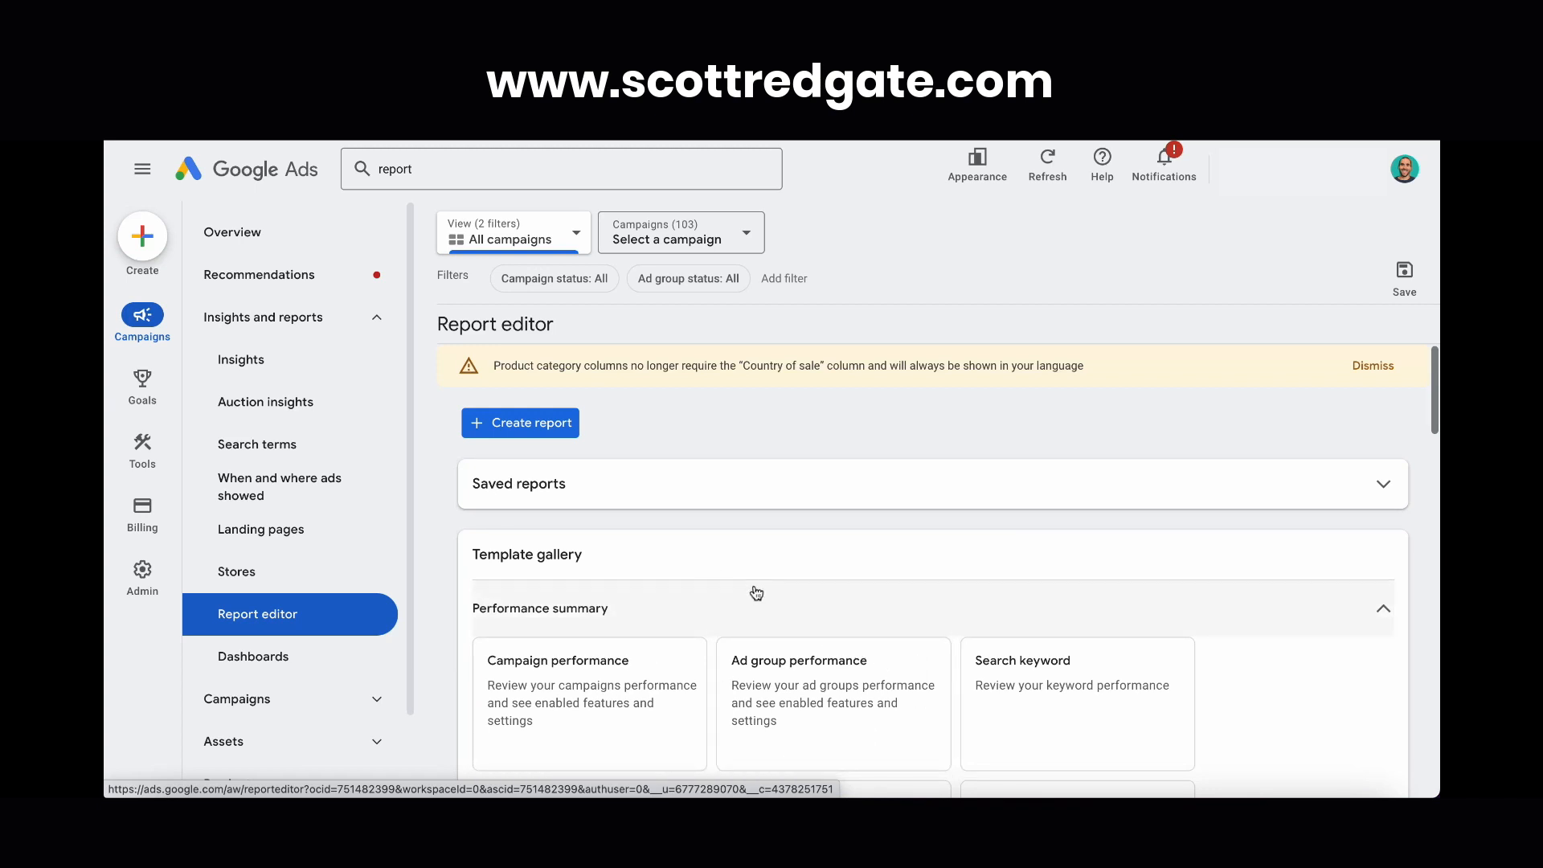
mouse_move(714, 427)
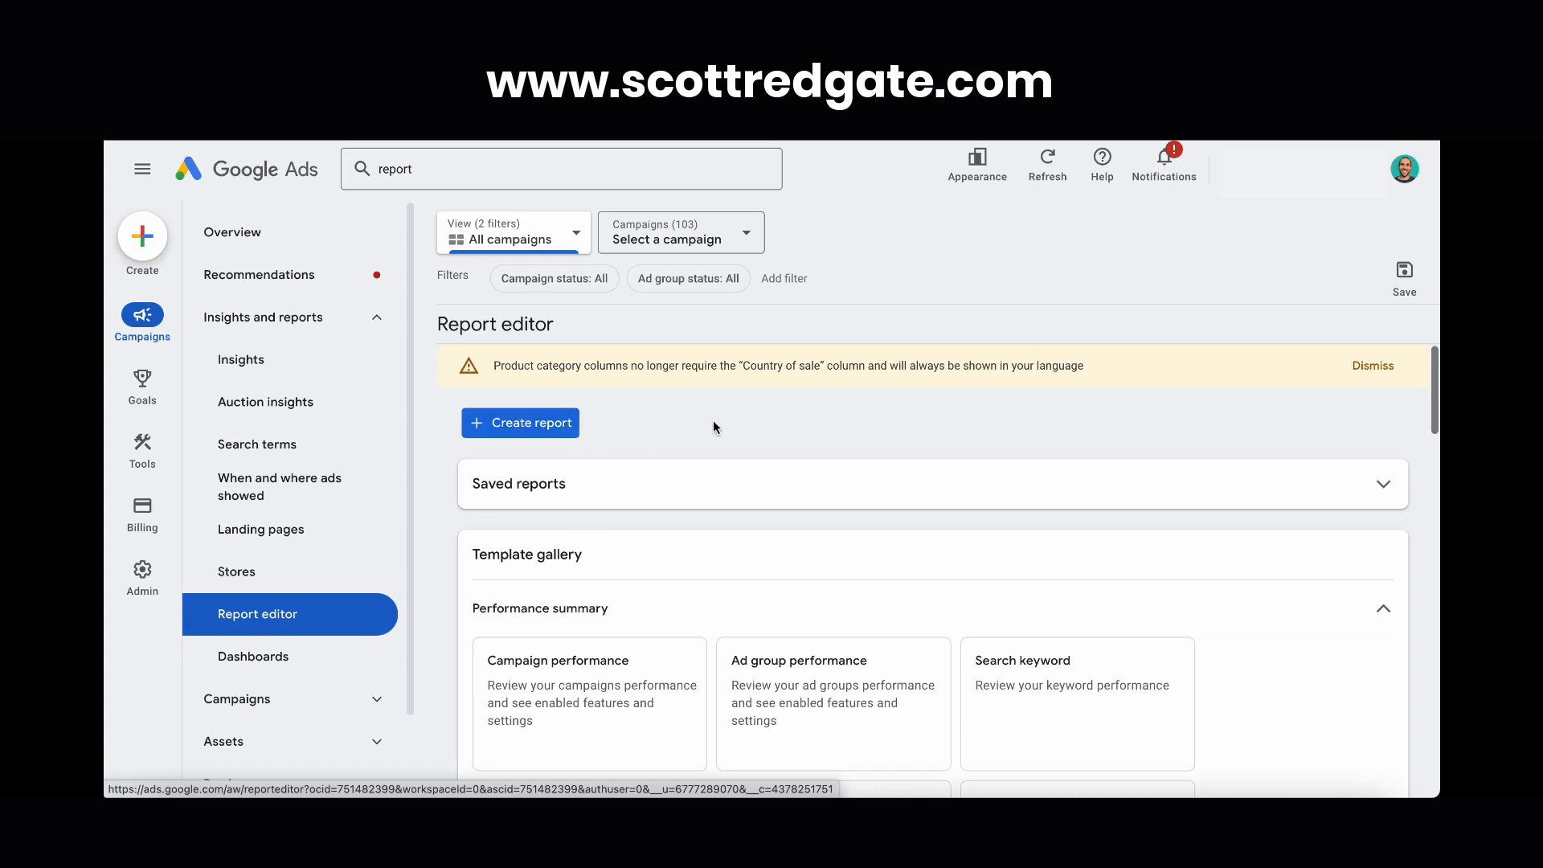
left_click(520, 422)
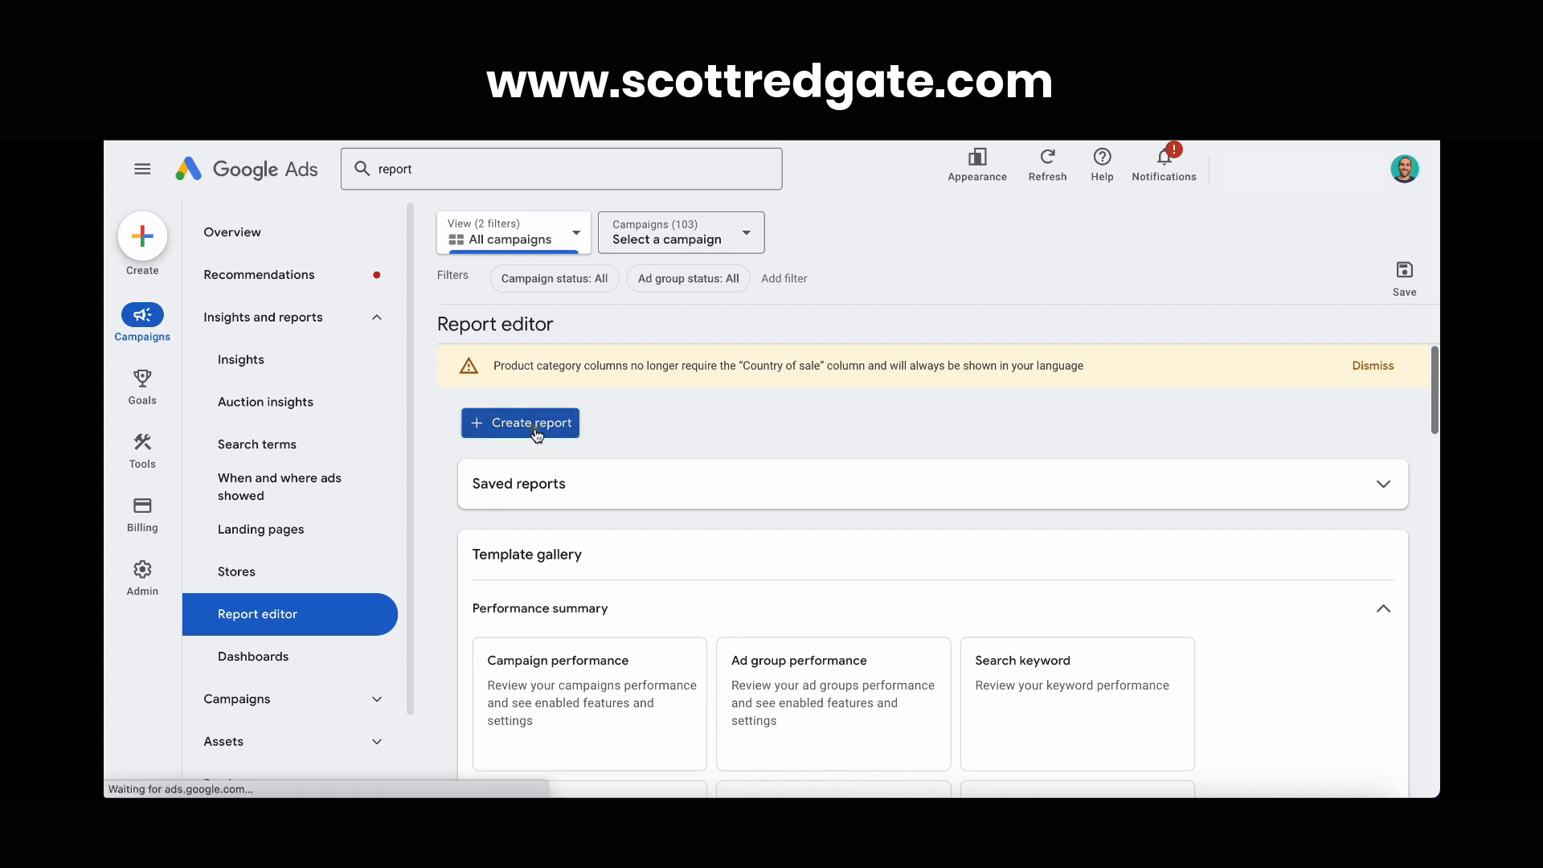
Step: Add 'Search keyword match type' as the report rows, showing Exact, Phrase and Broad
left_click(520, 422)
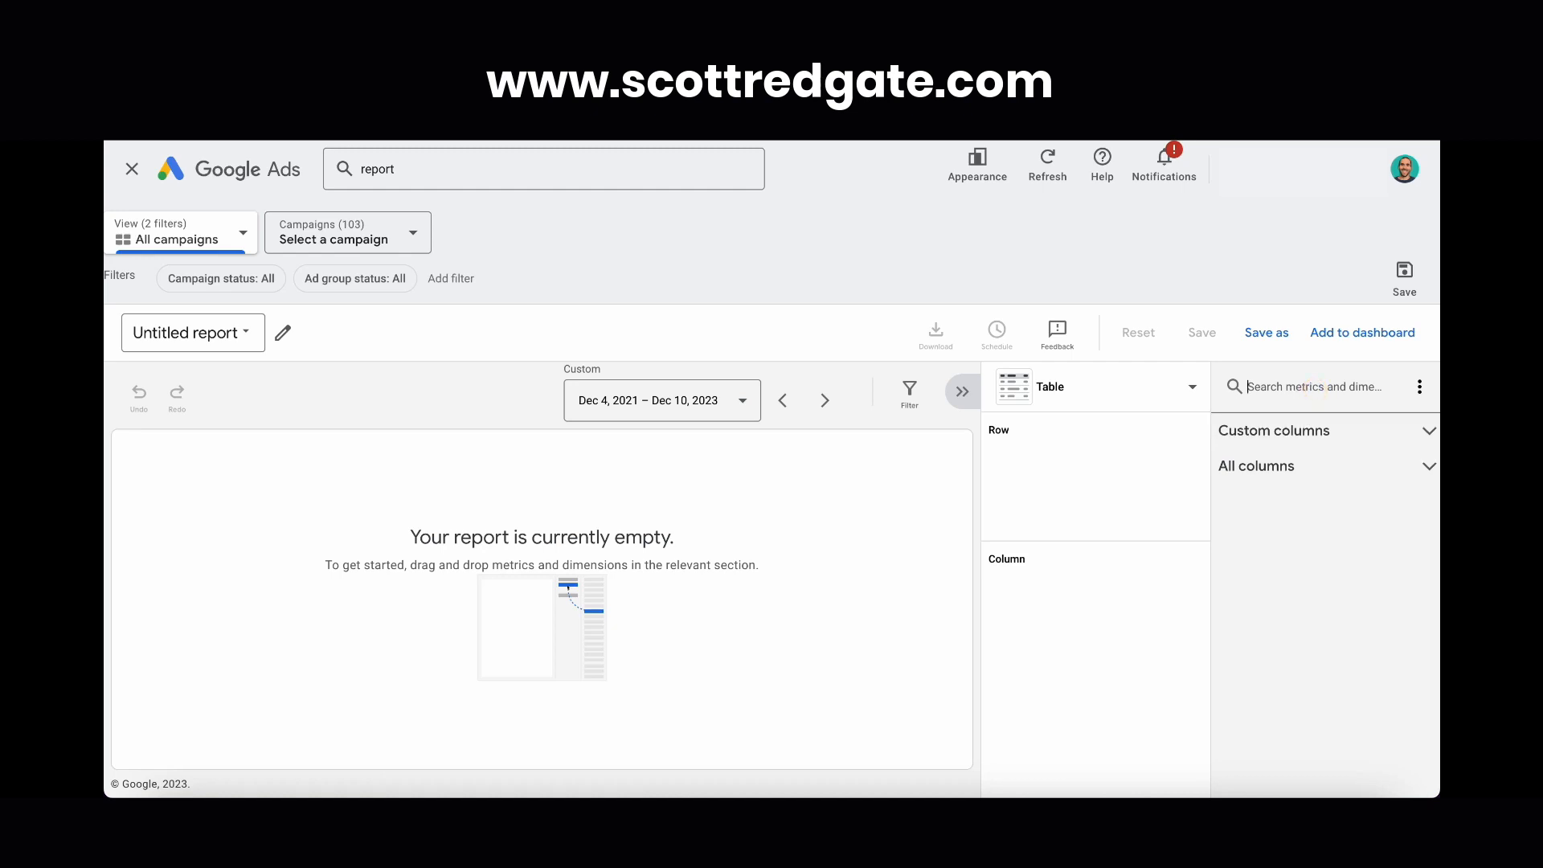
type("match k")
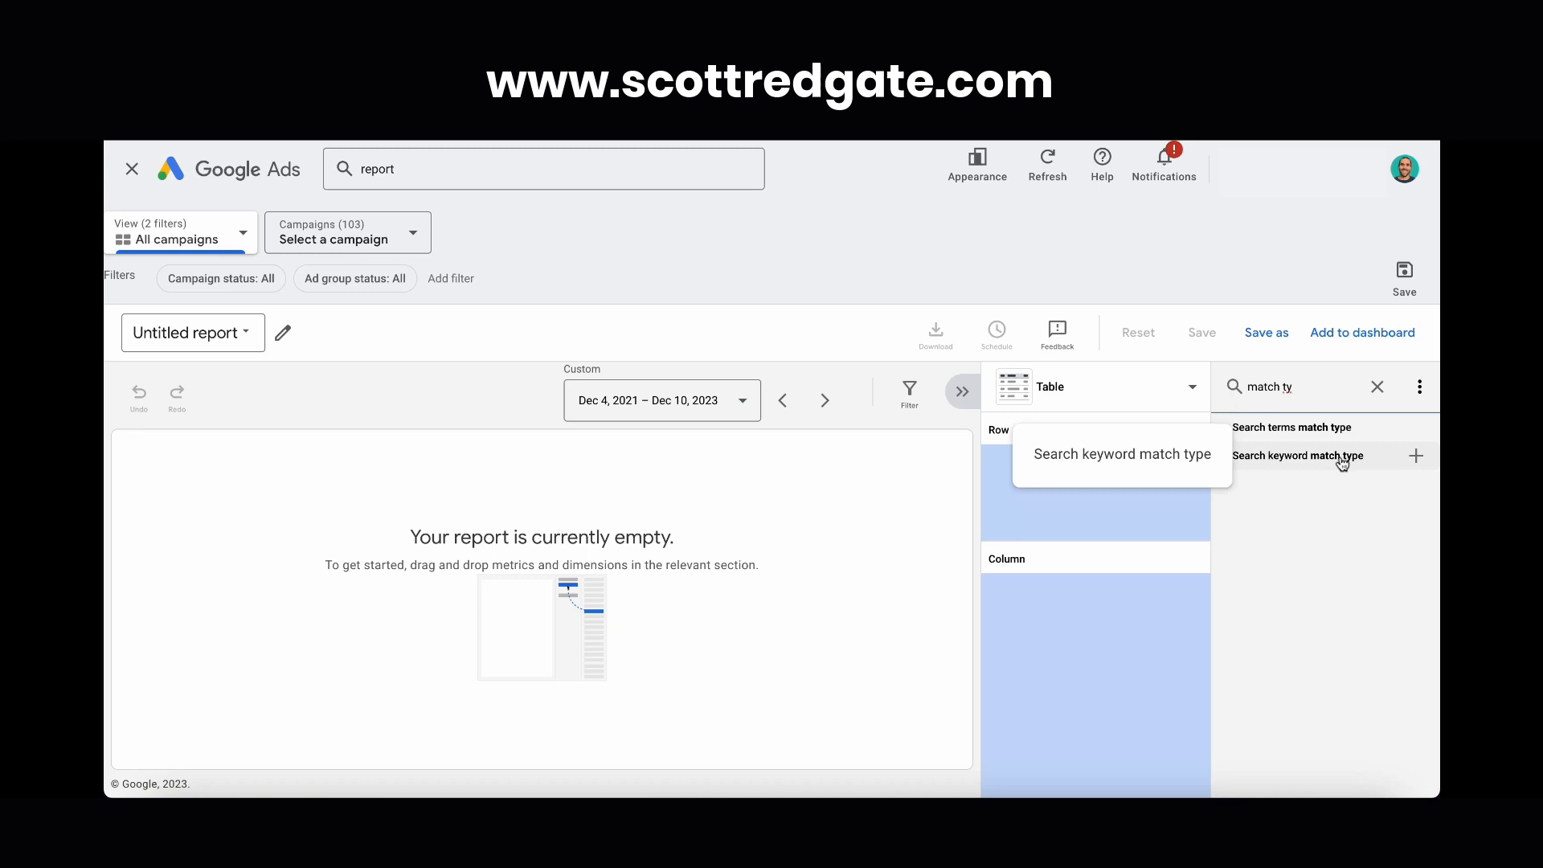
left_click(1416, 456)
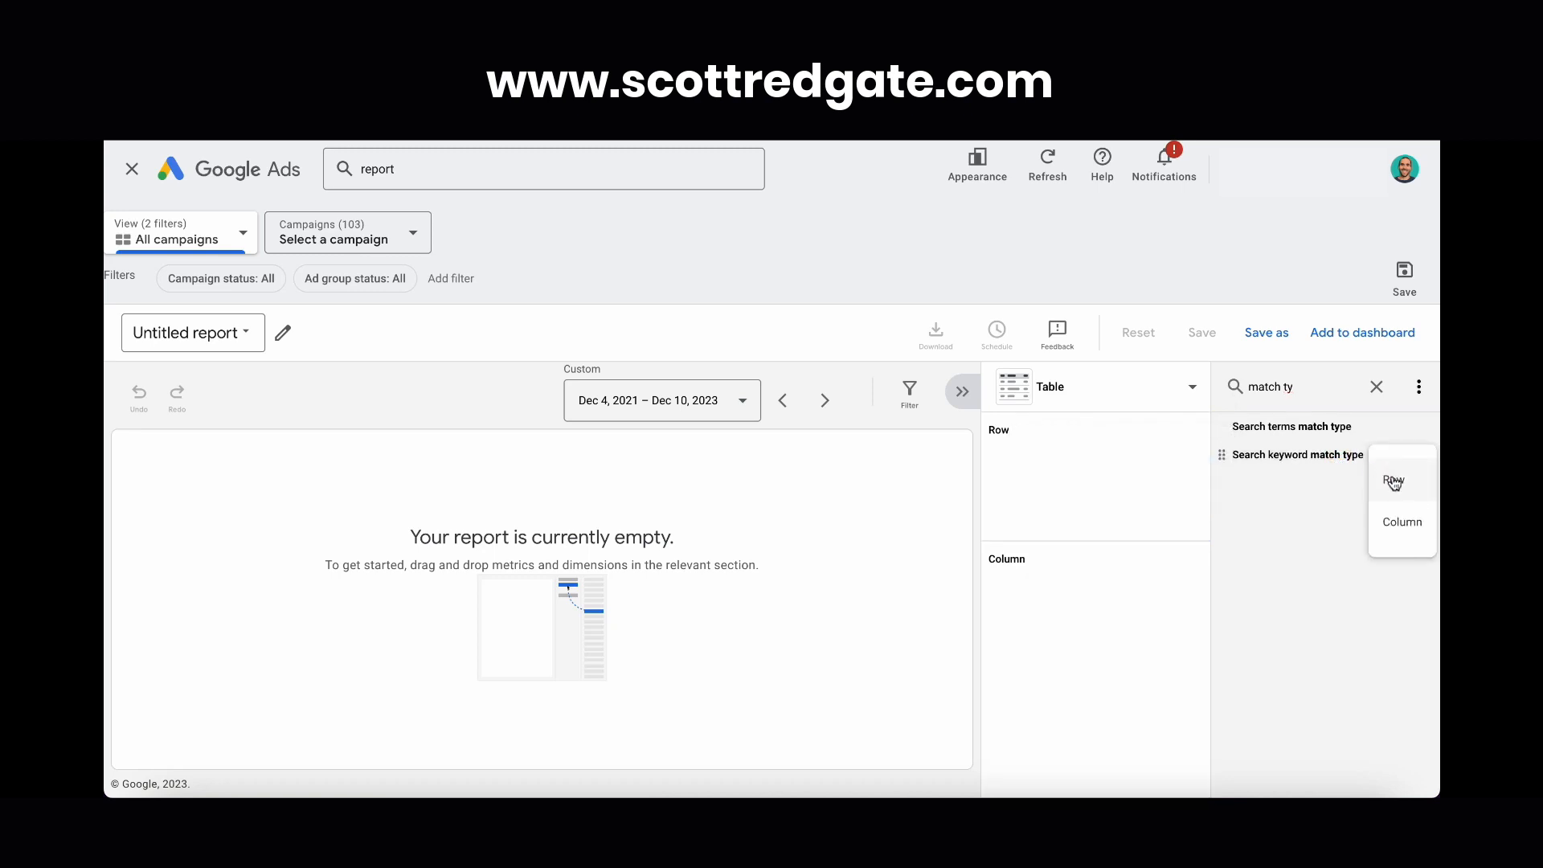
left_click(1393, 482)
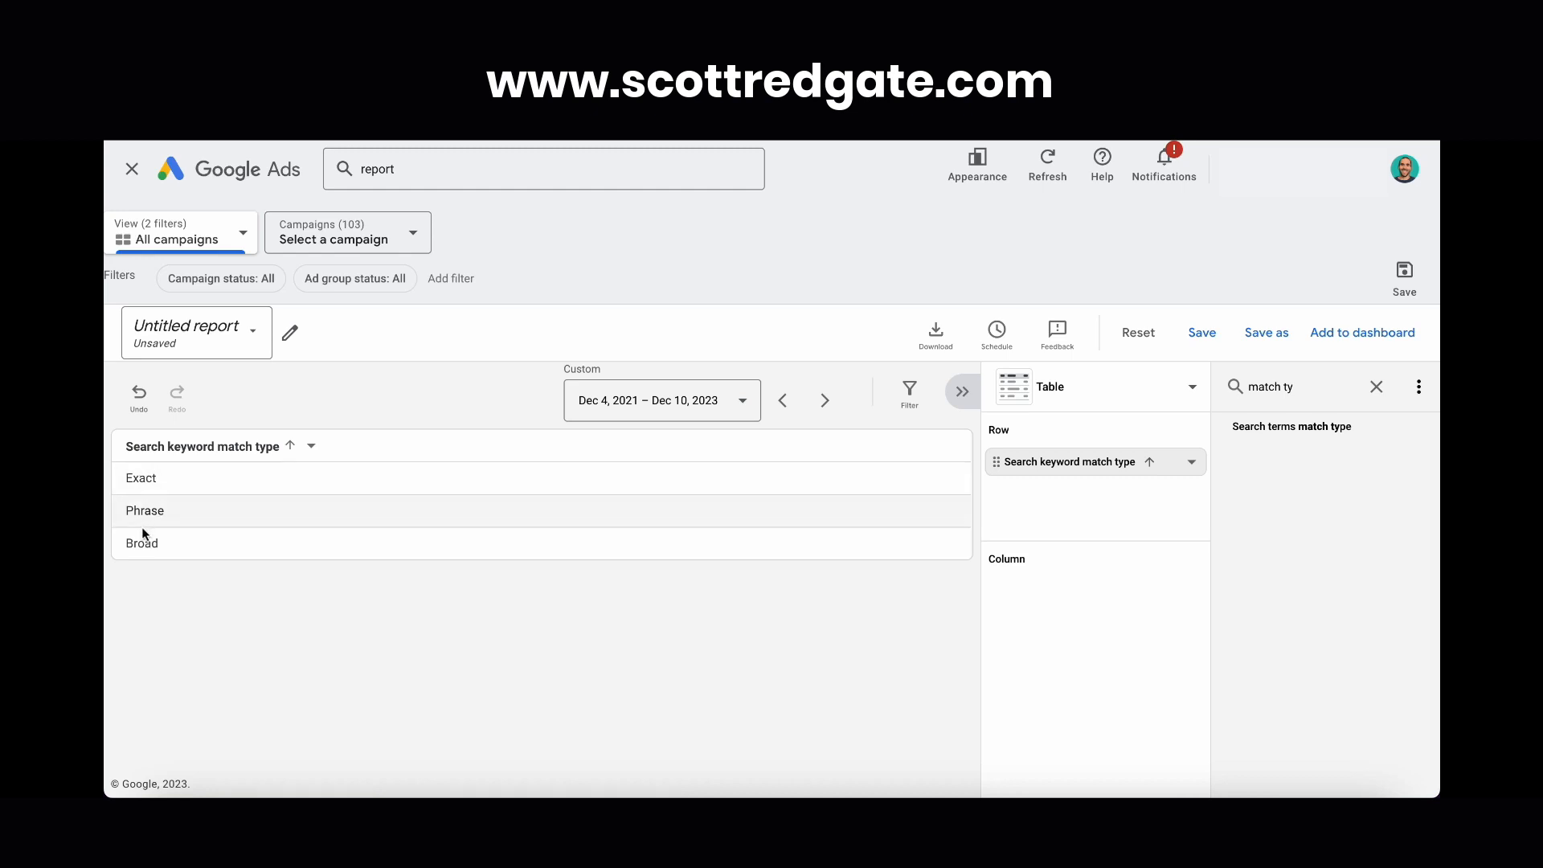
mouse_move(501, 562)
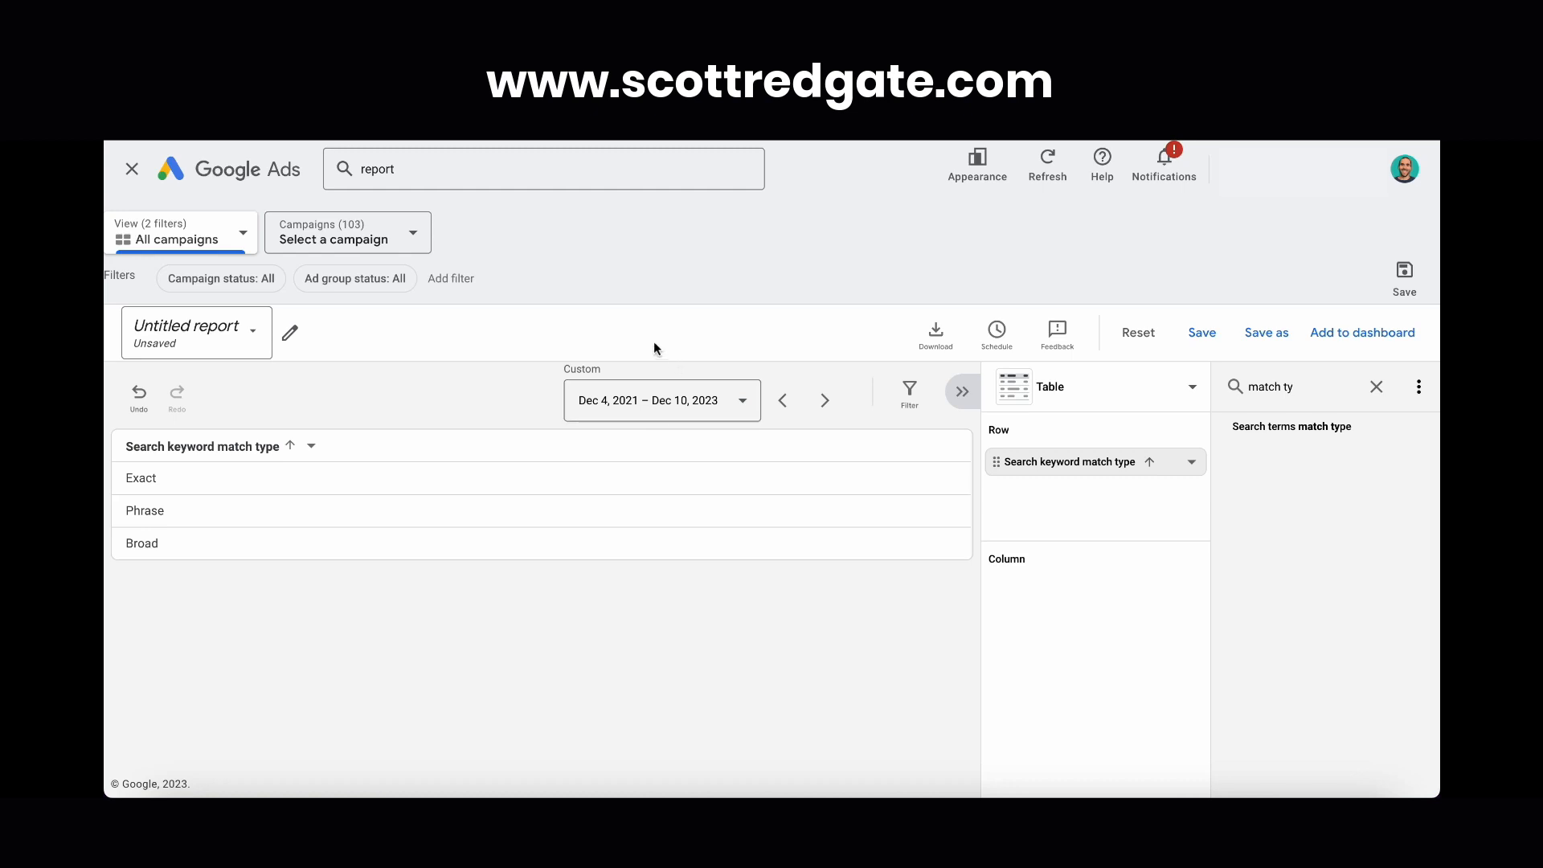
mouse_move(637, 326)
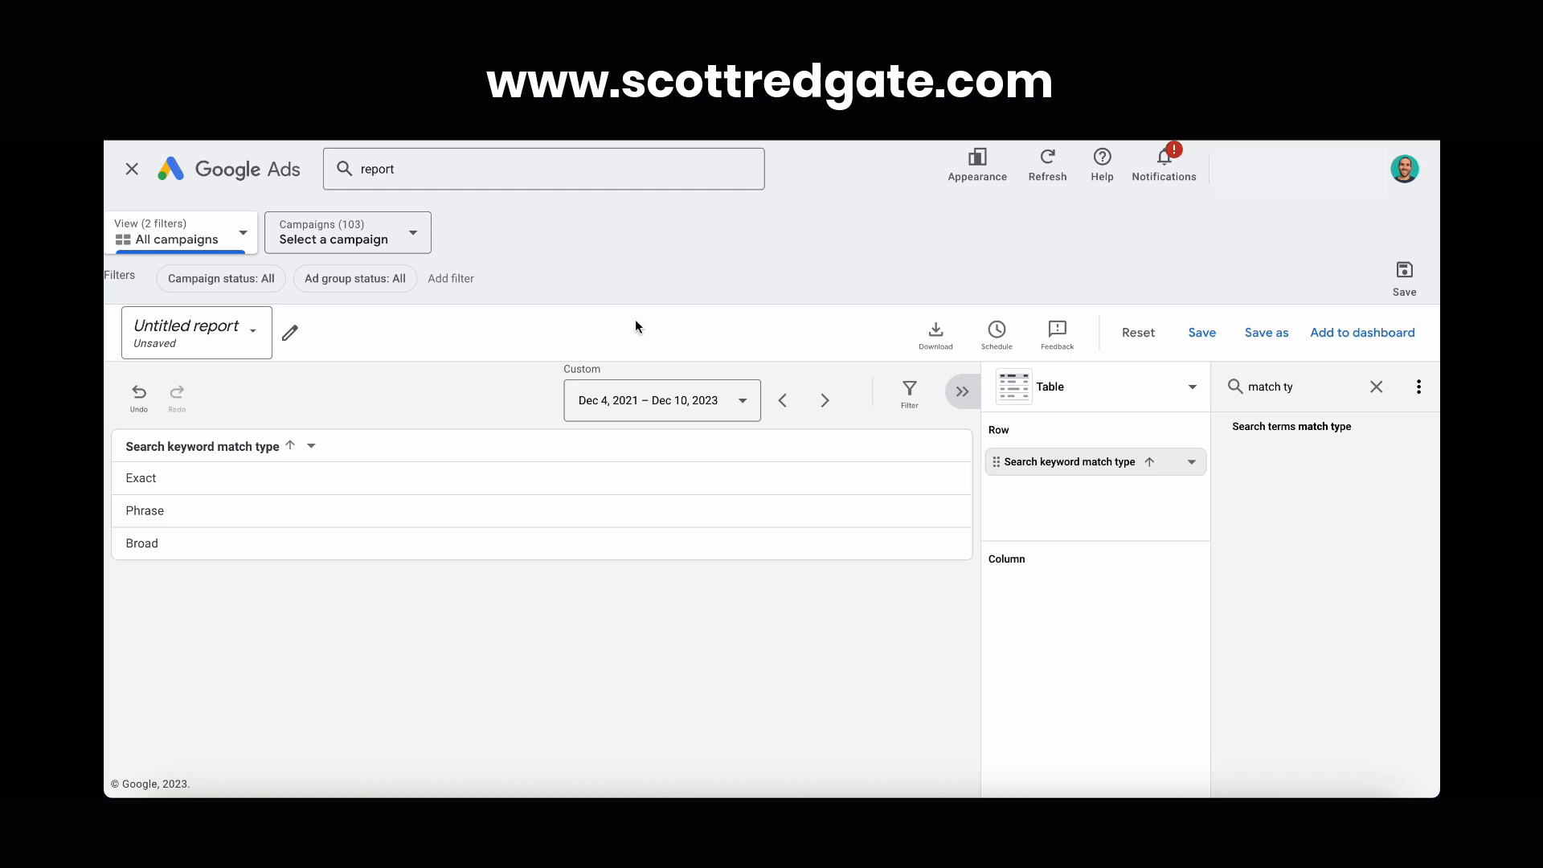
mouse_move(621, 413)
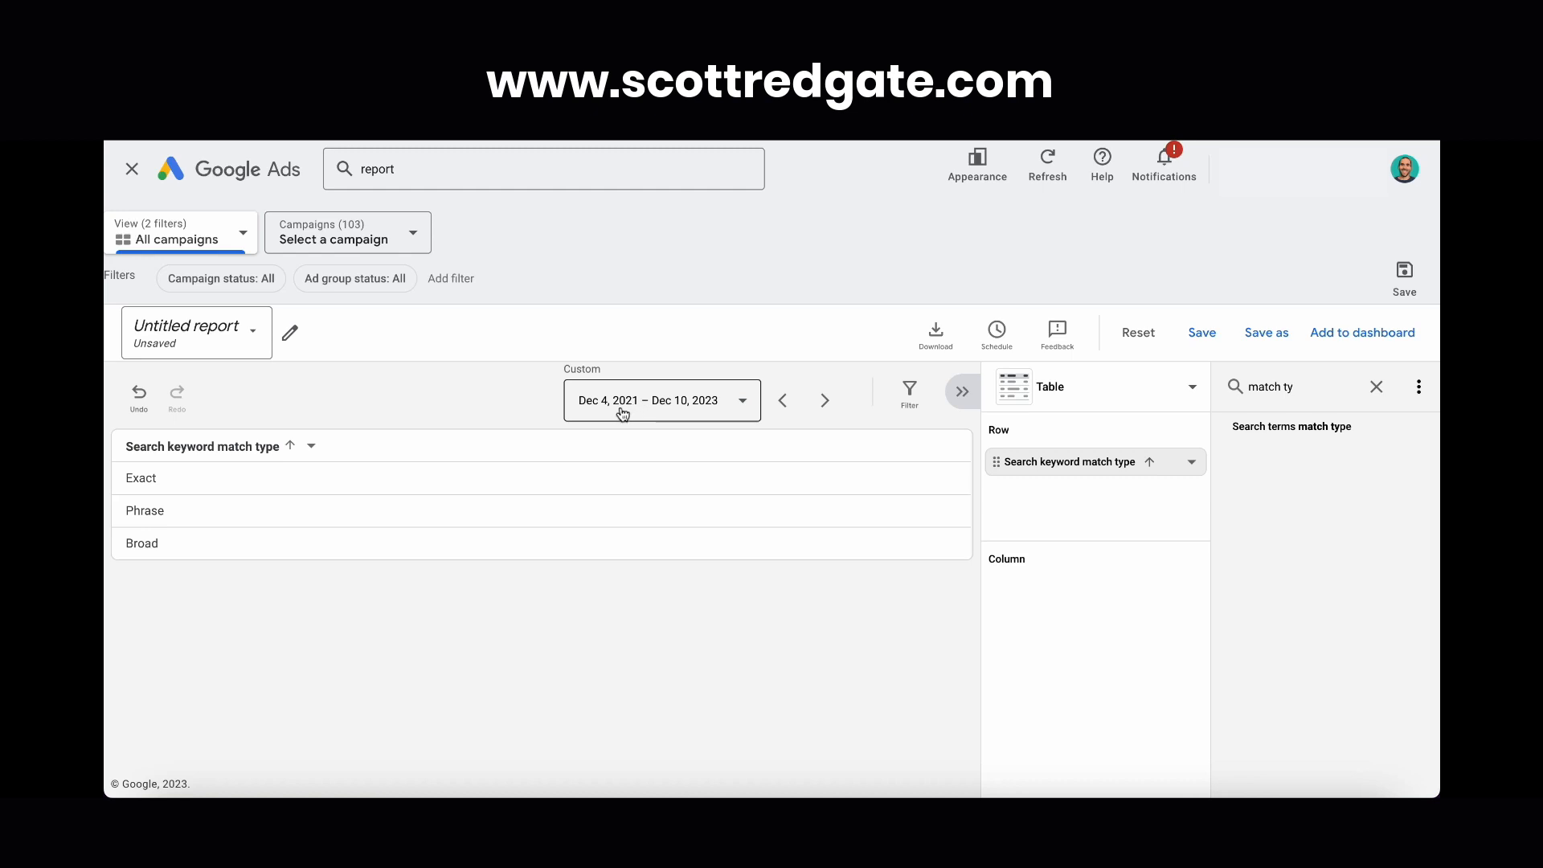
mouse_move(658, 413)
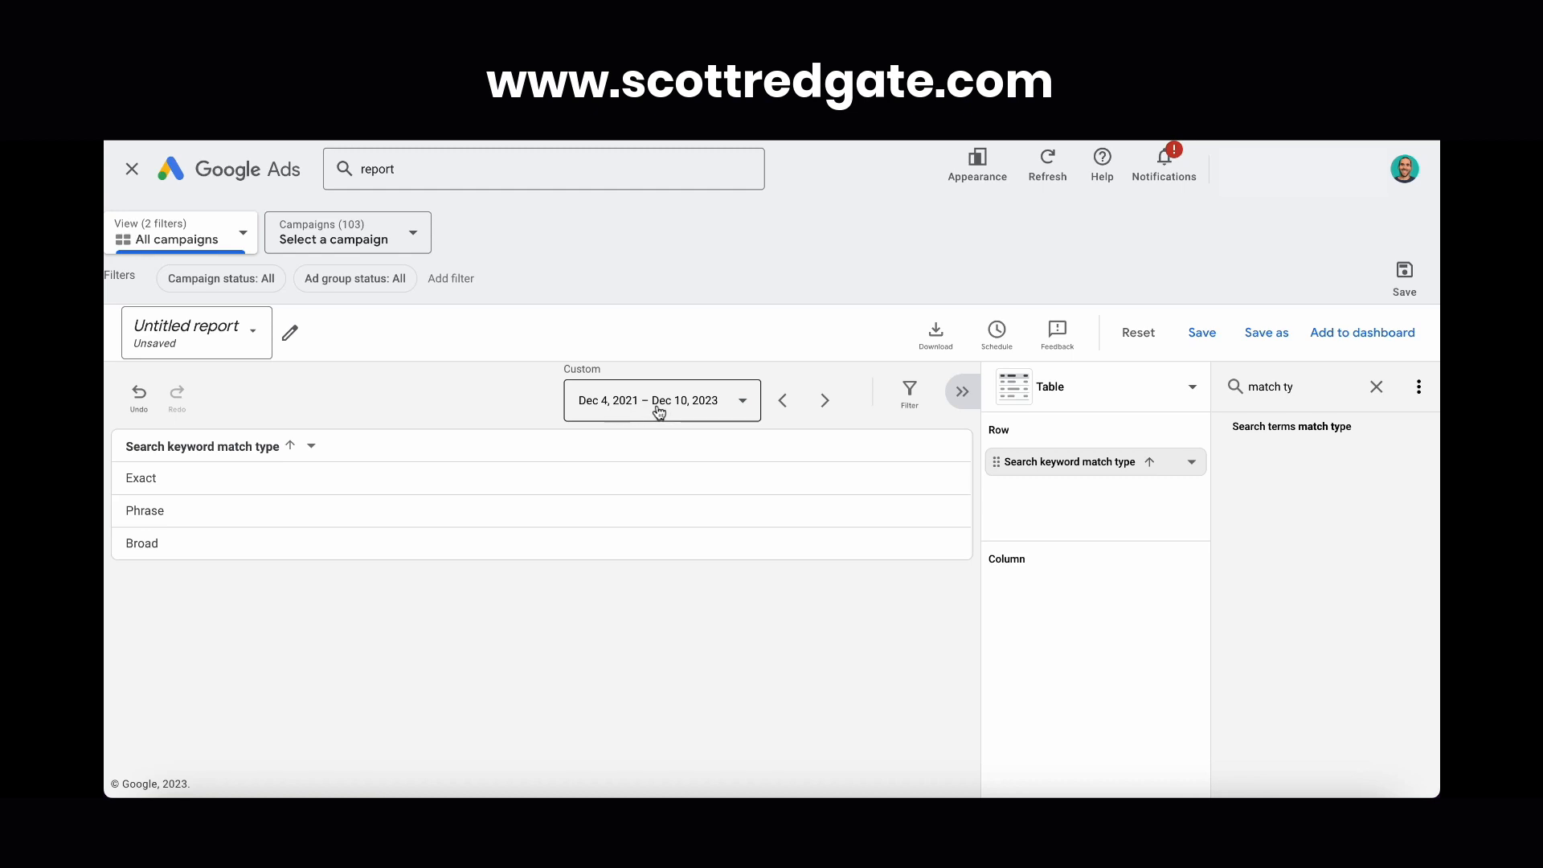
mouse_move(627, 420)
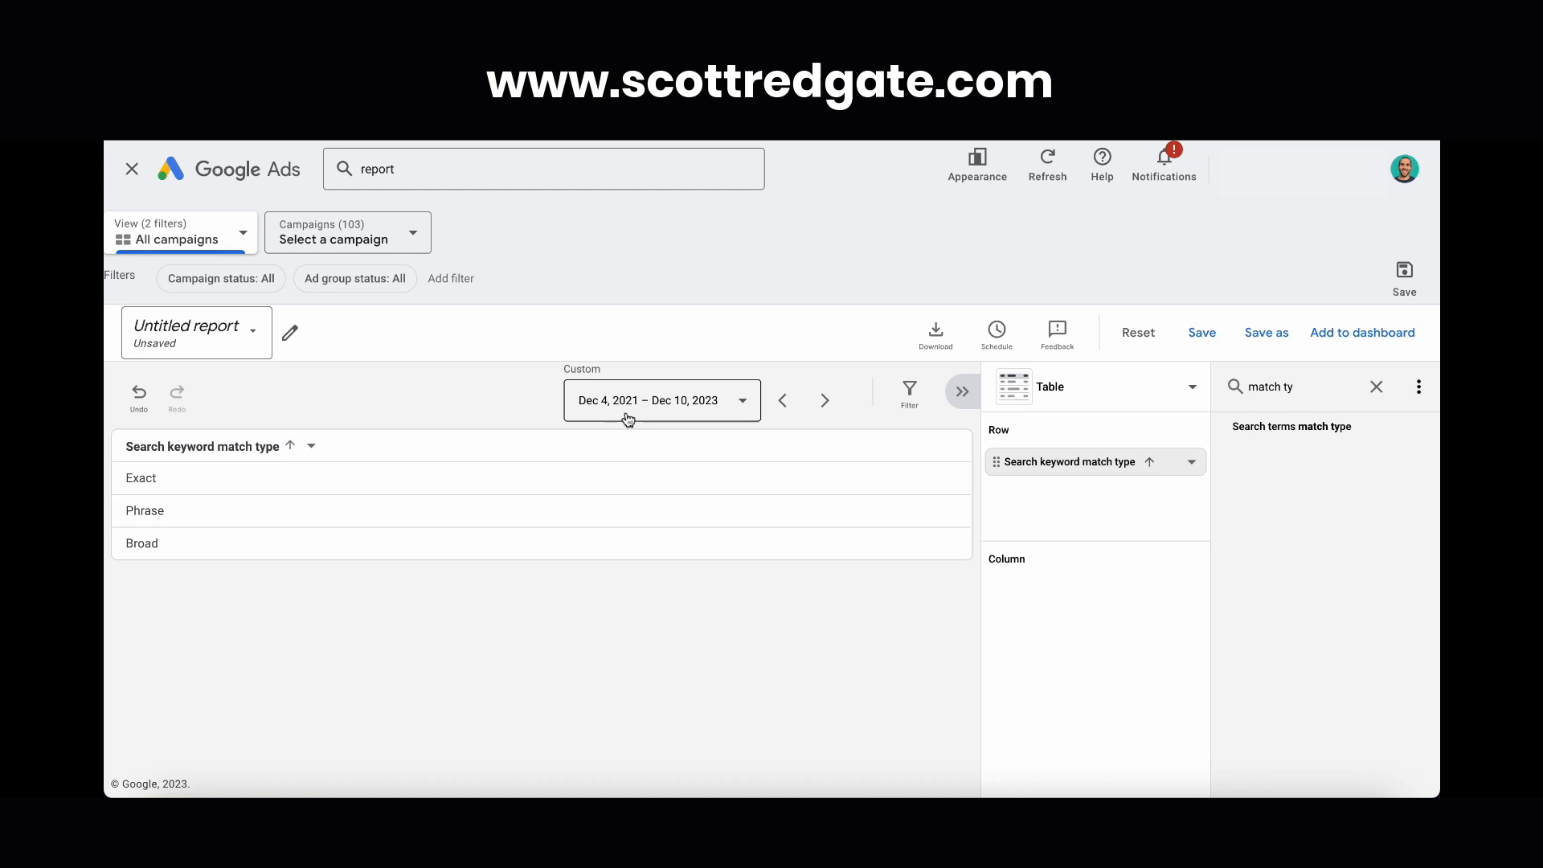
mouse_move(718, 429)
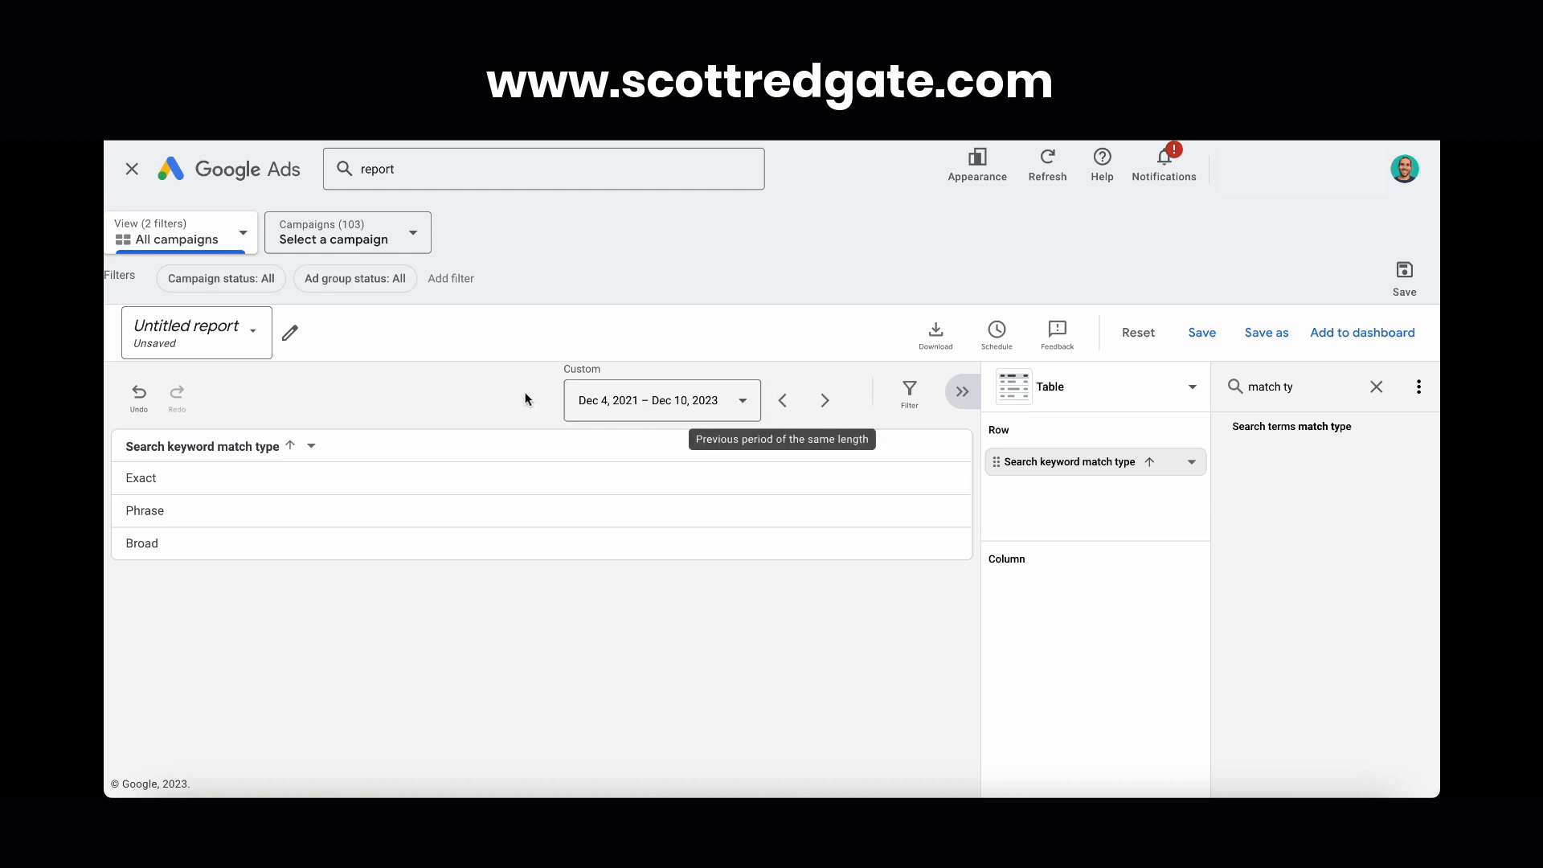
mouse_move(363, 445)
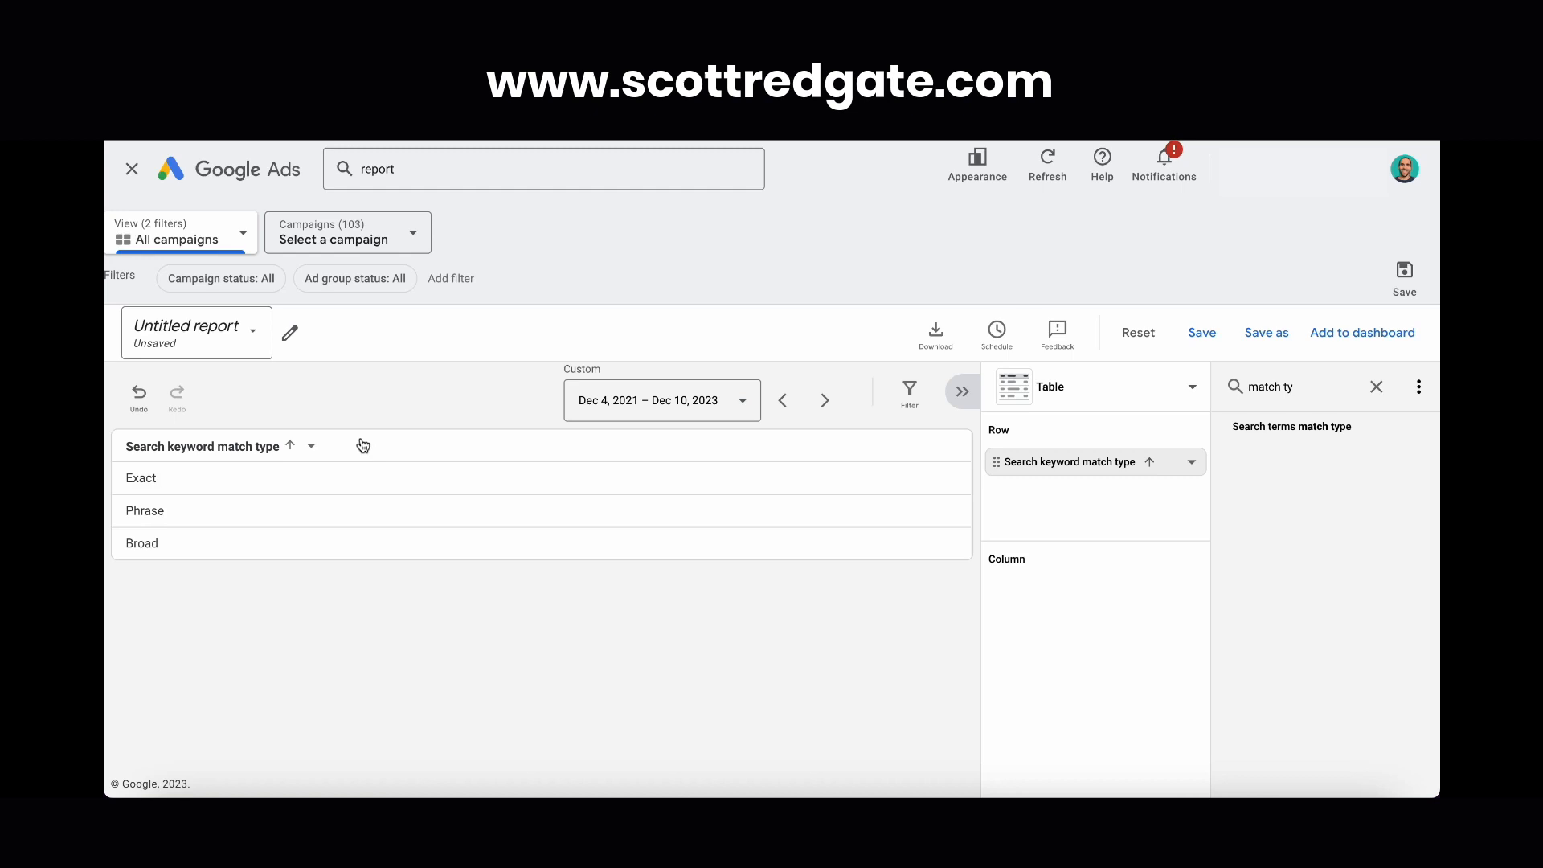
mouse_move(648, 484)
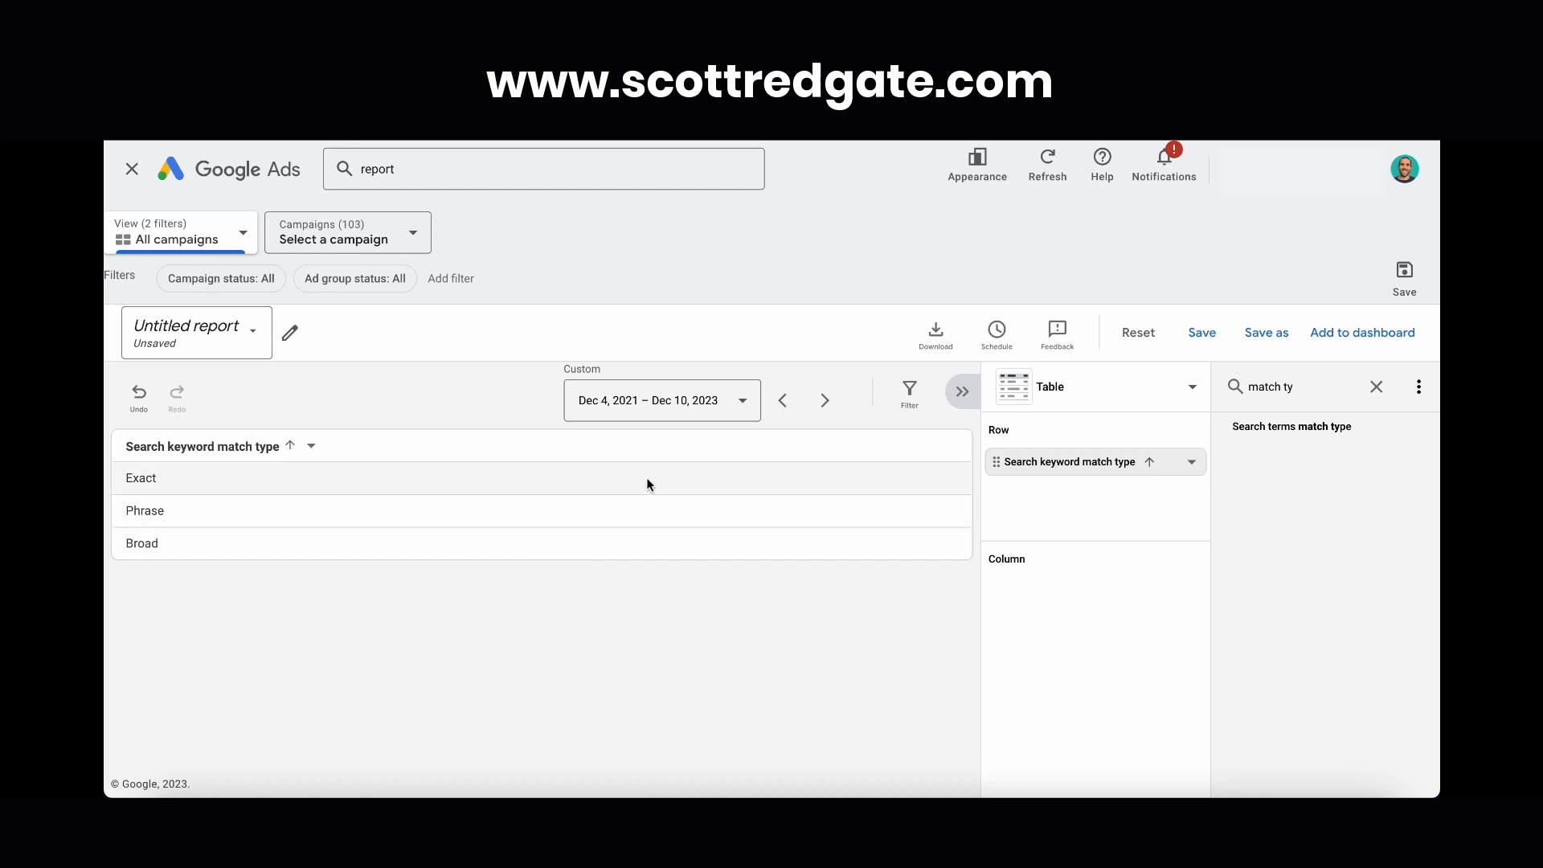
mouse_move(837, 452)
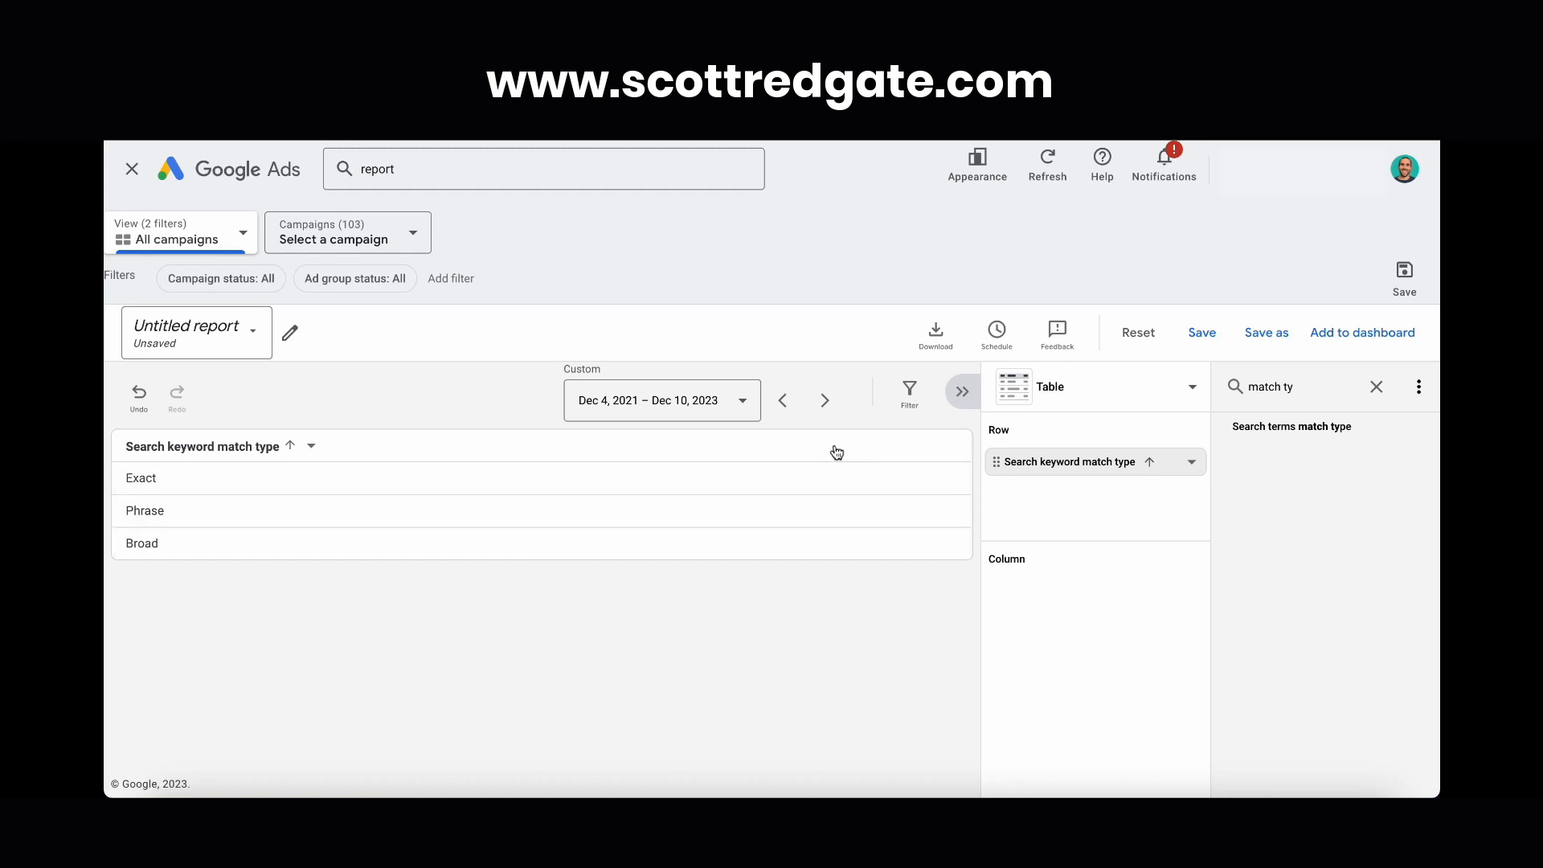
mouse_move(723, 446)
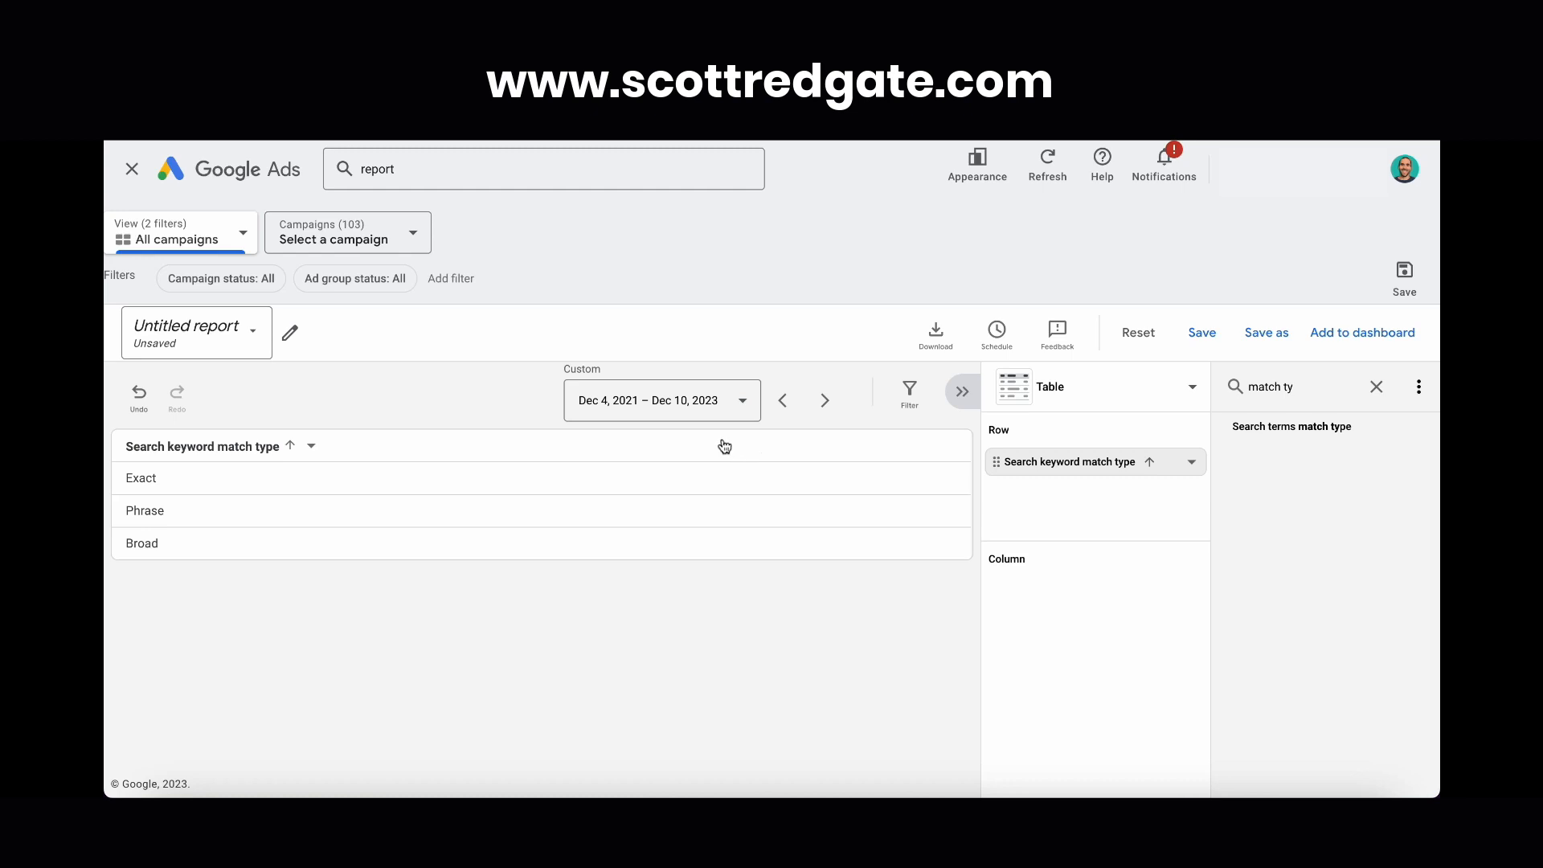
mouse_move(705, 400)
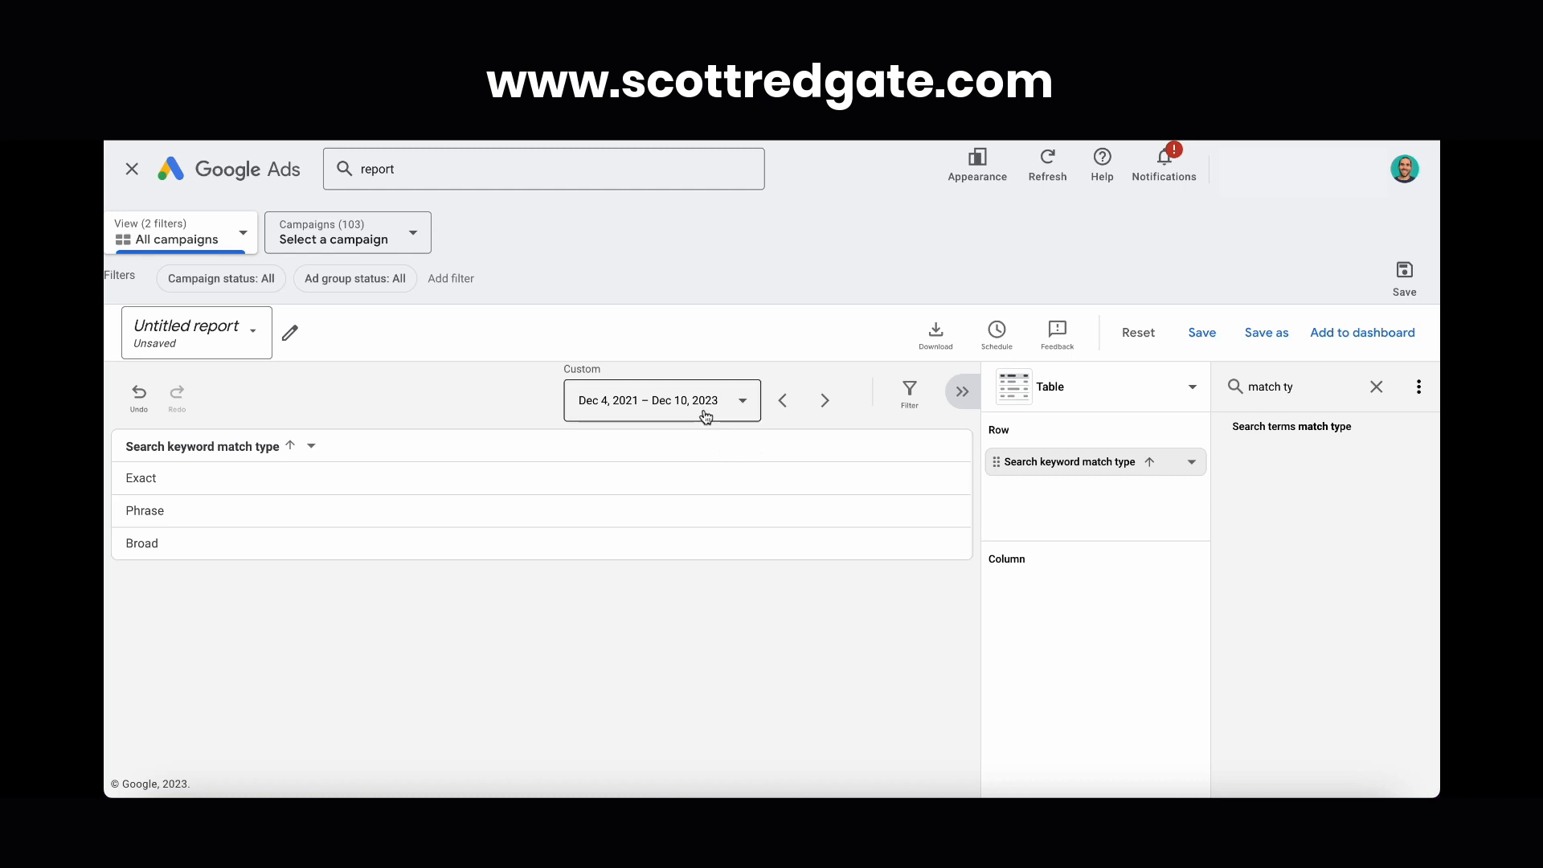
mouse_move(657, 413)
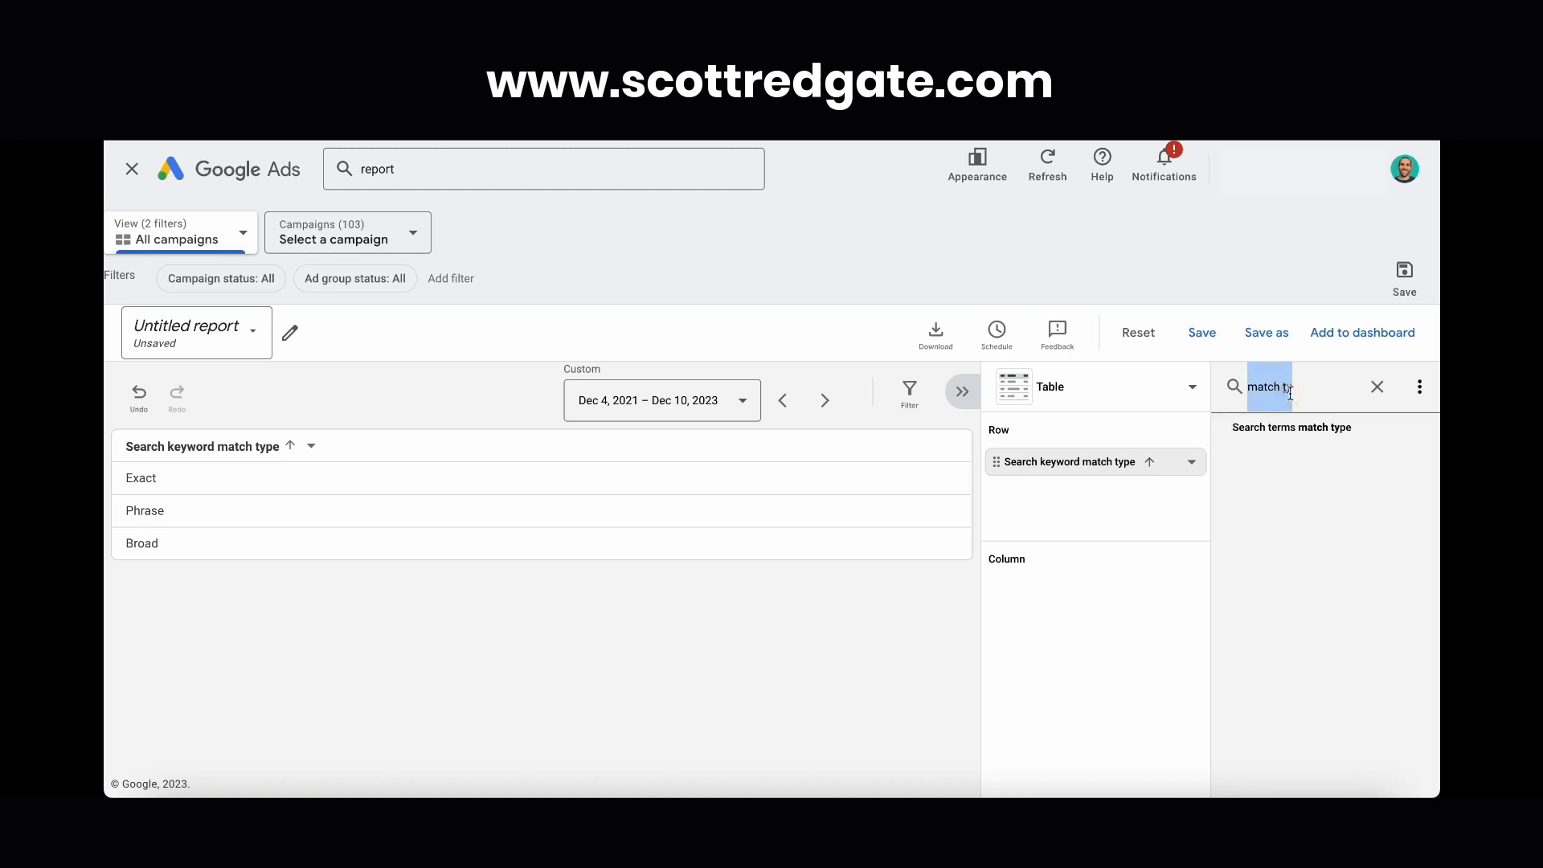
Step: Add Clicks, Cost and Impr. as report columns
type("click")
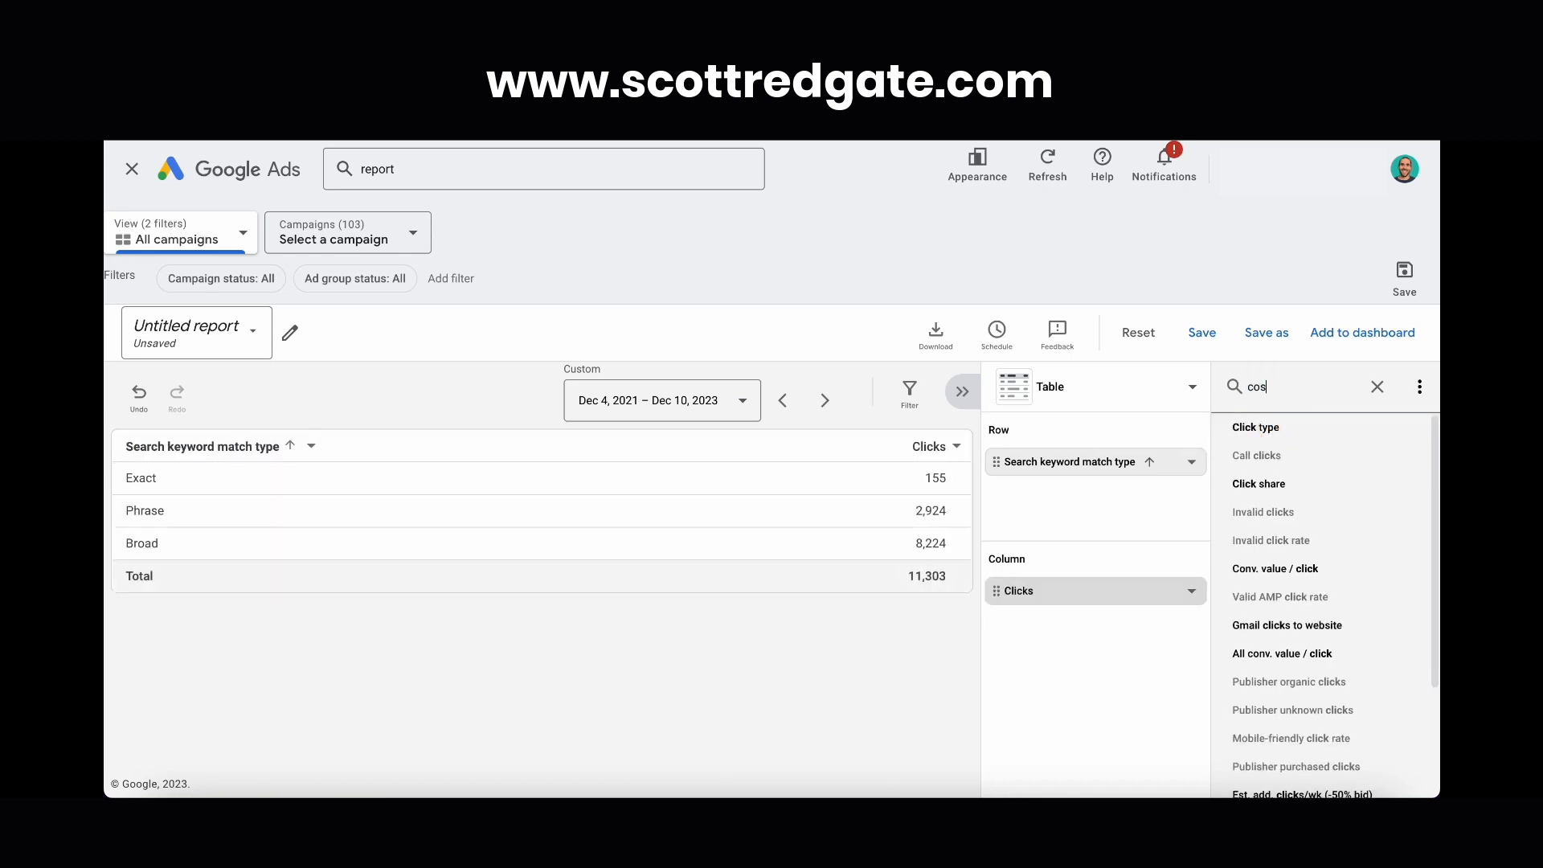
type("t")
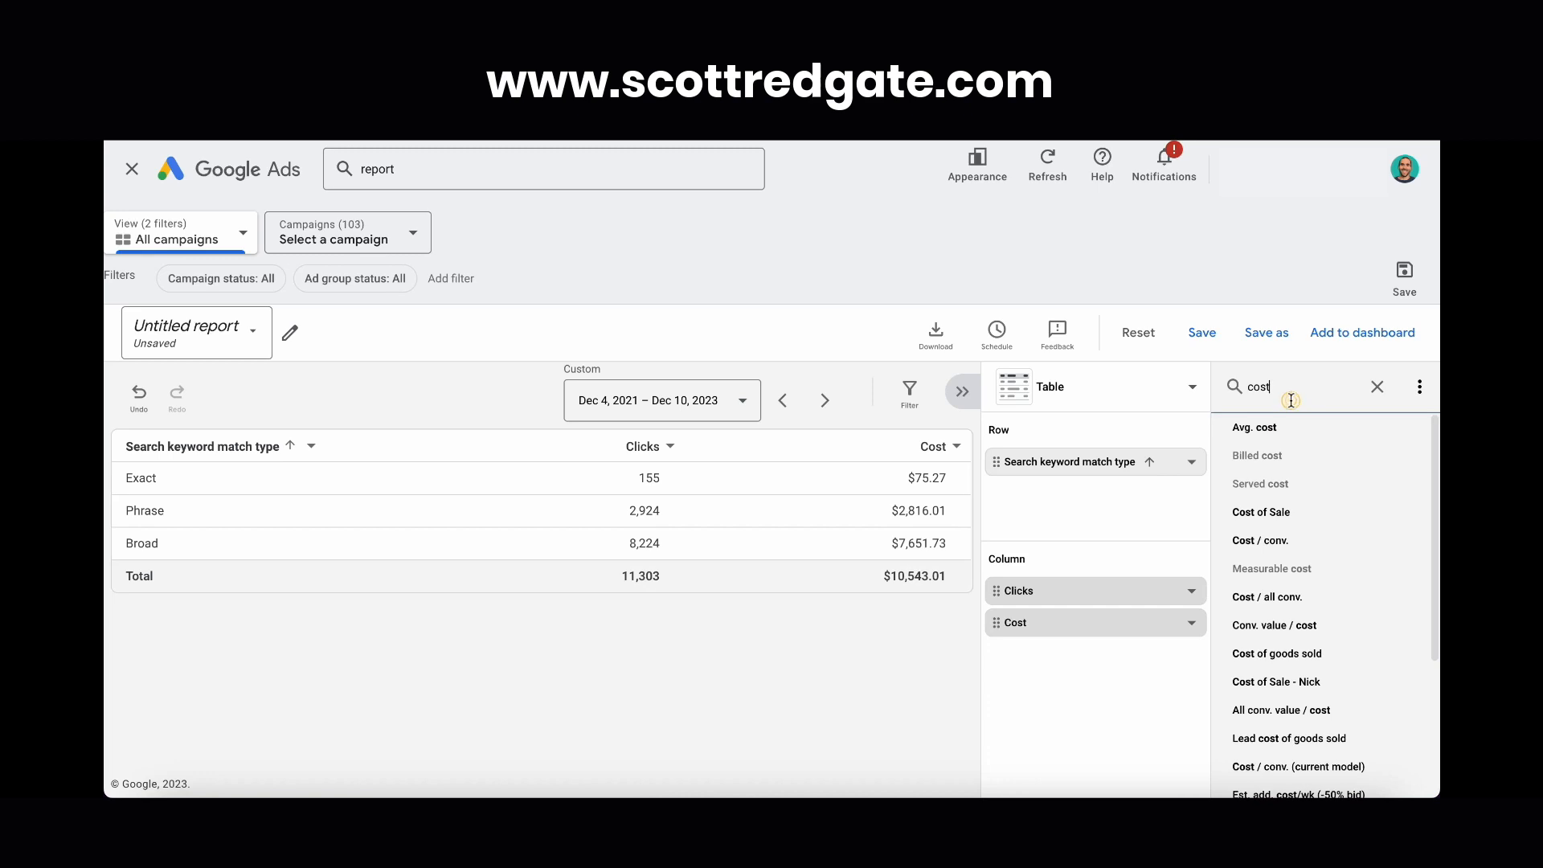
type("impr")
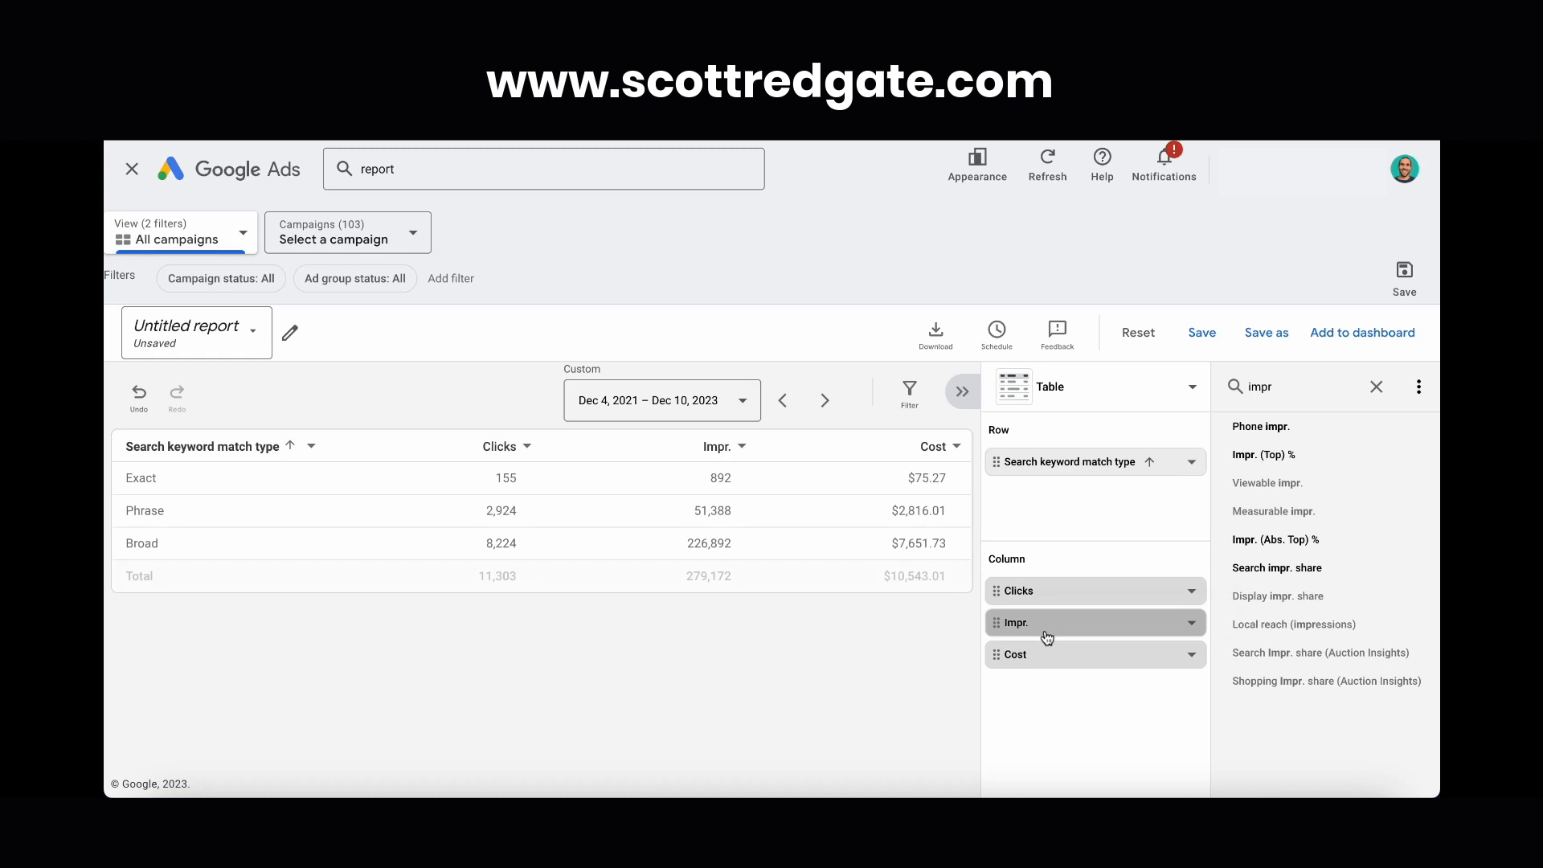
Step: Add Conv. value and Conv. value / cost columns, then sort Clicks high to low
left_click(1270, 385)
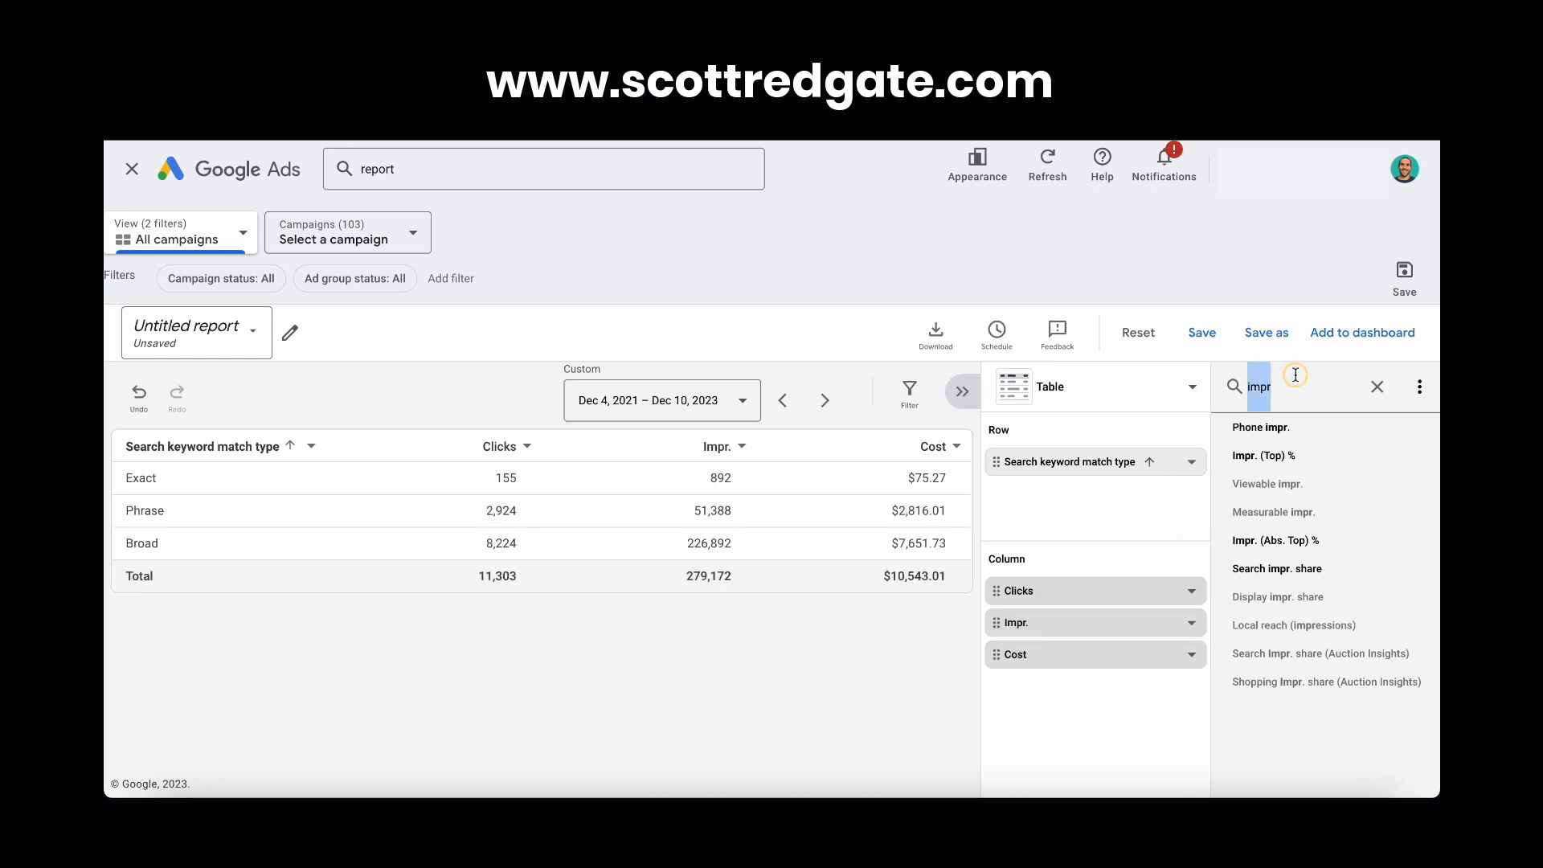
type("conv")
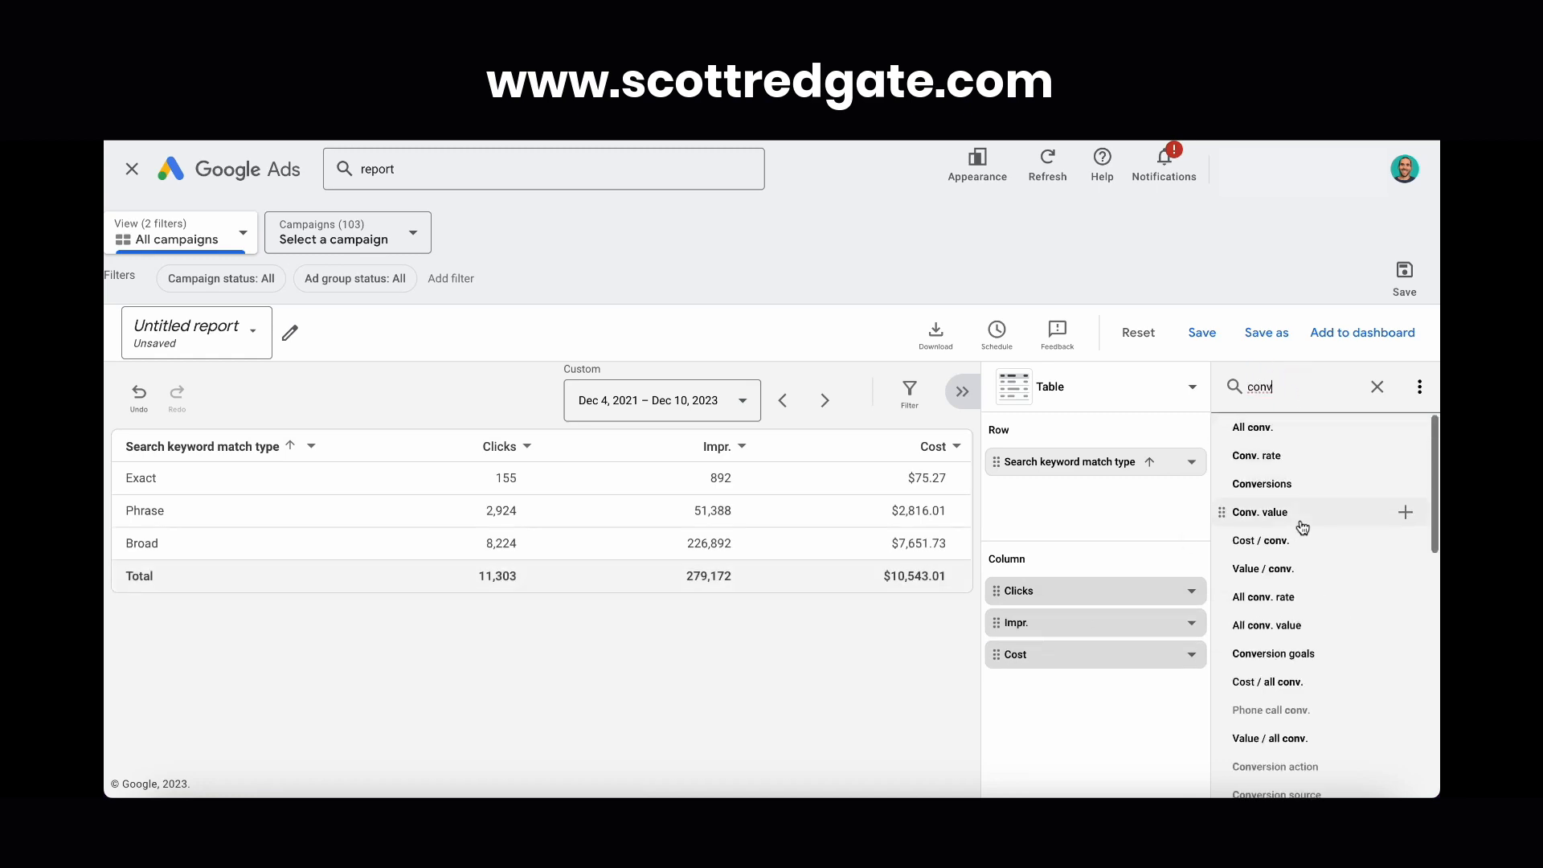
left_click(1406, 511)
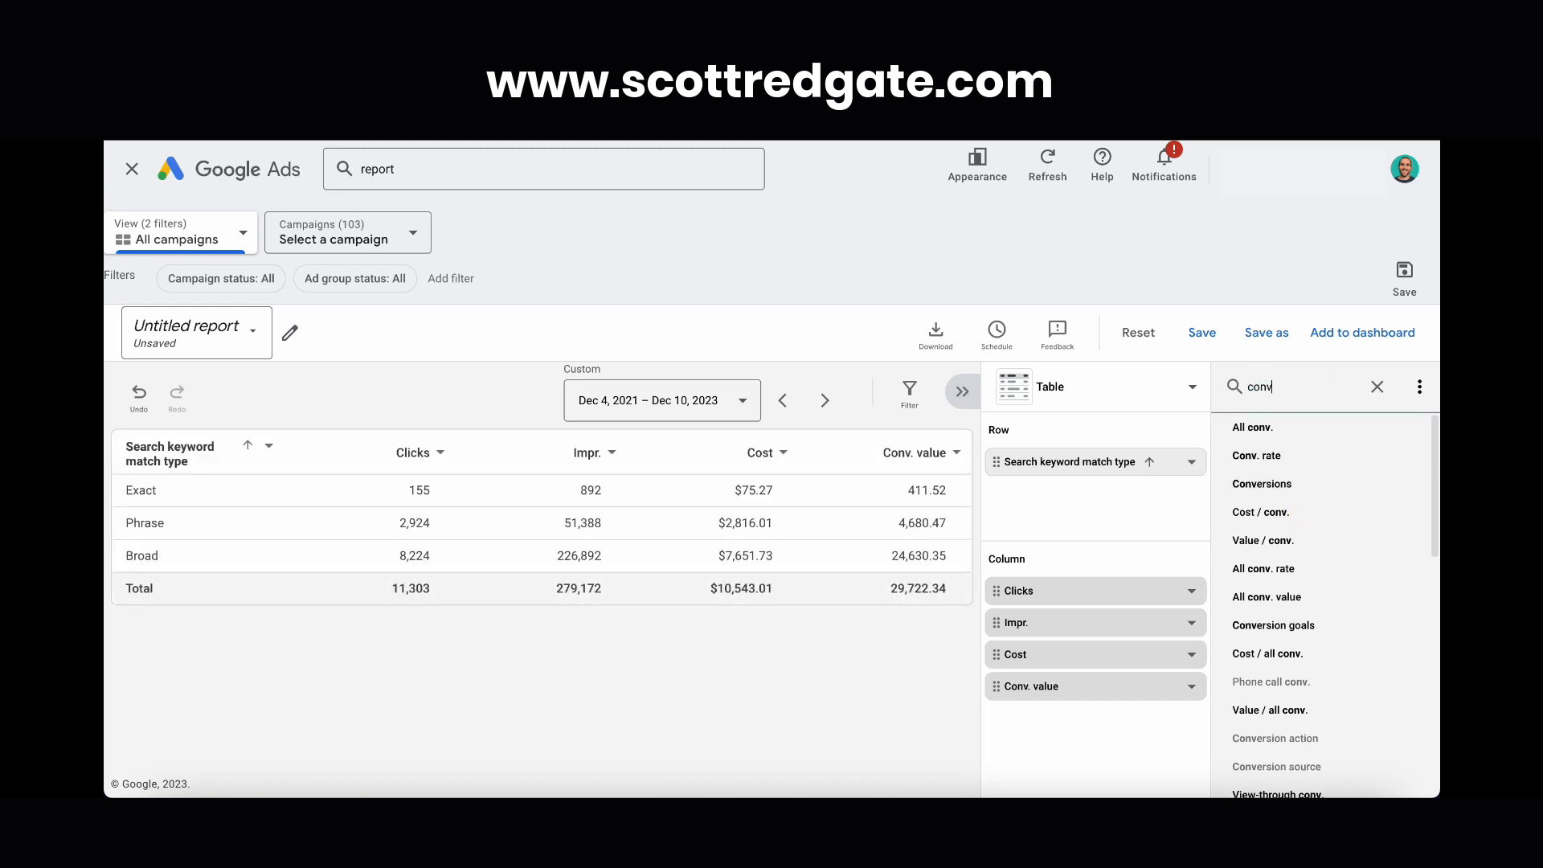
type("val")
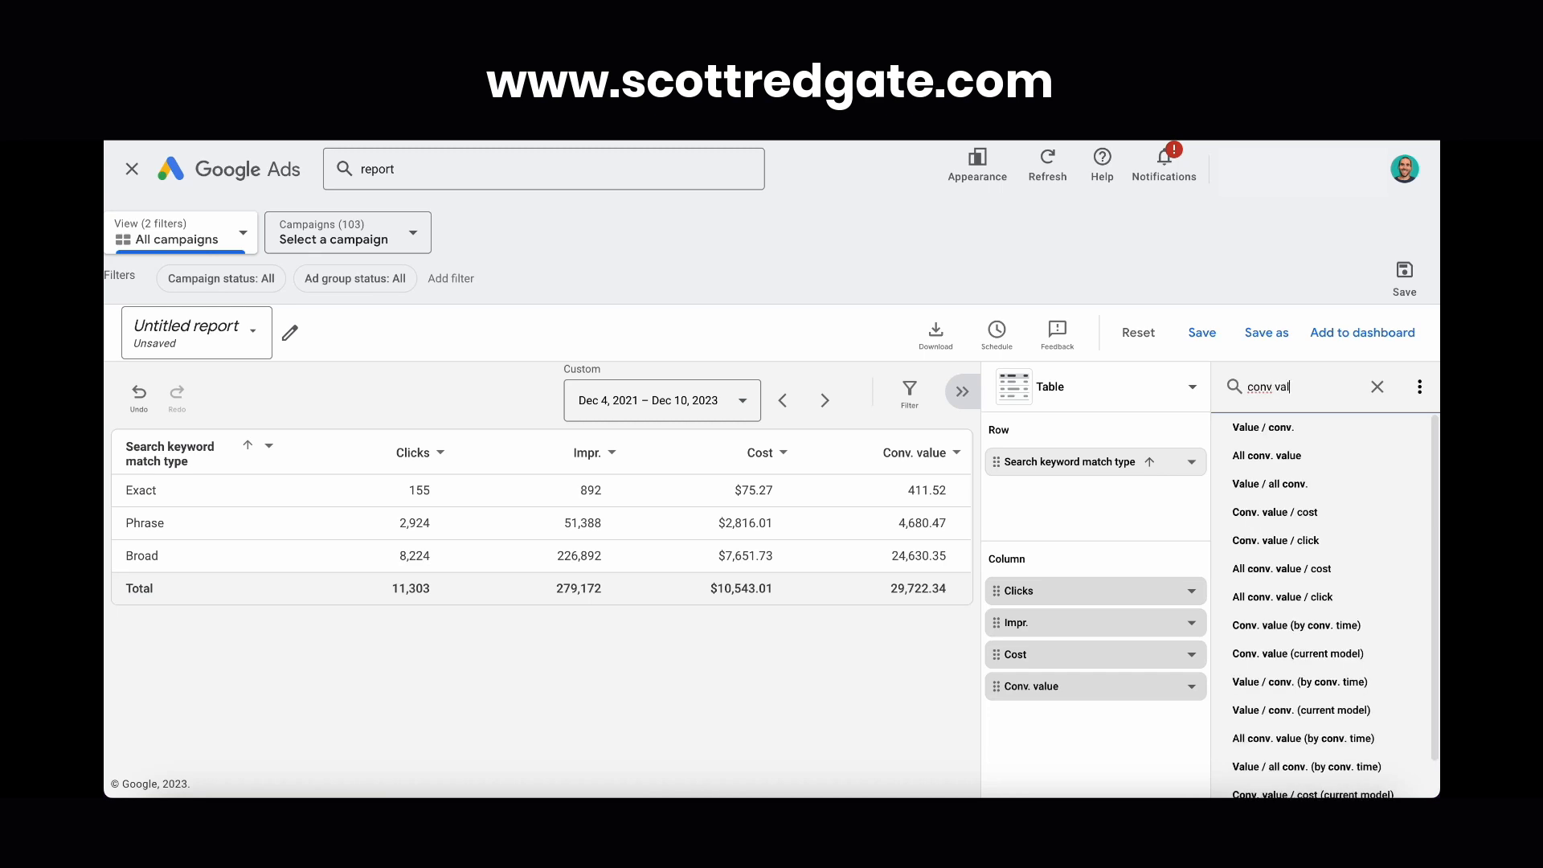
mouse_move(1270, 483)
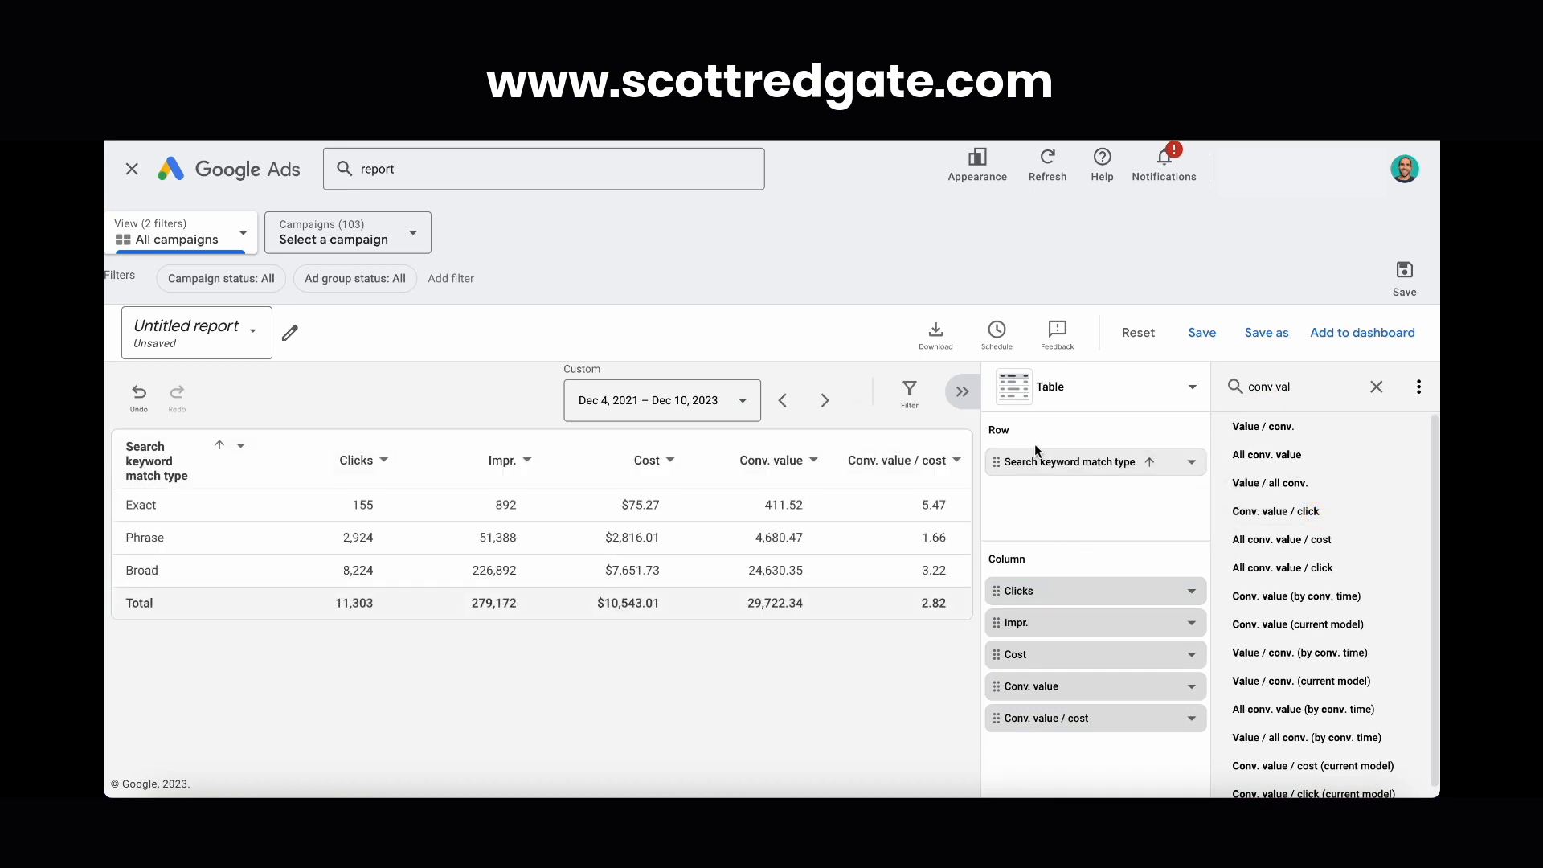
mouse_move(393, 481)
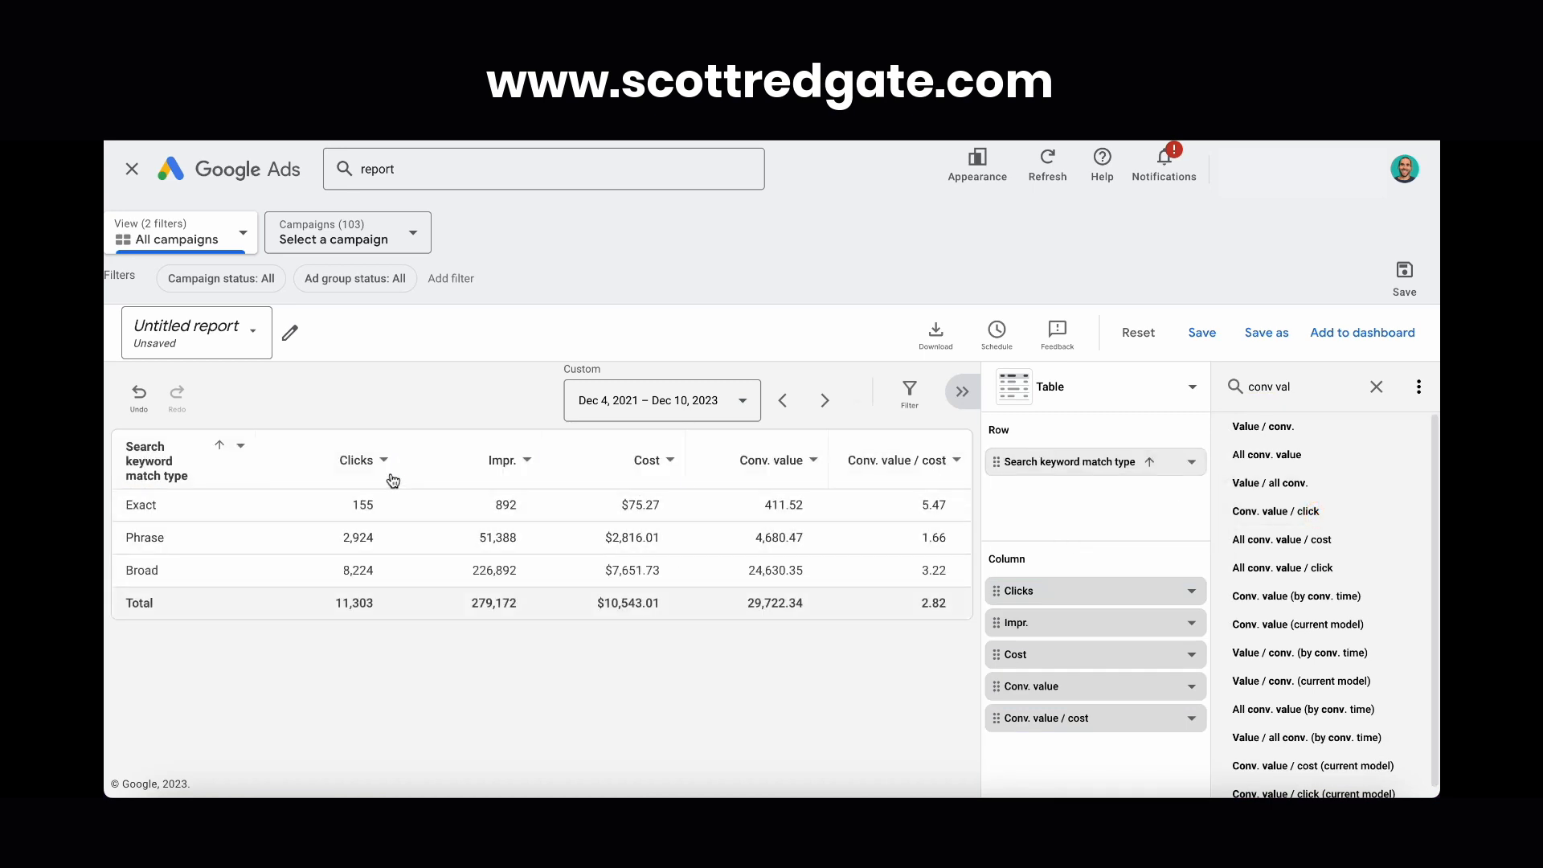
left_click(385, 459)
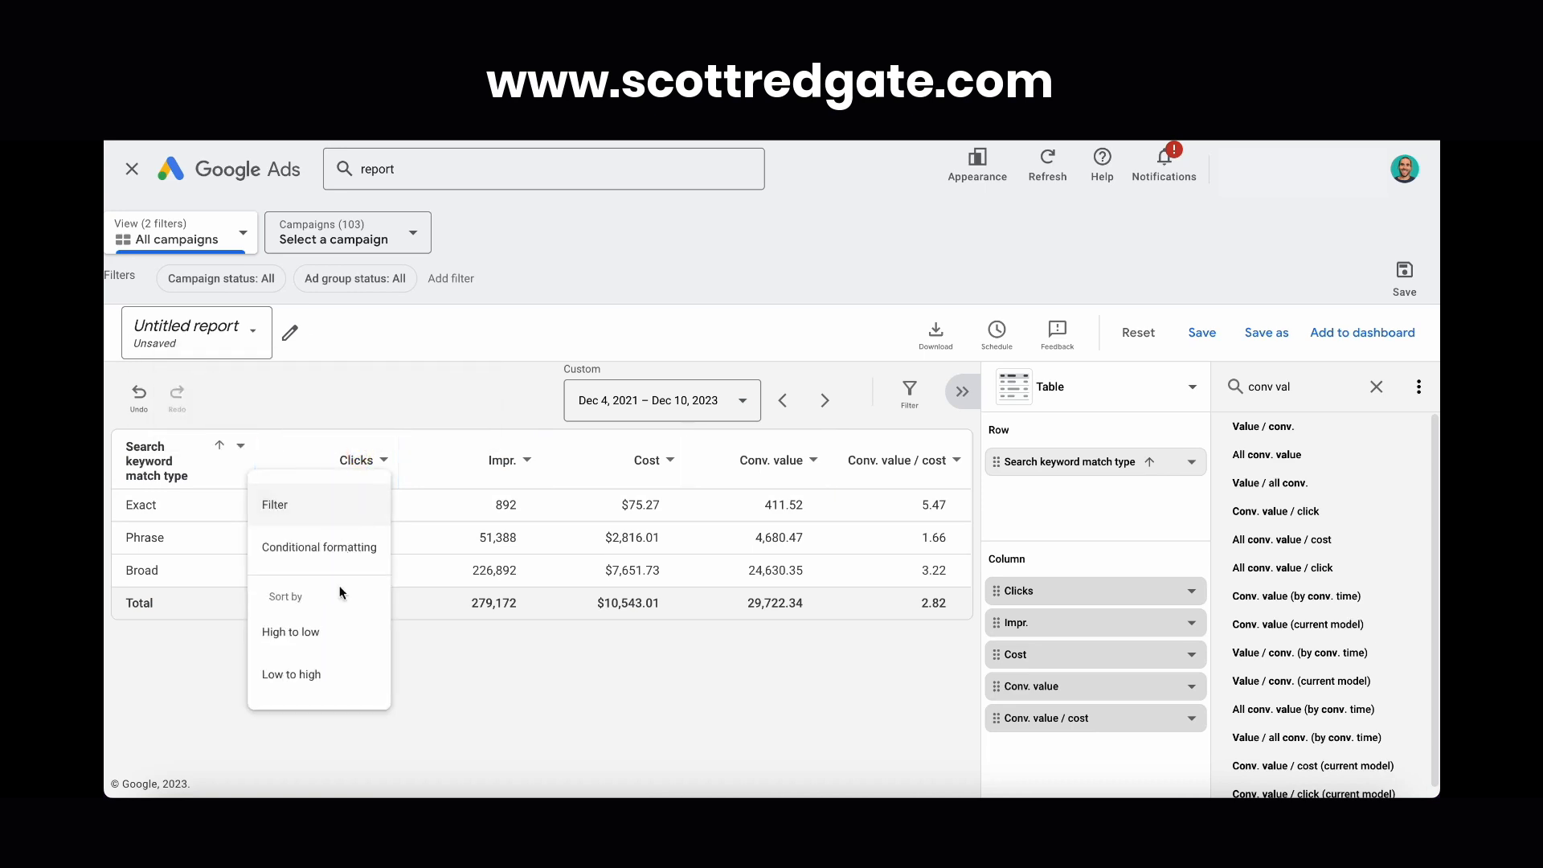
left_click(290, 631)
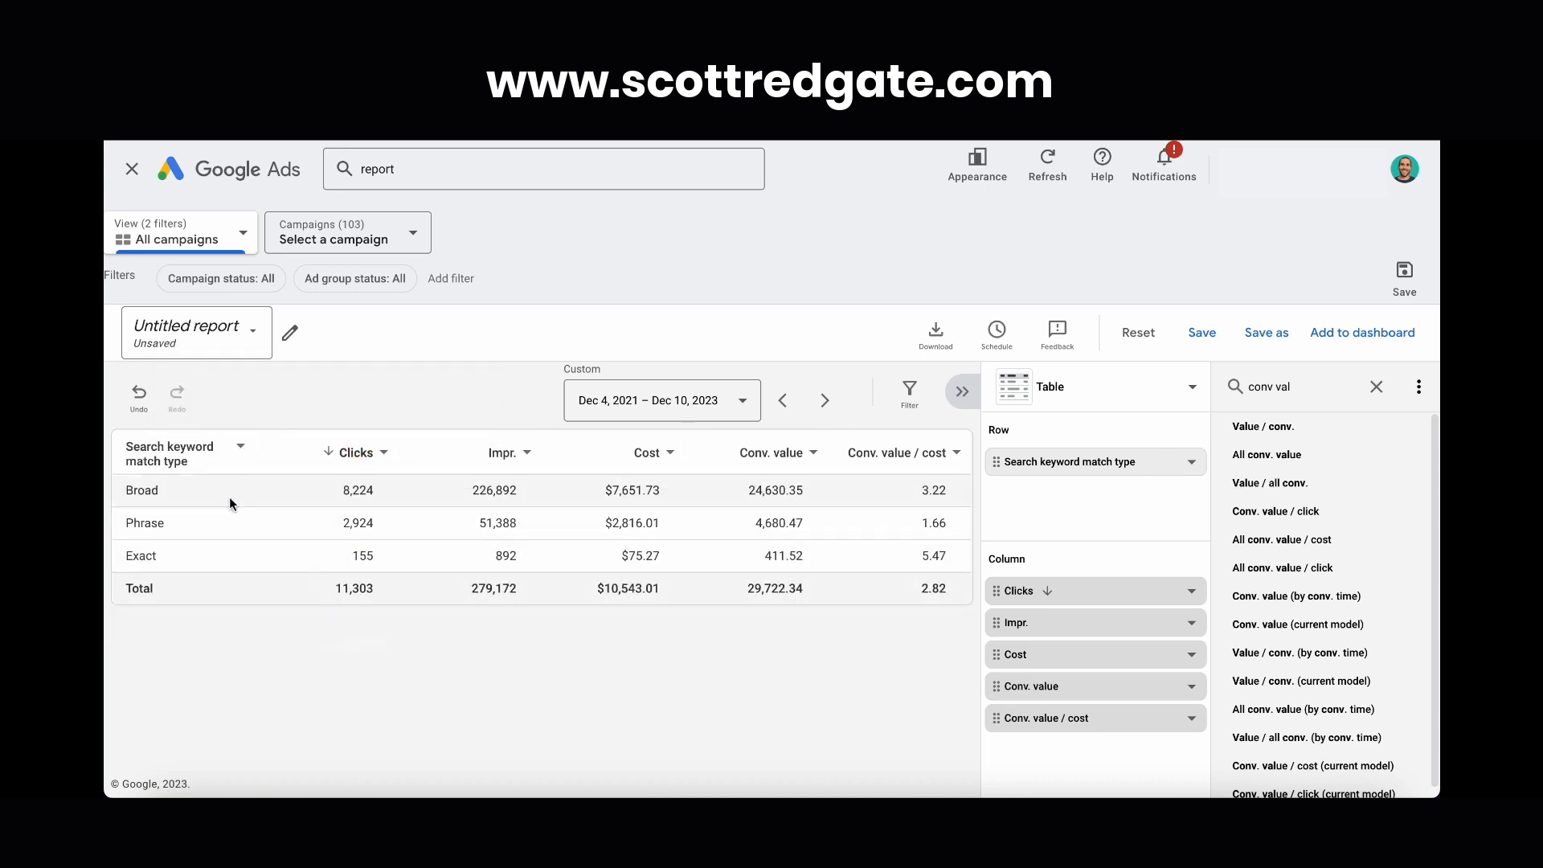
mouse_move(484, 556)
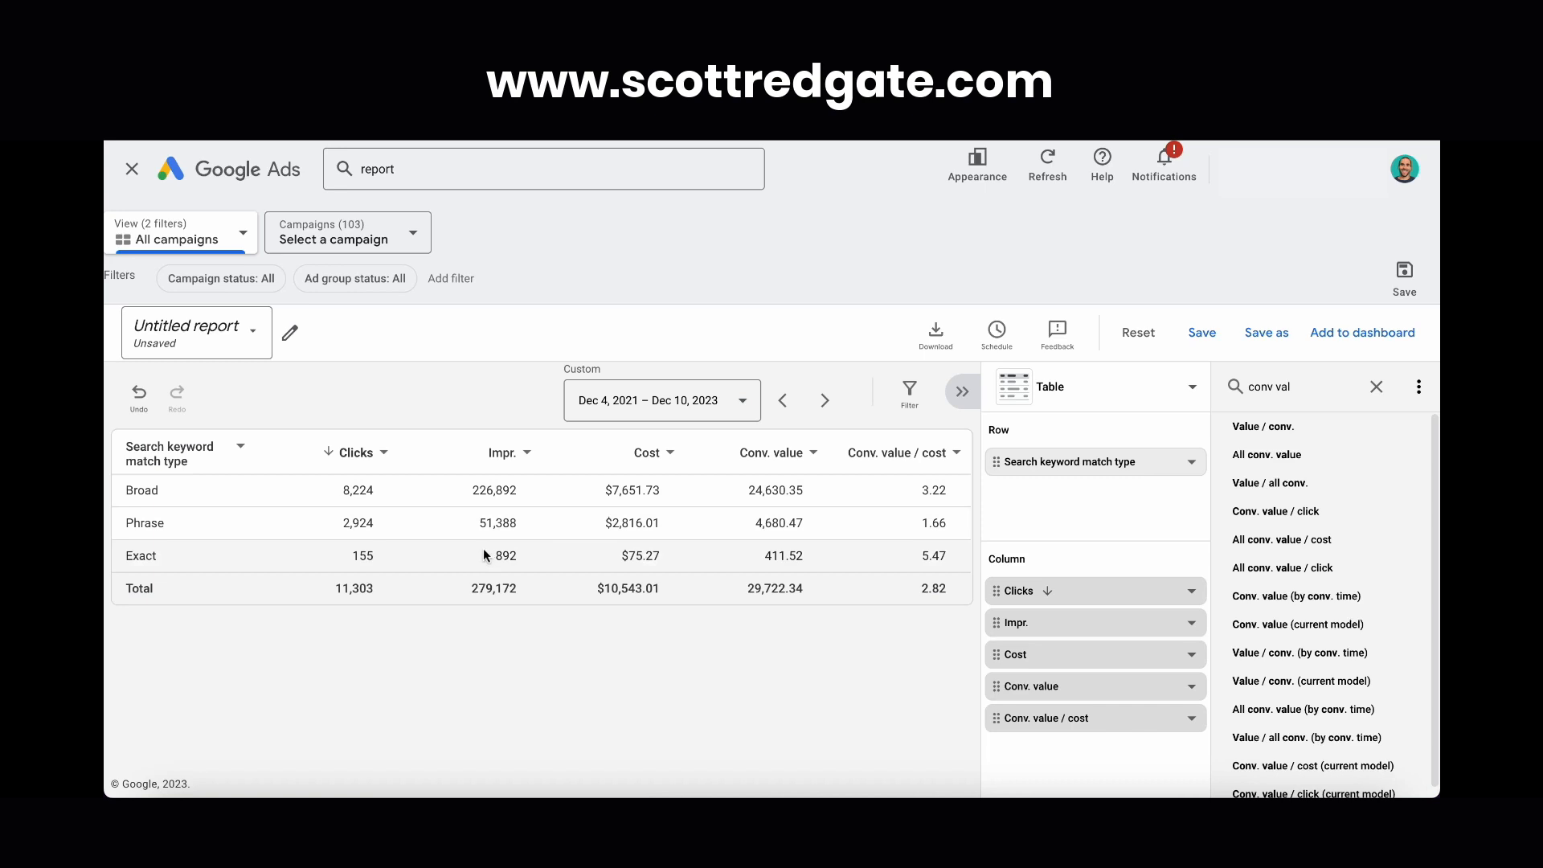
mouse_move(697, 514)
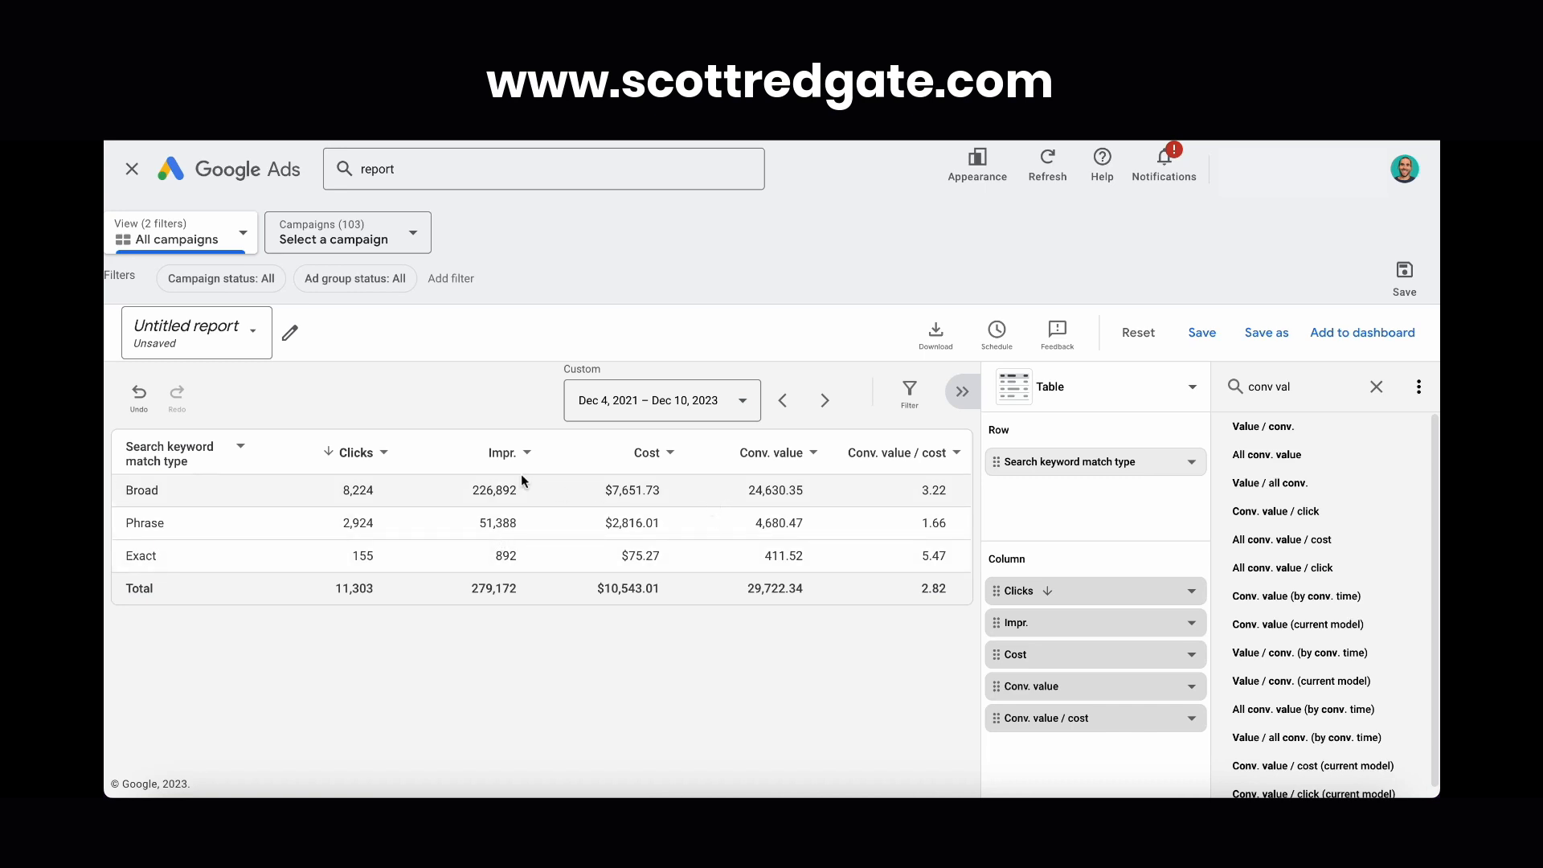
mouse_move(636, 506)
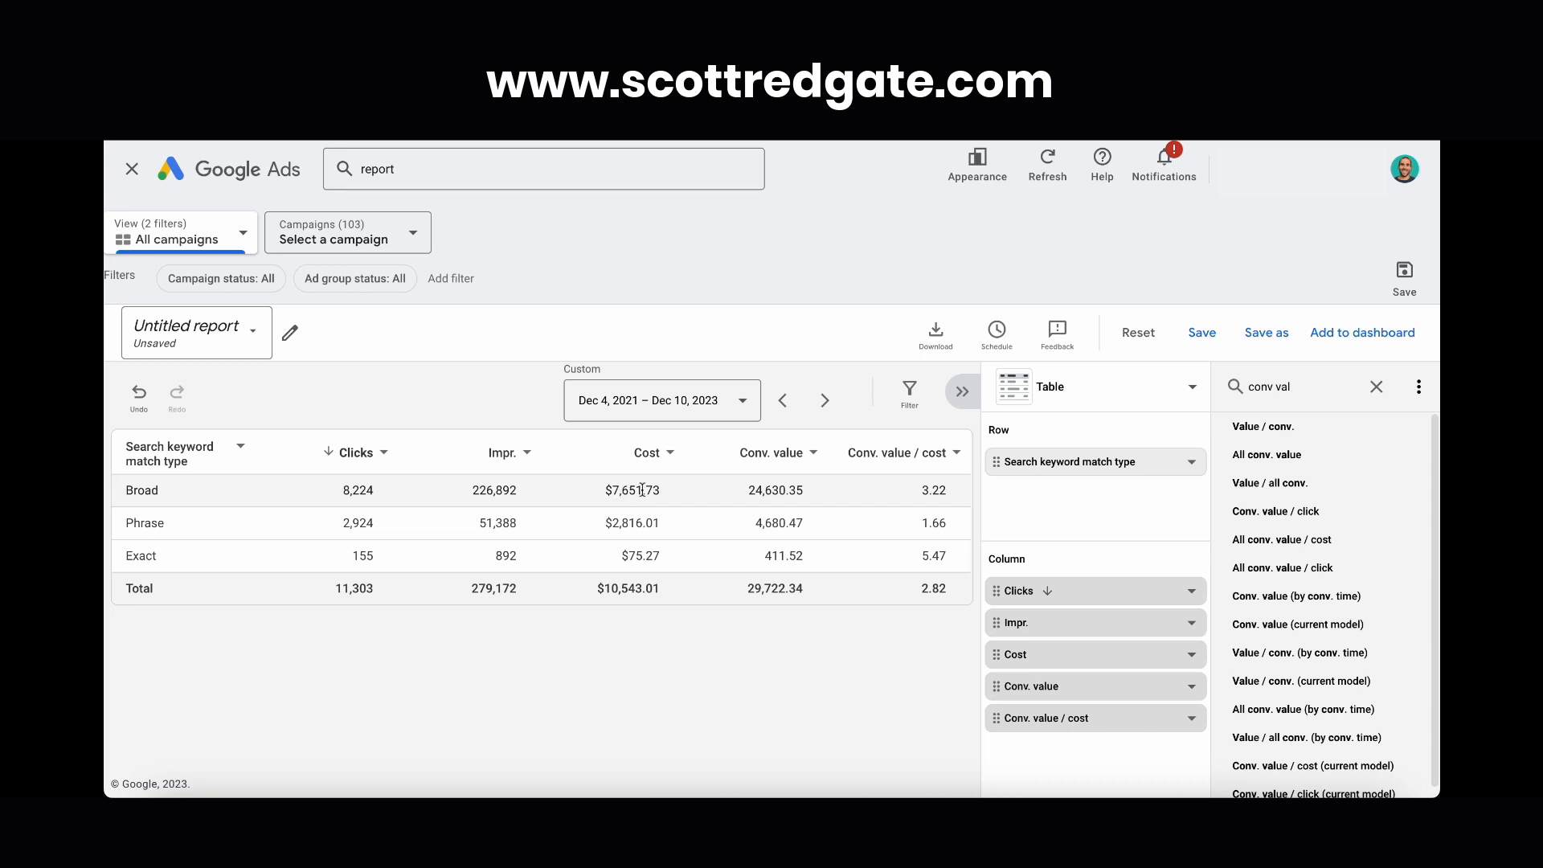
mouse_move(856, 512)
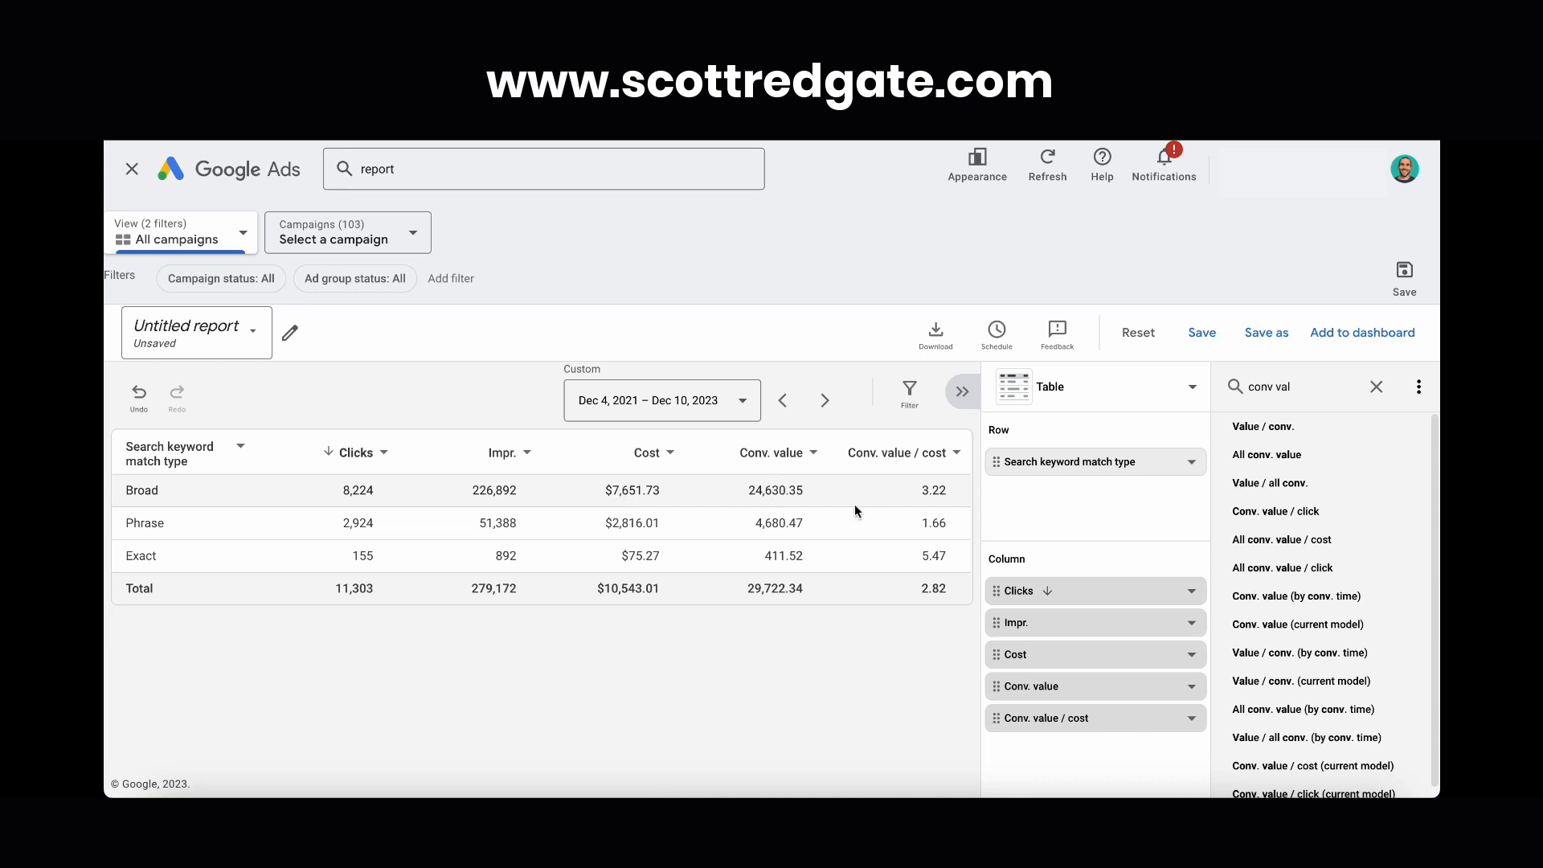
mouse_move(942, 513)
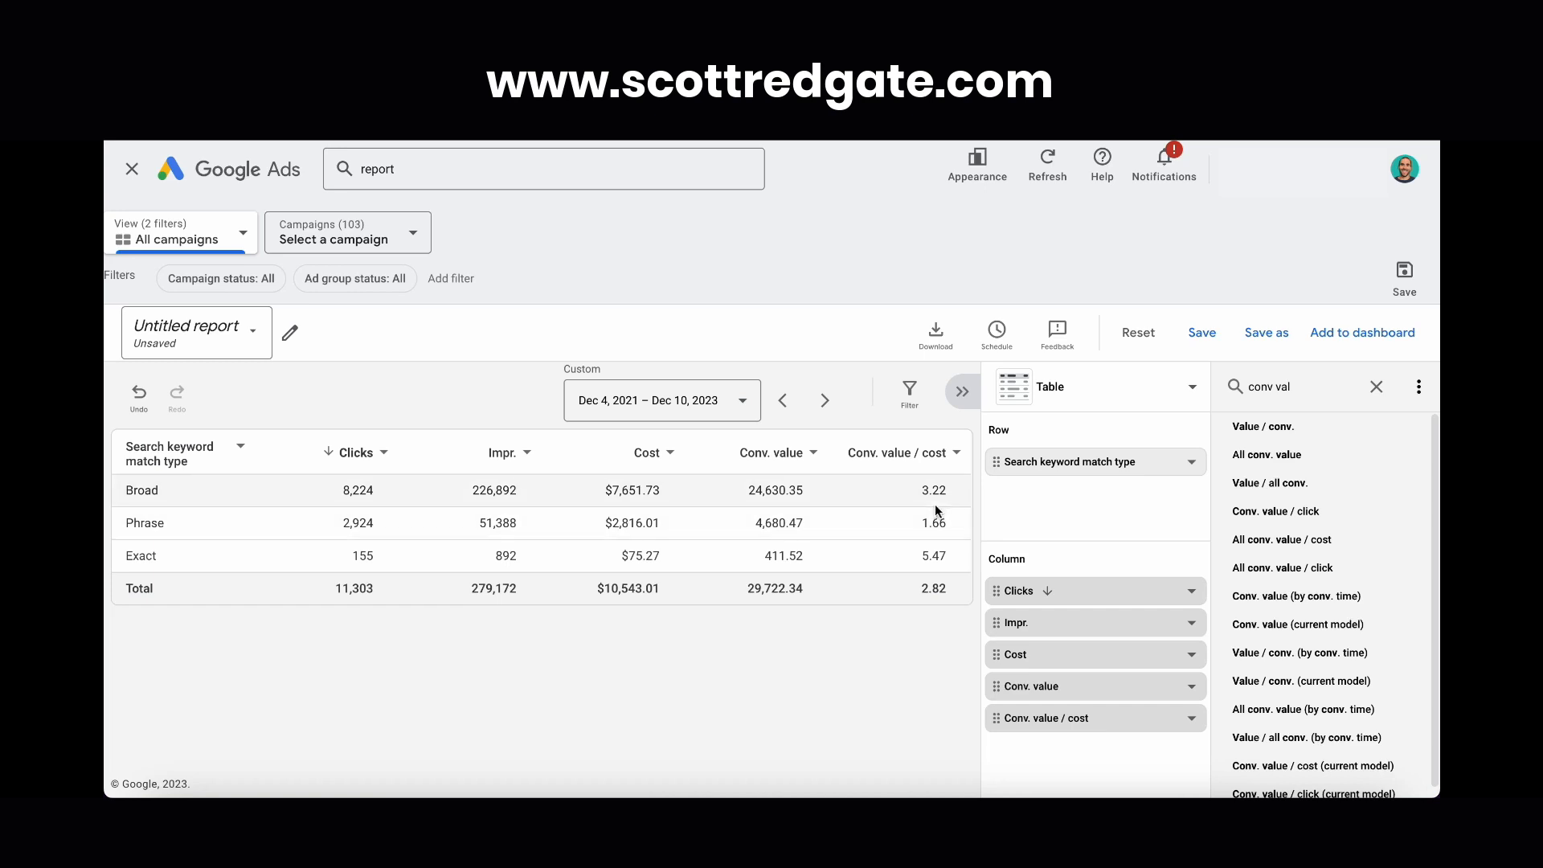
mouse_move(898, 499)
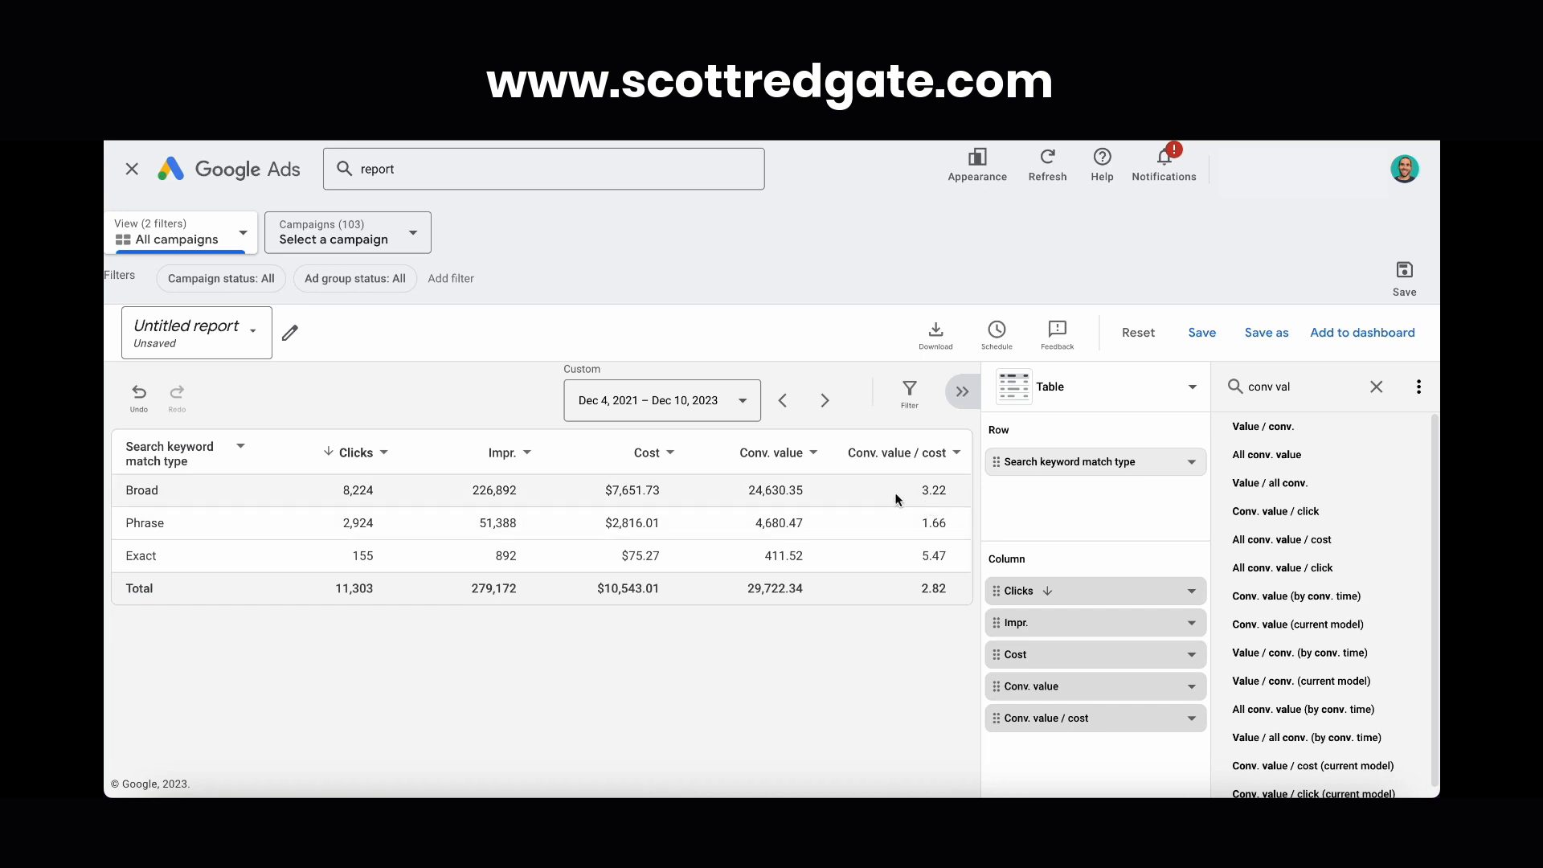
mouse_move(891, 495)
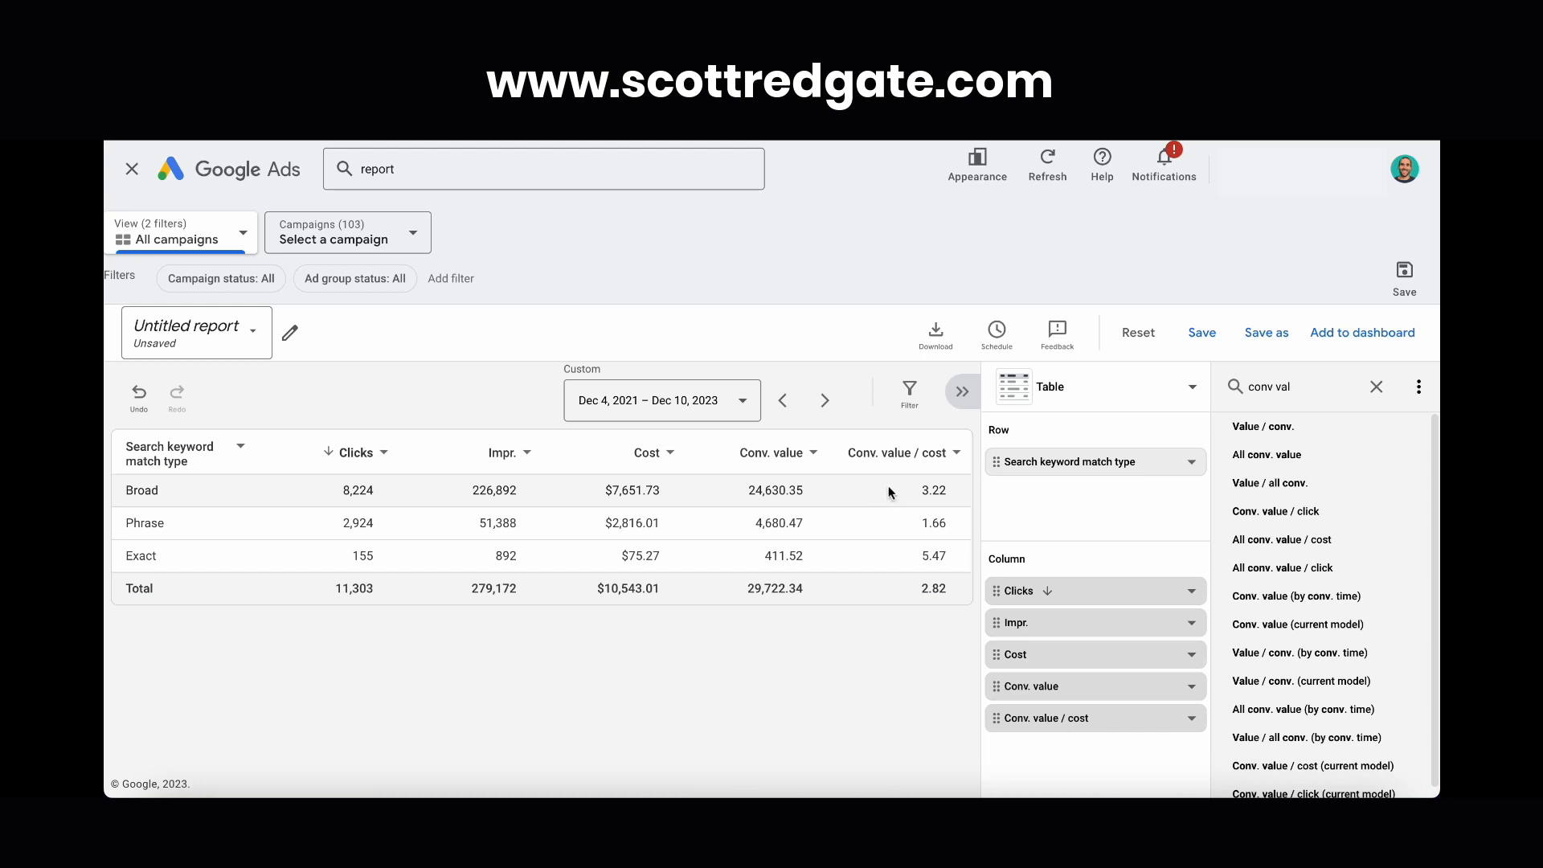
mouse_move(922, 554)
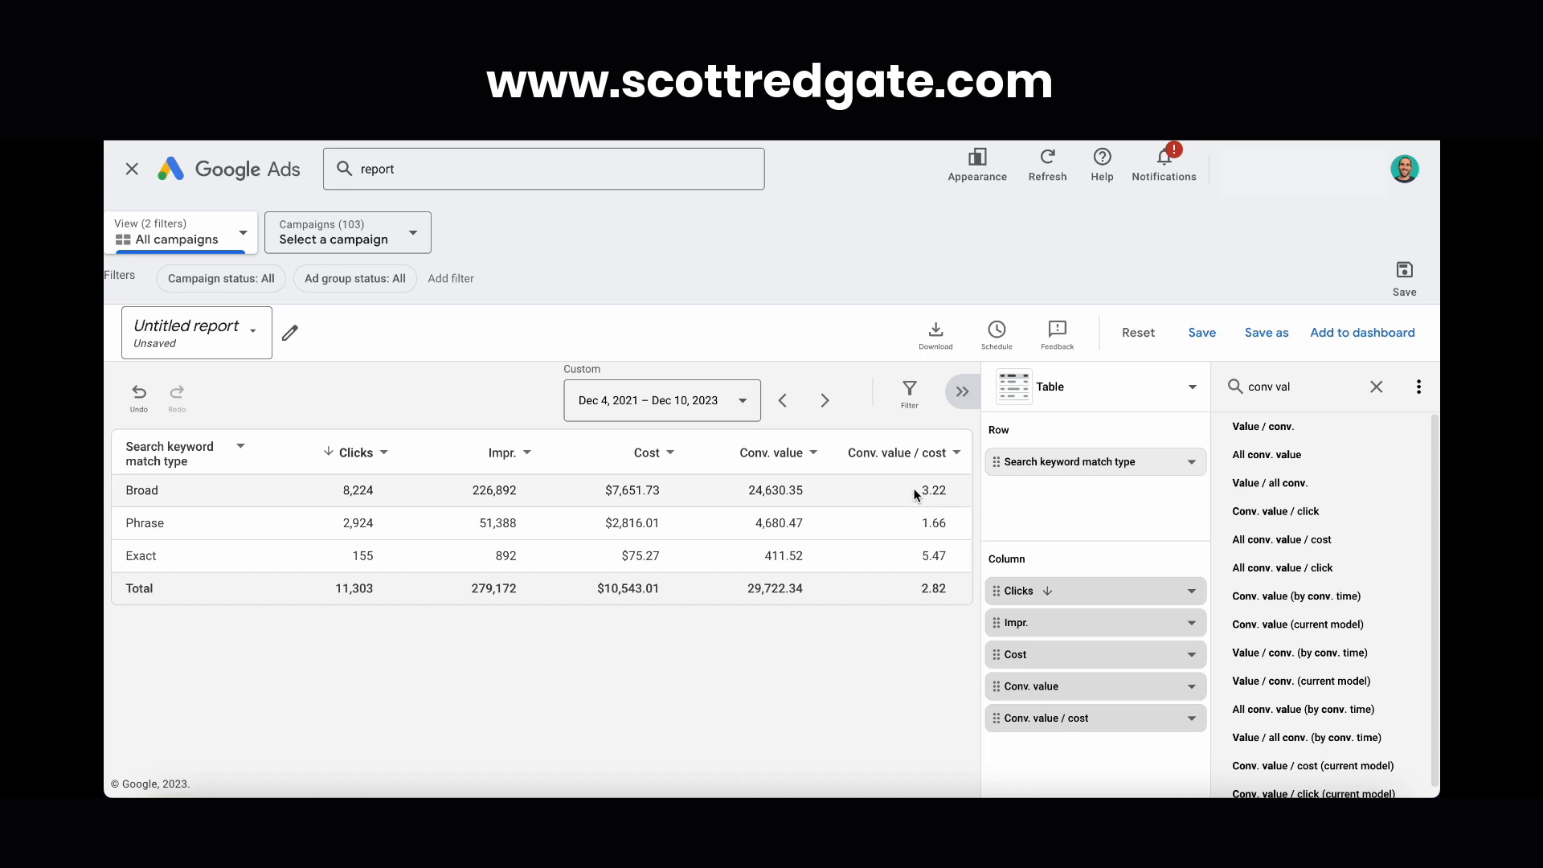
mouse_move(611, 540)
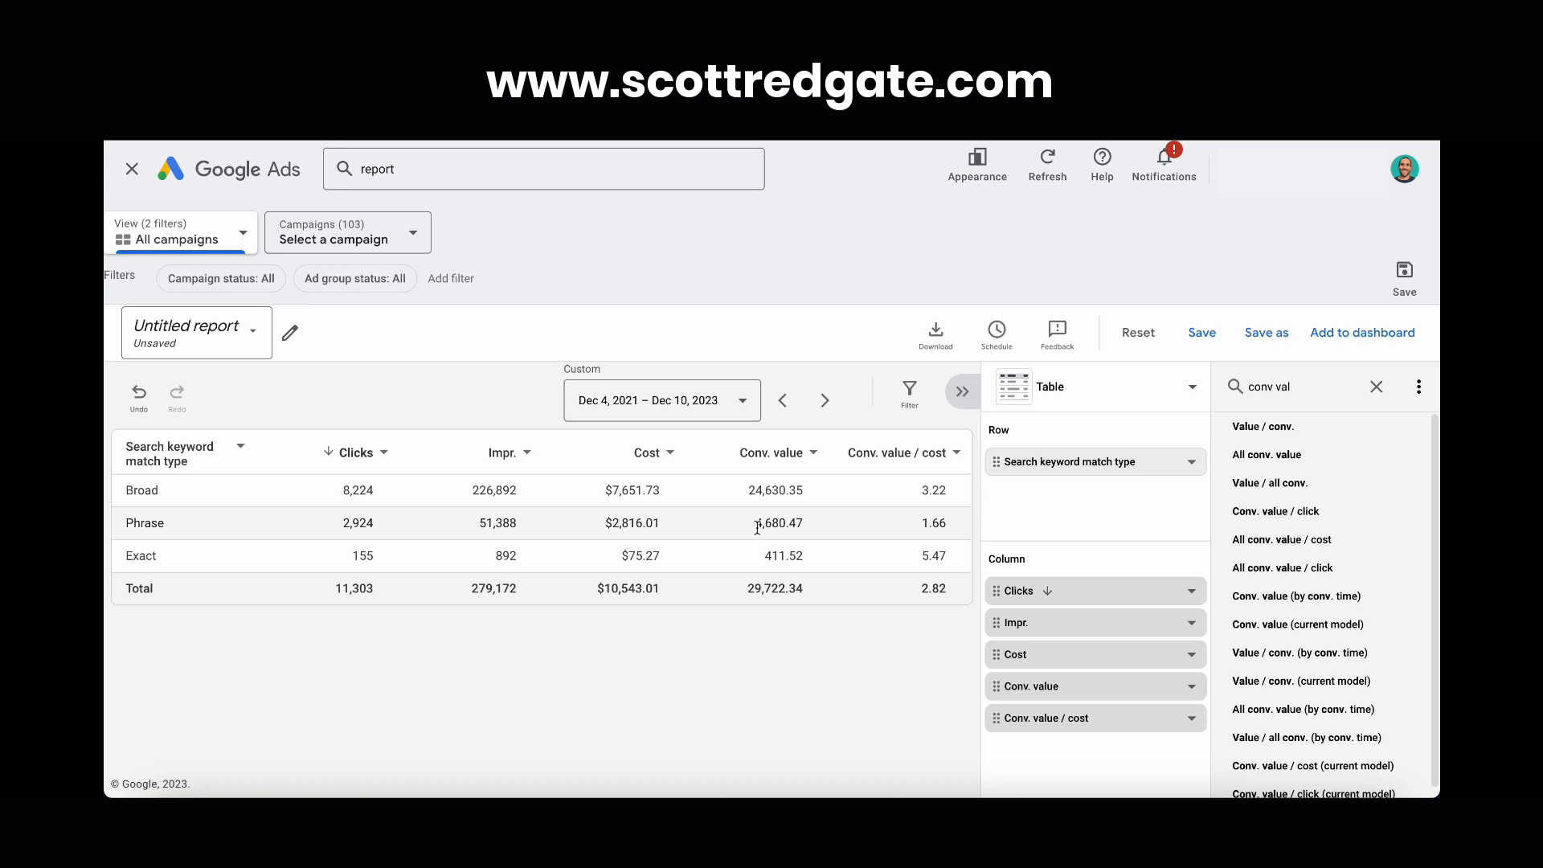
mouse_move(804, 470)
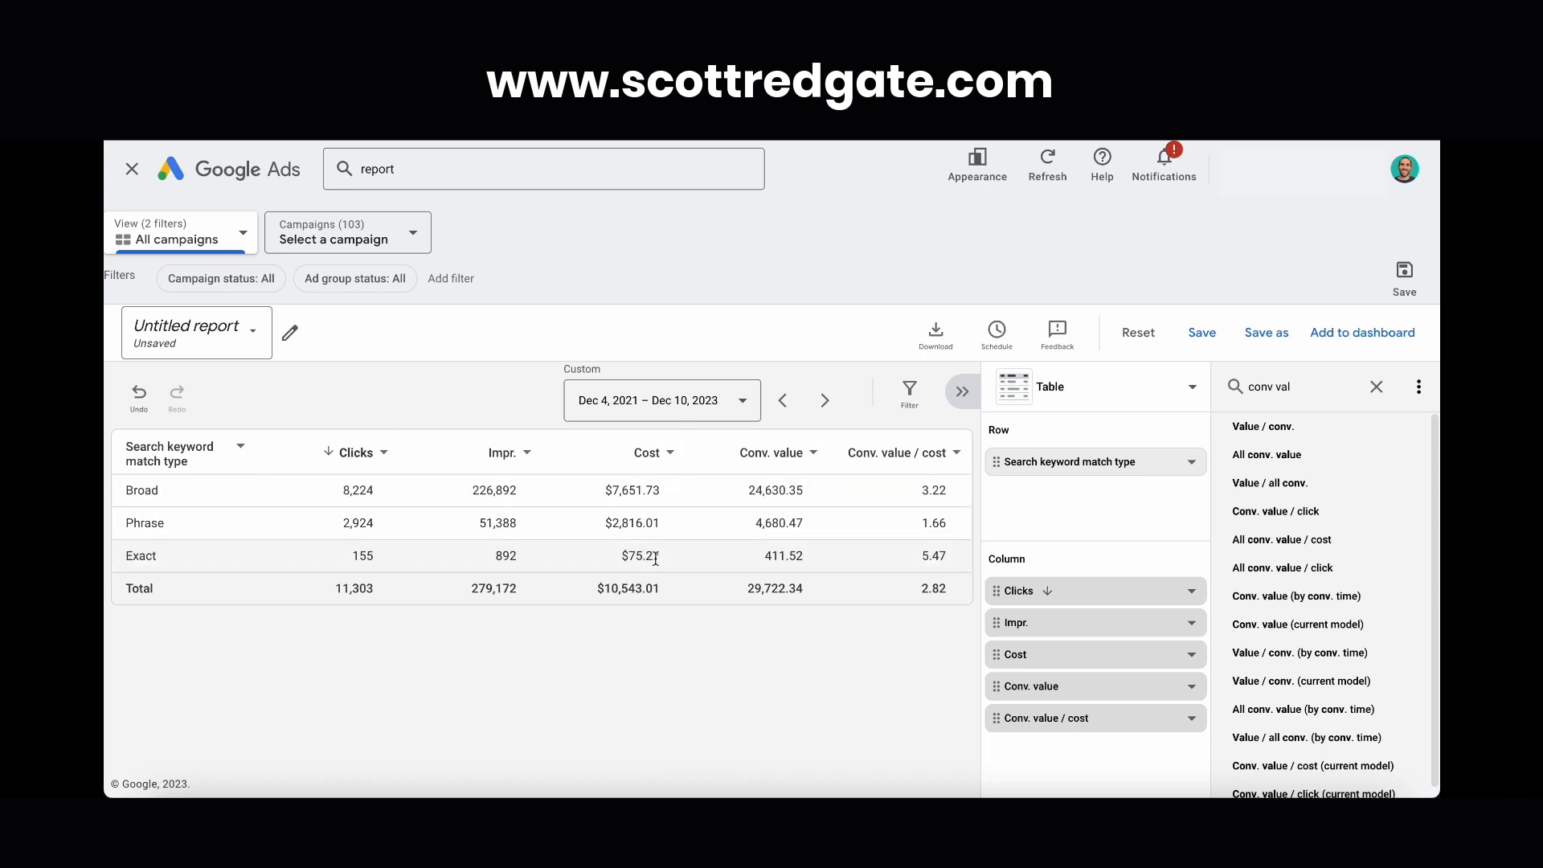
mouse_move(759, 556)
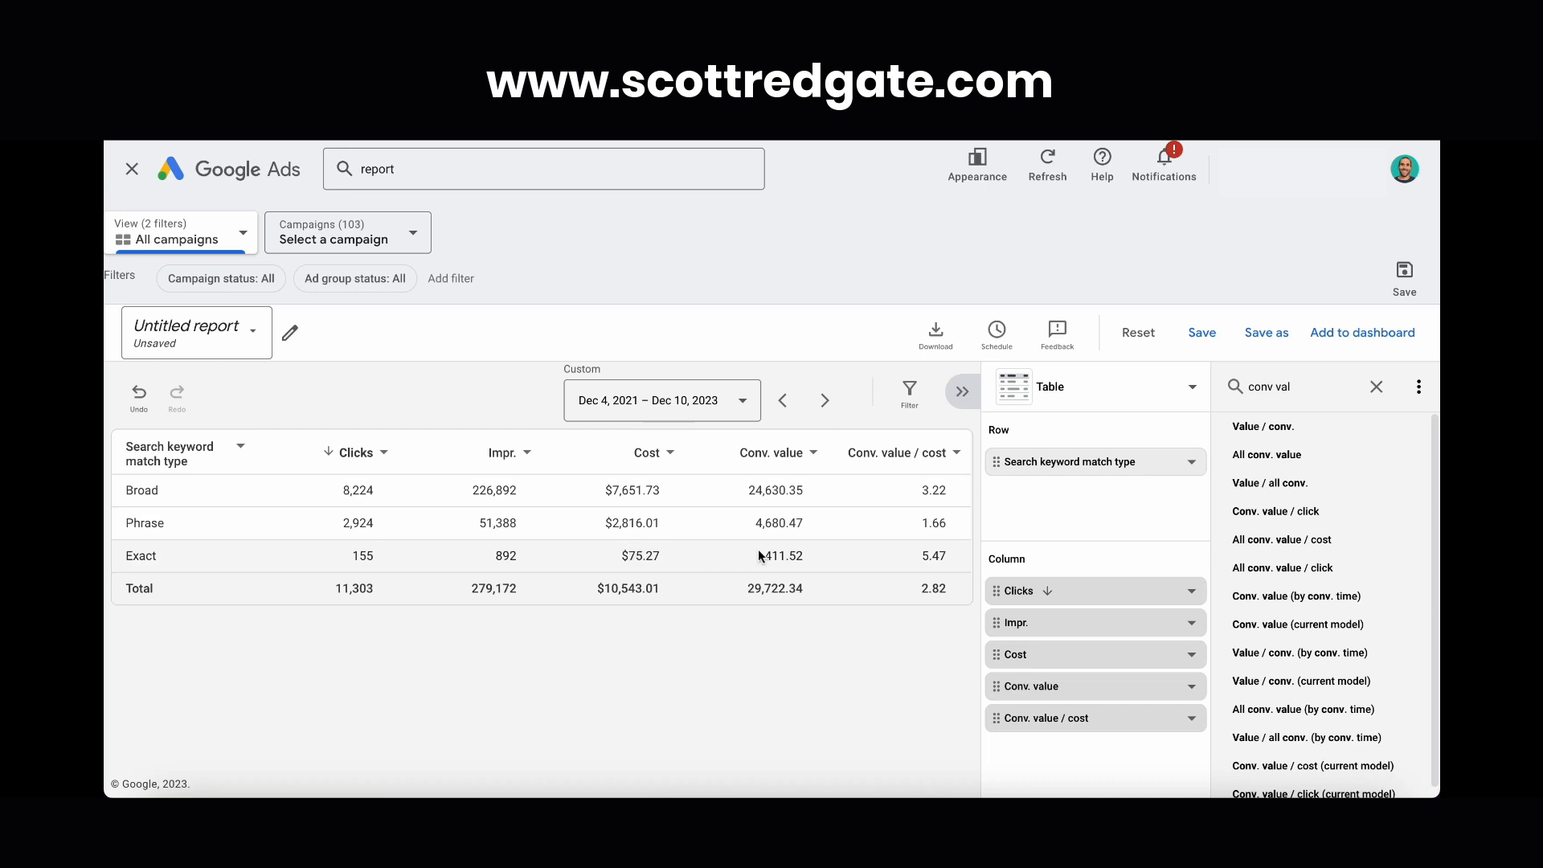
mouse_move(935, 556)
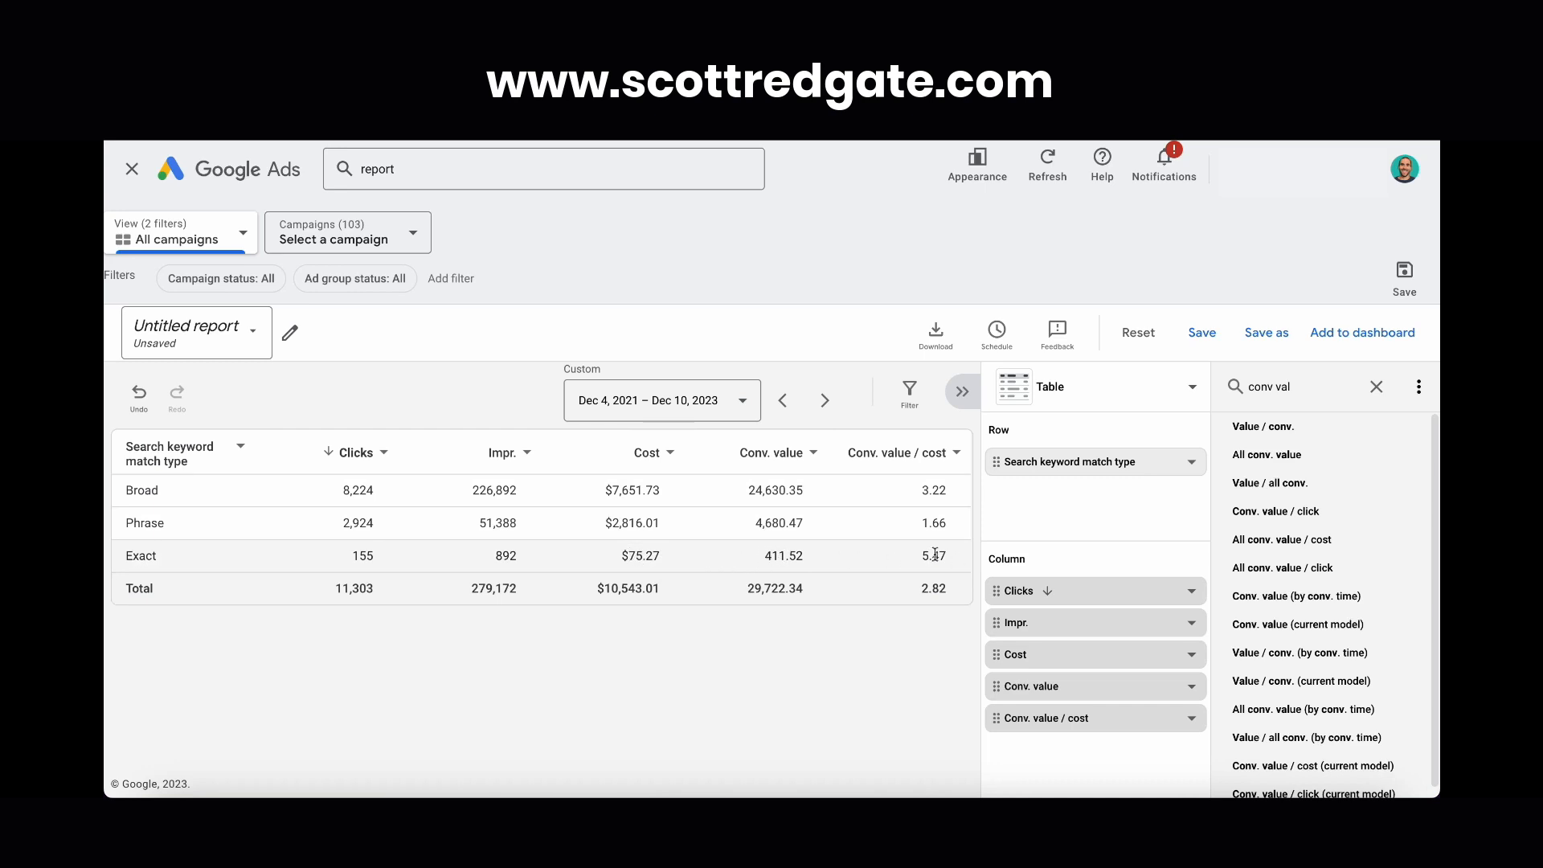
mouse_move(947, 564)
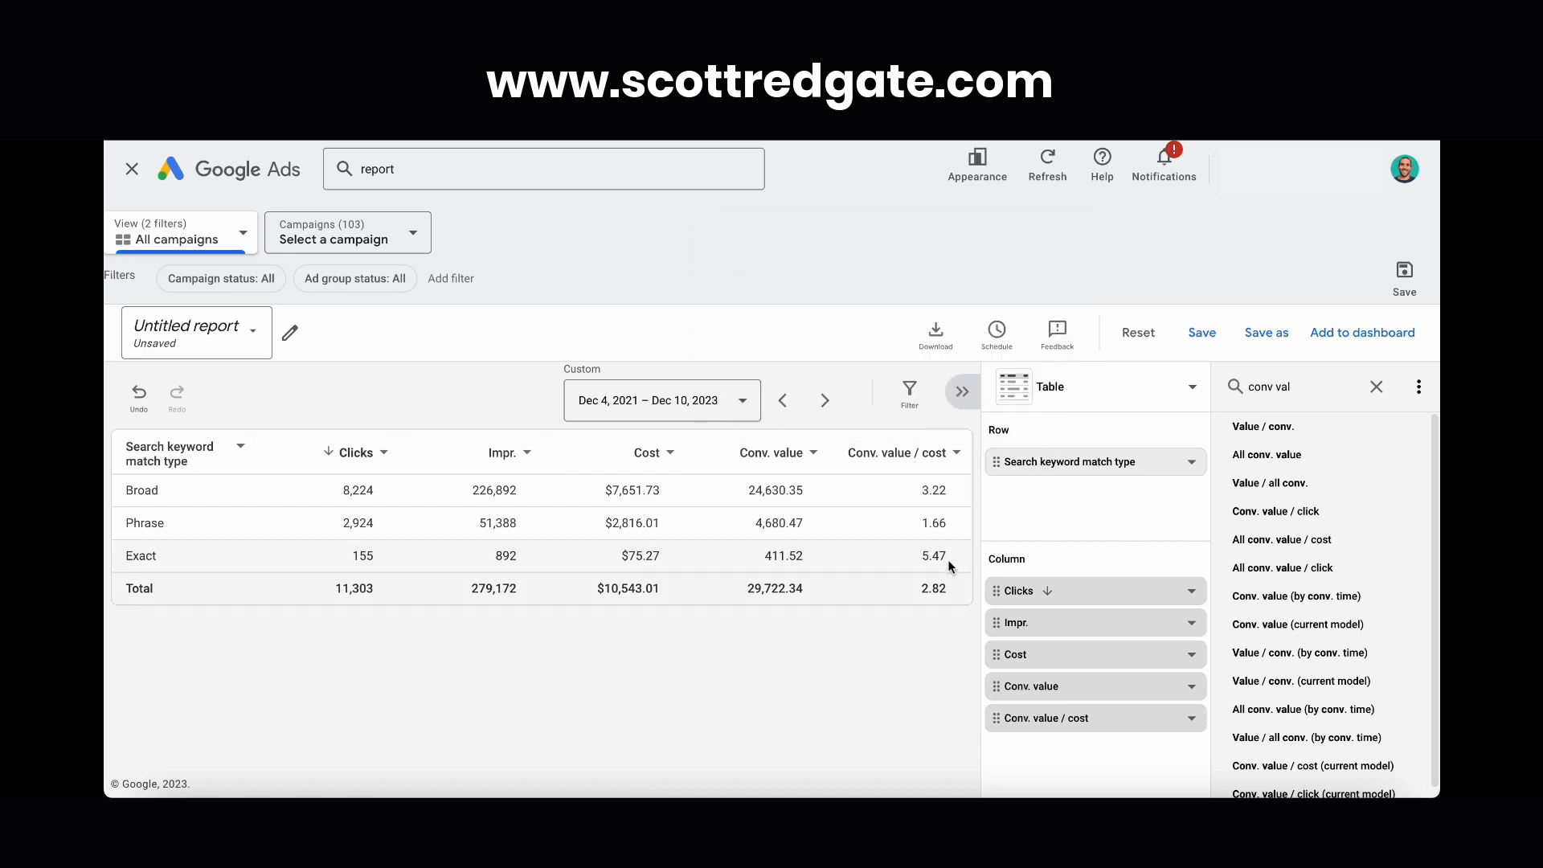
mouse_move(934, 557)
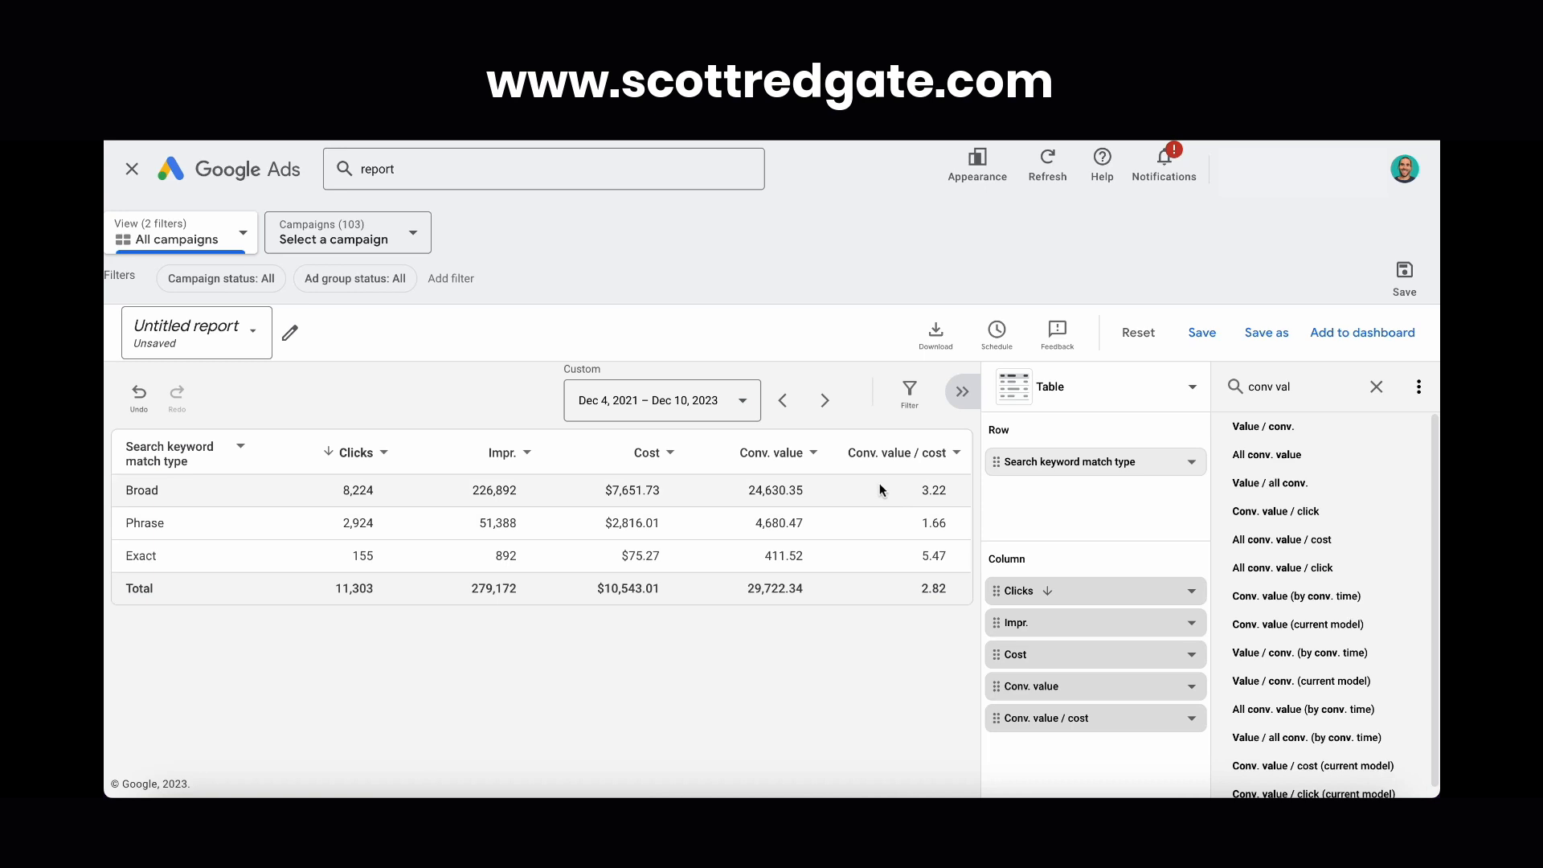
mouse_move(874, 487)
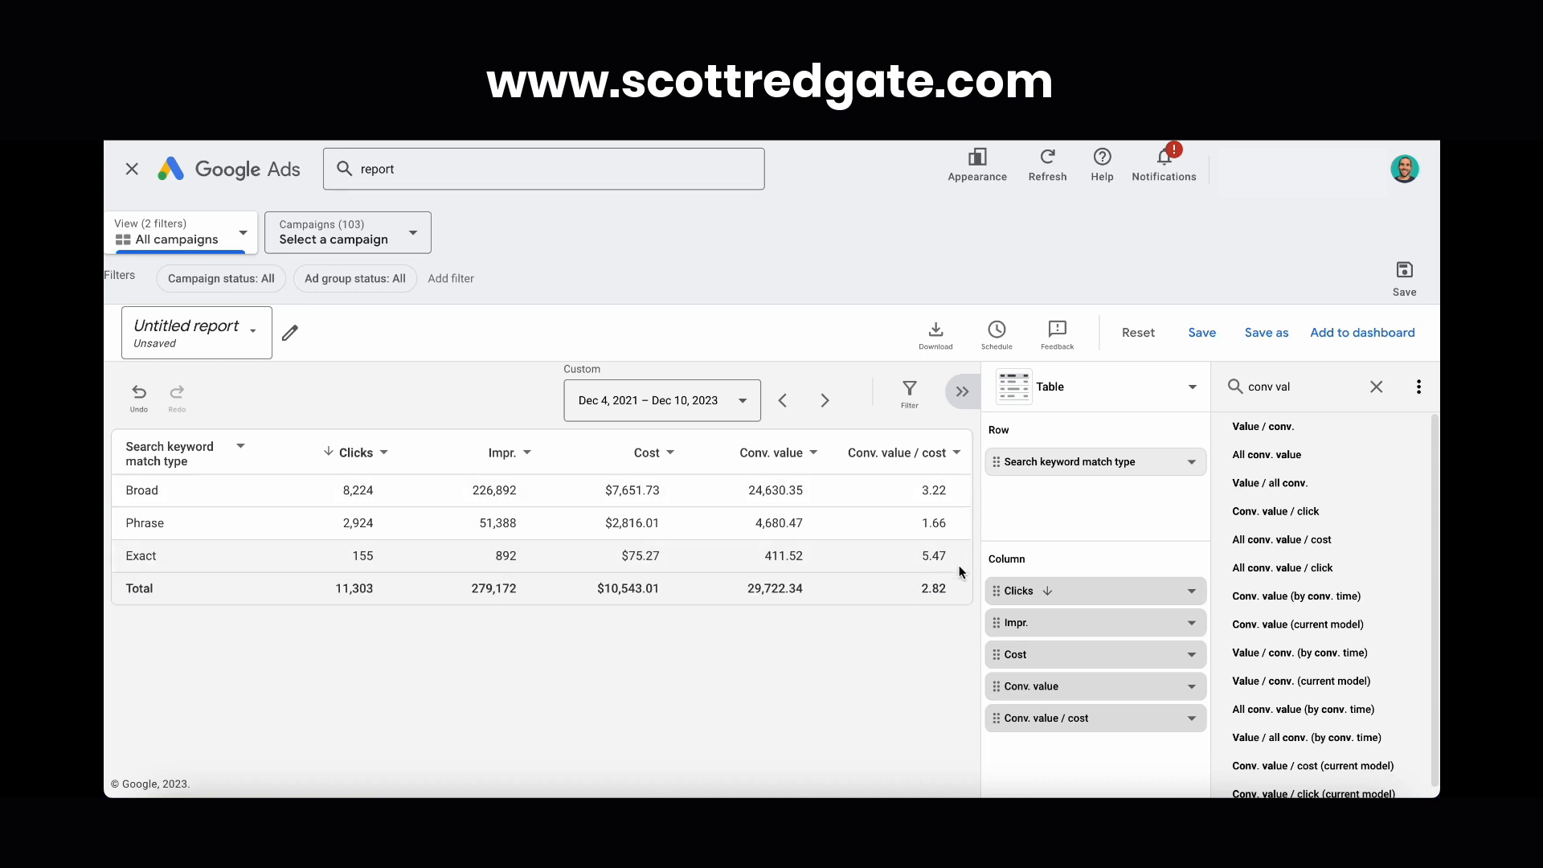
mouse_move(930, 519)
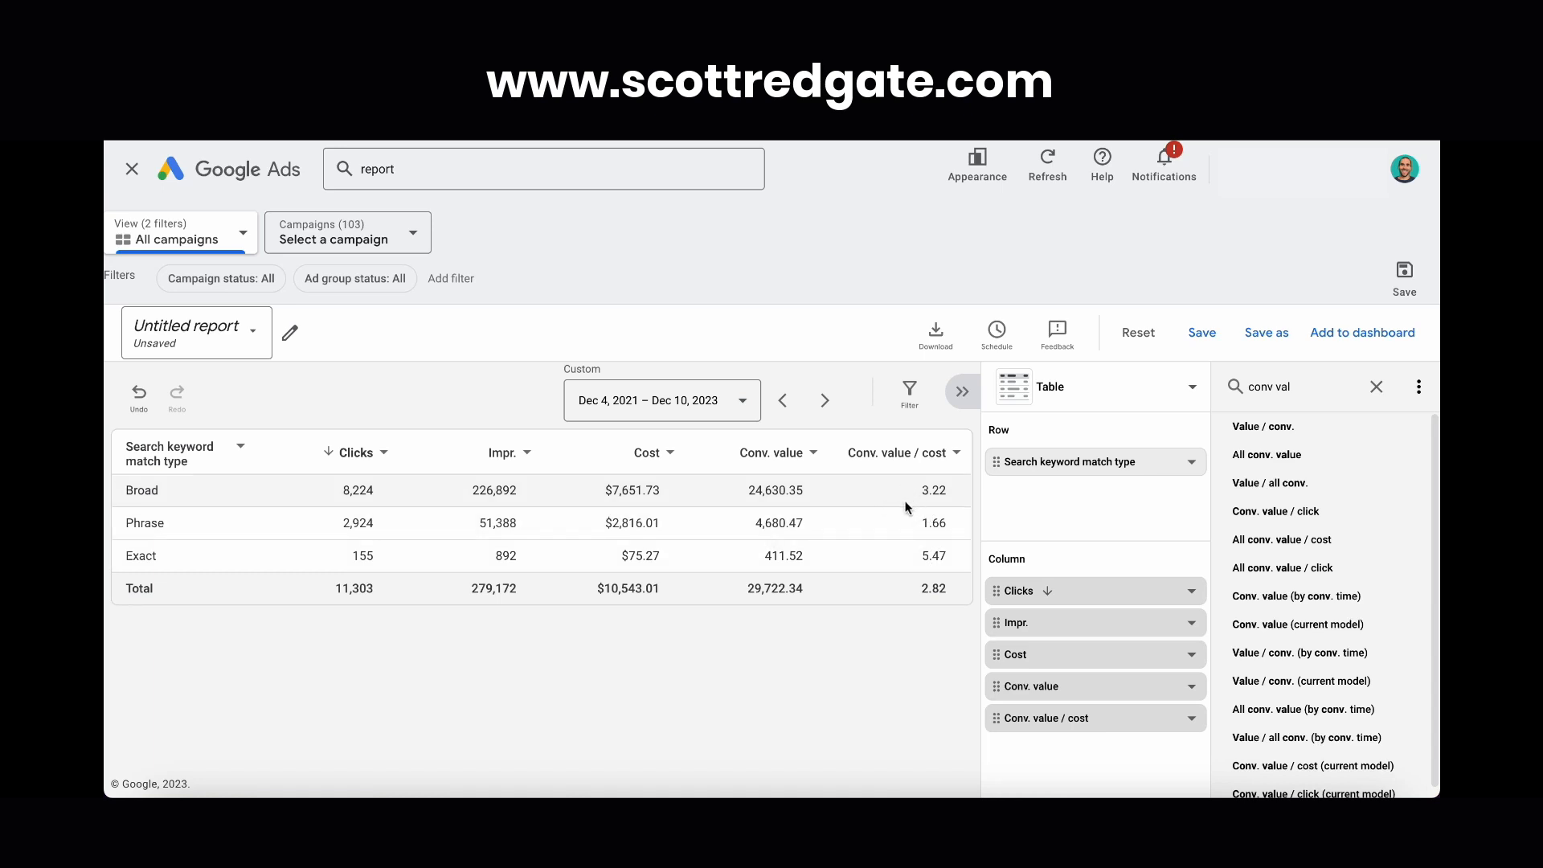
mouse_move(879, 510)
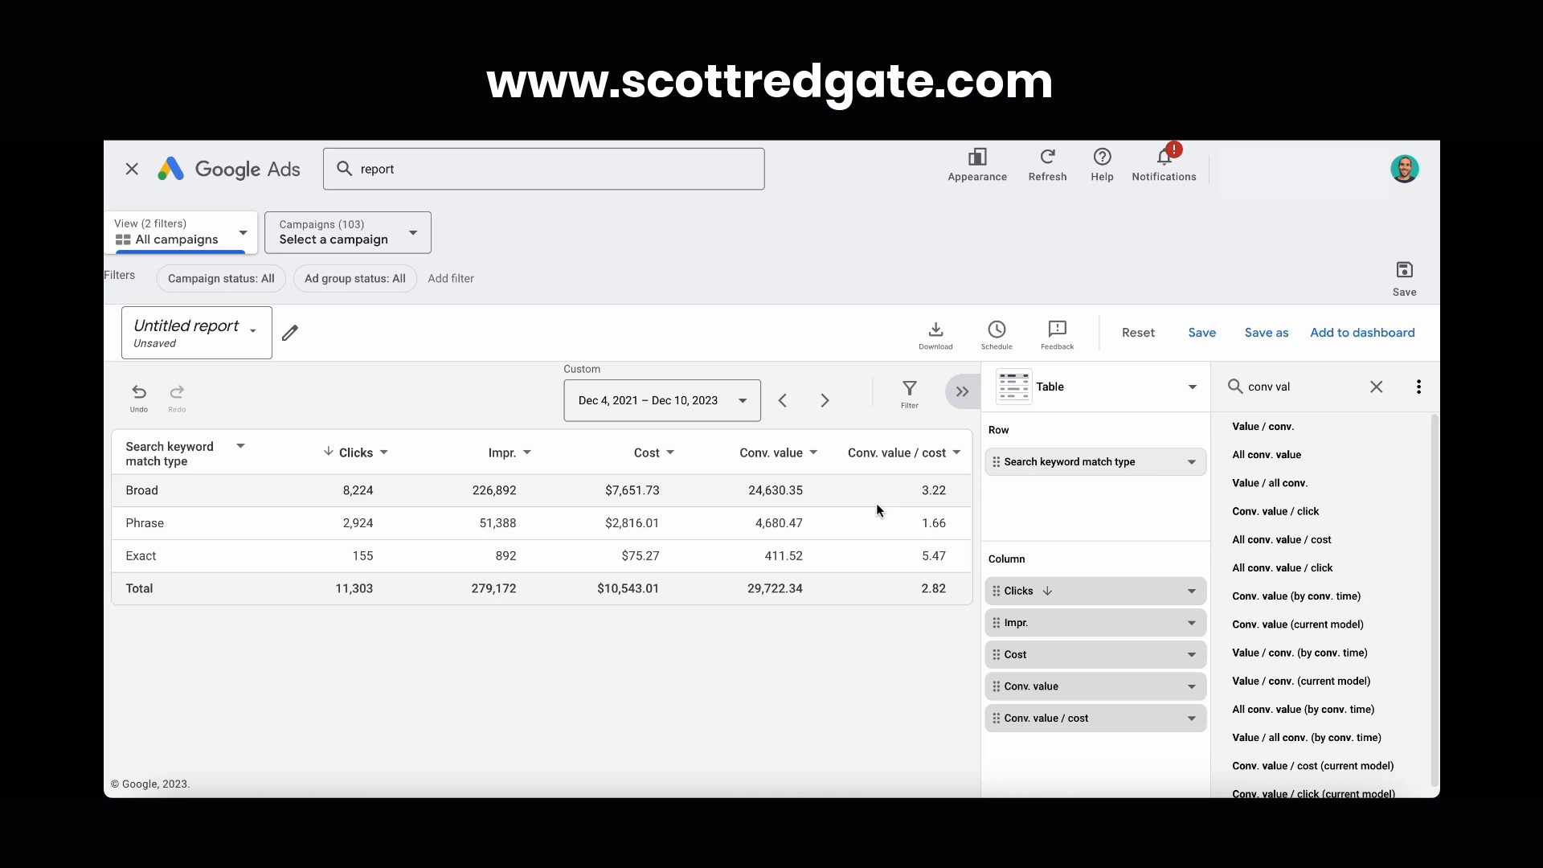
mouse_move(909, 547)
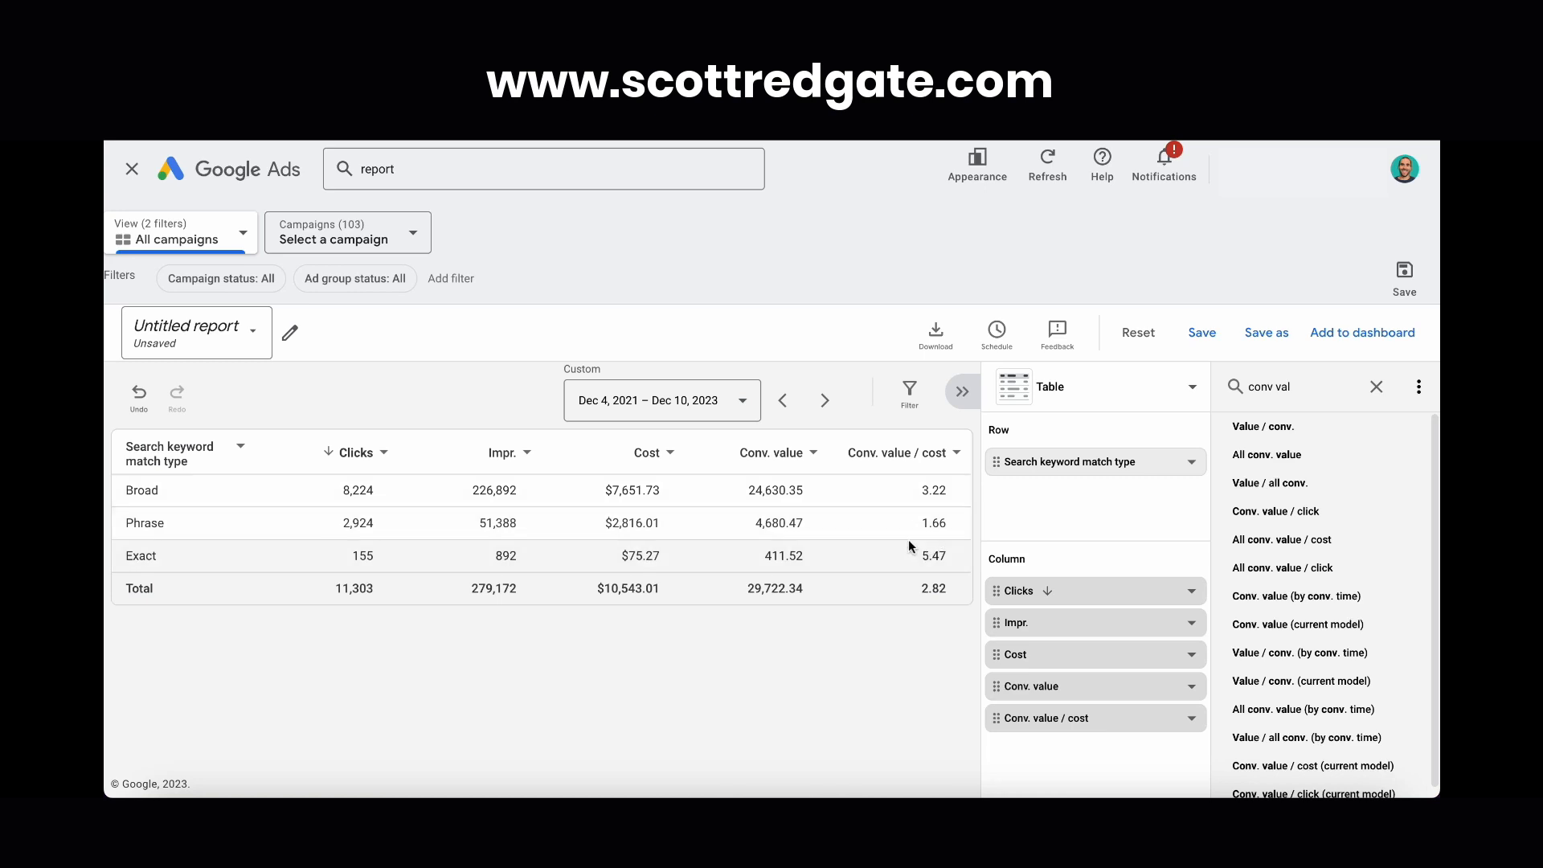
mouse_move(906, 532)
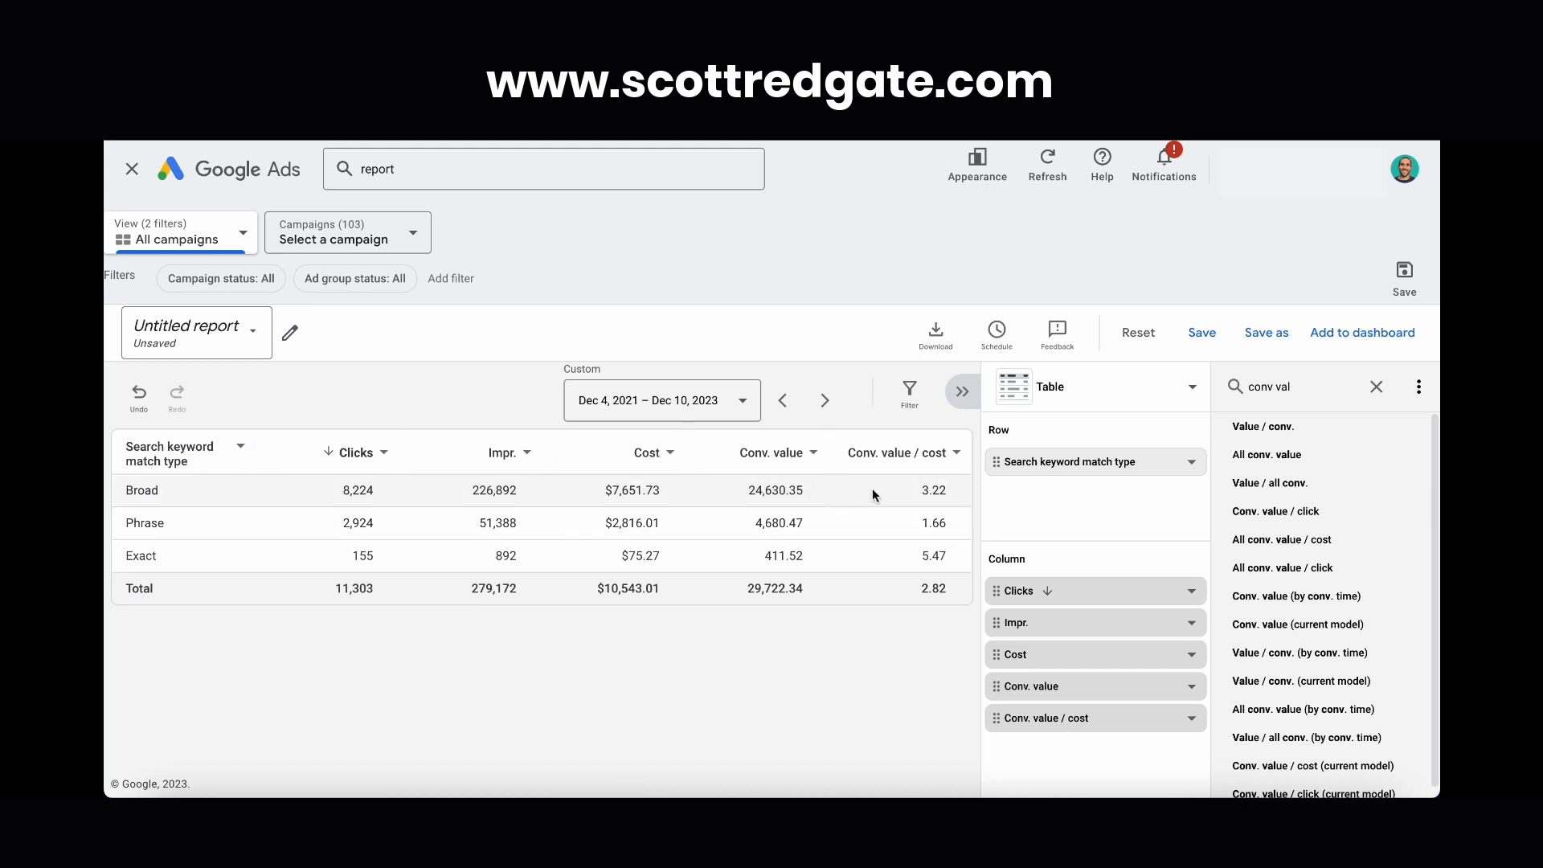
mouse_move(921, 500)
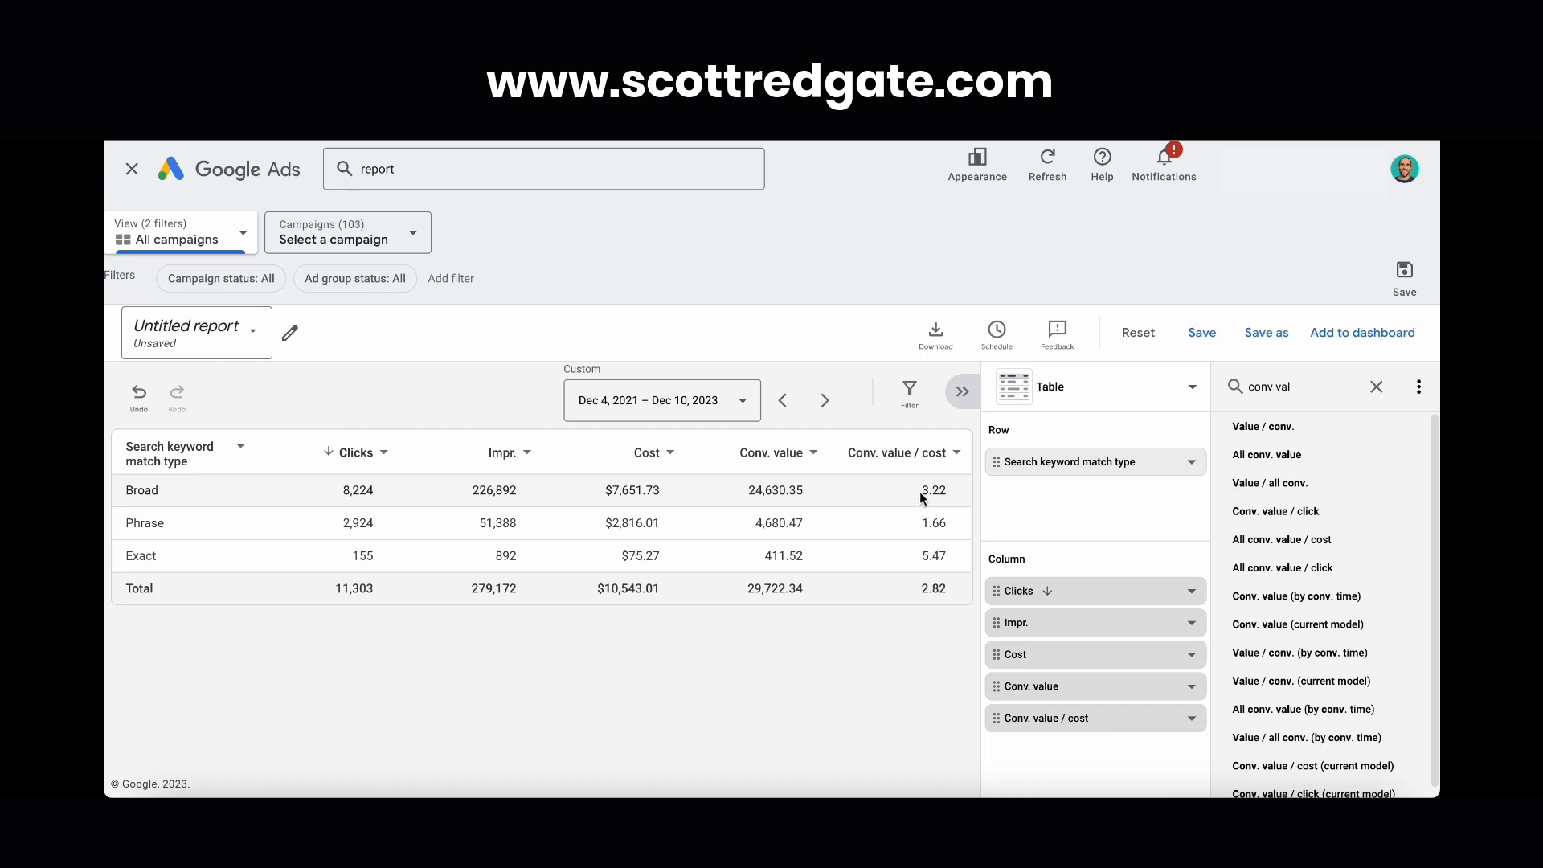
mouse_move(955, 500)
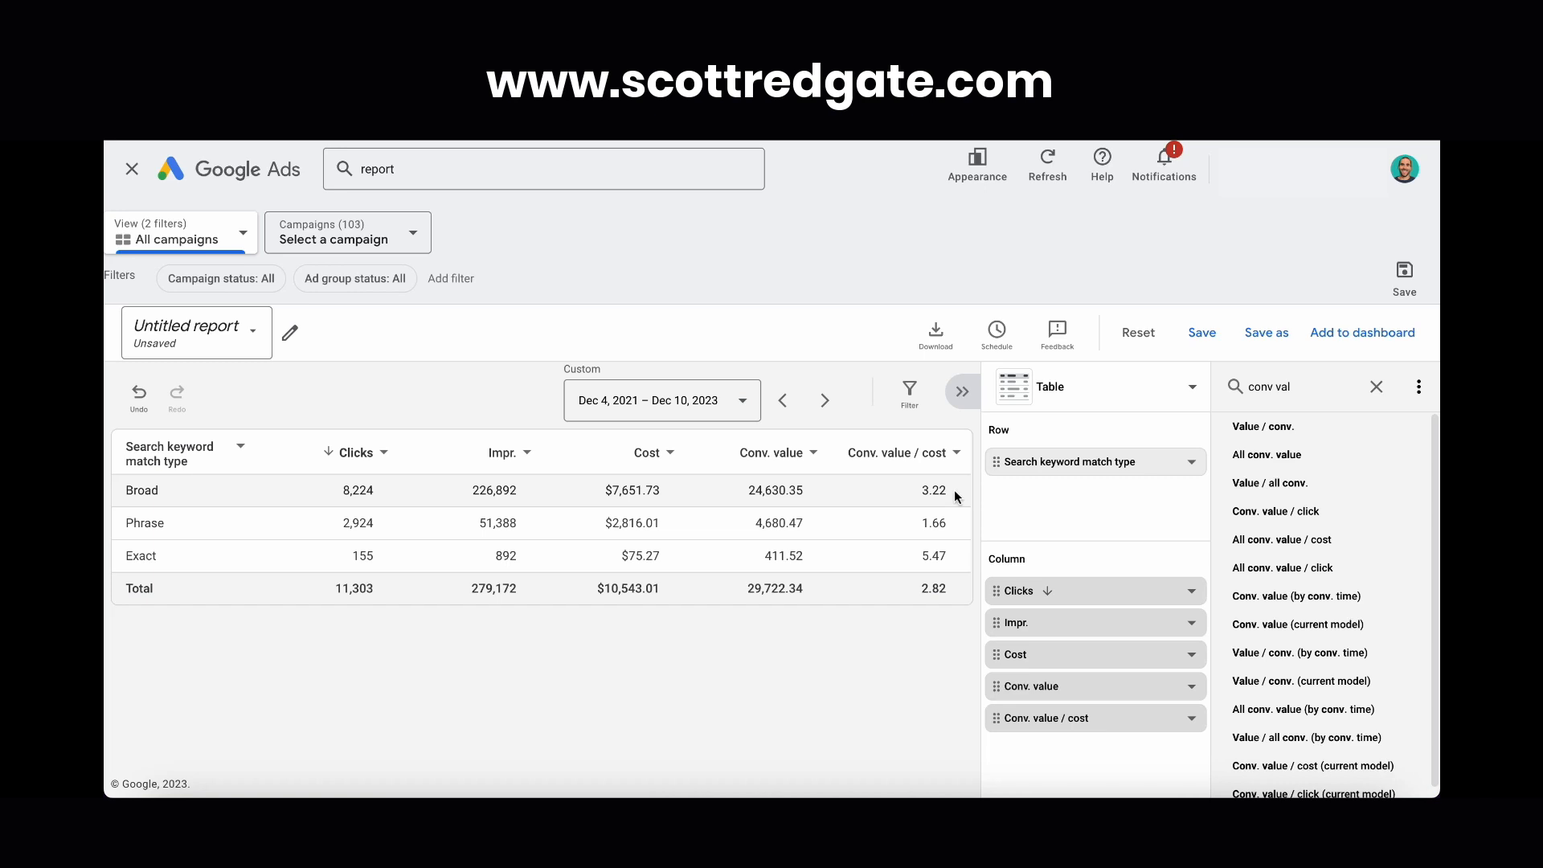
mouse_move(906, 519)
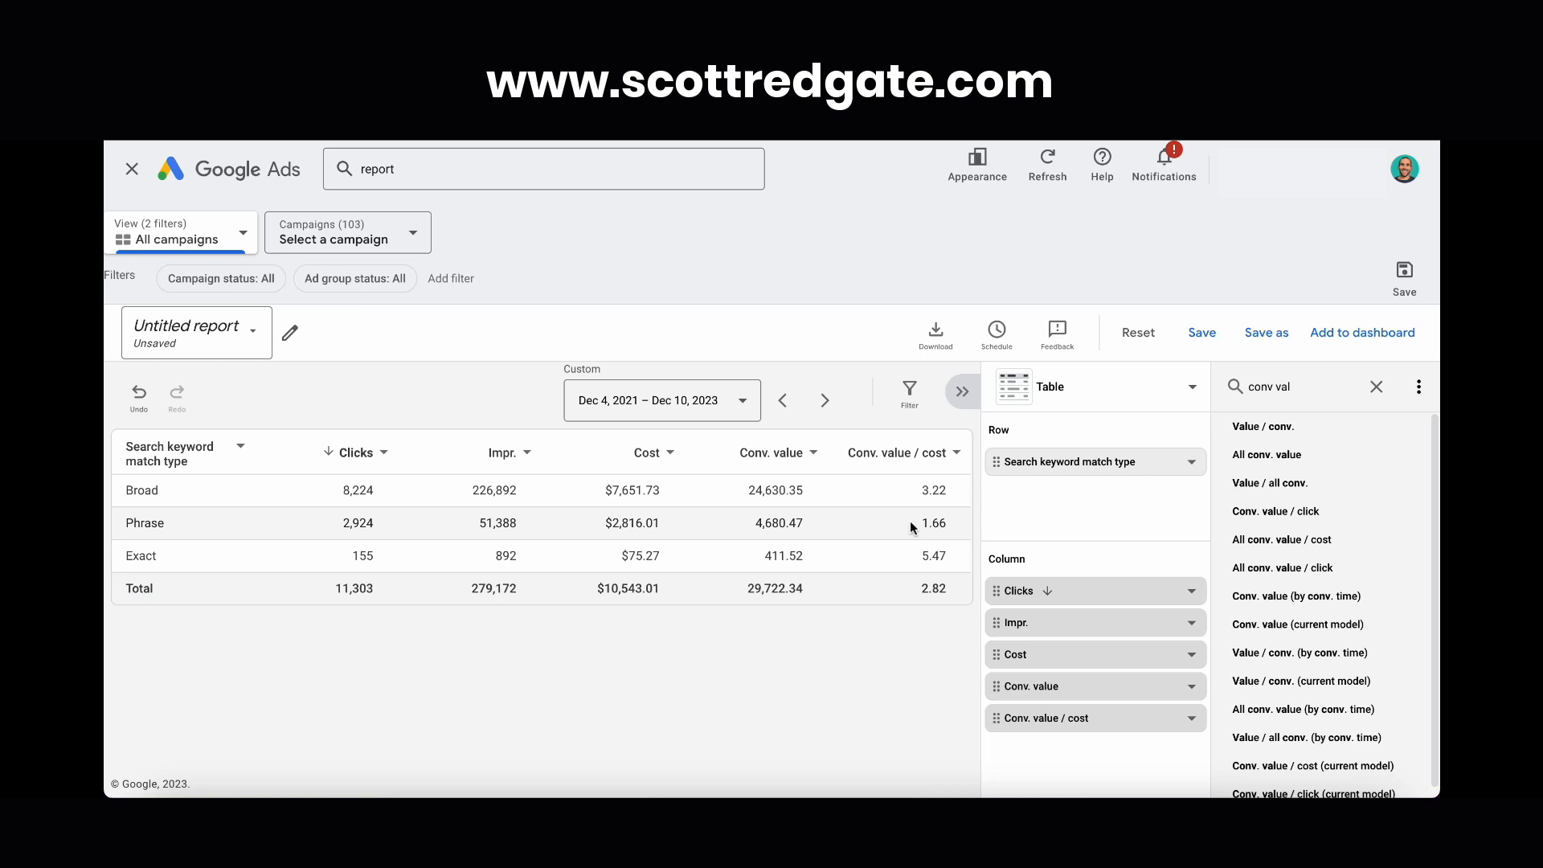
mouse_move(948, 532)
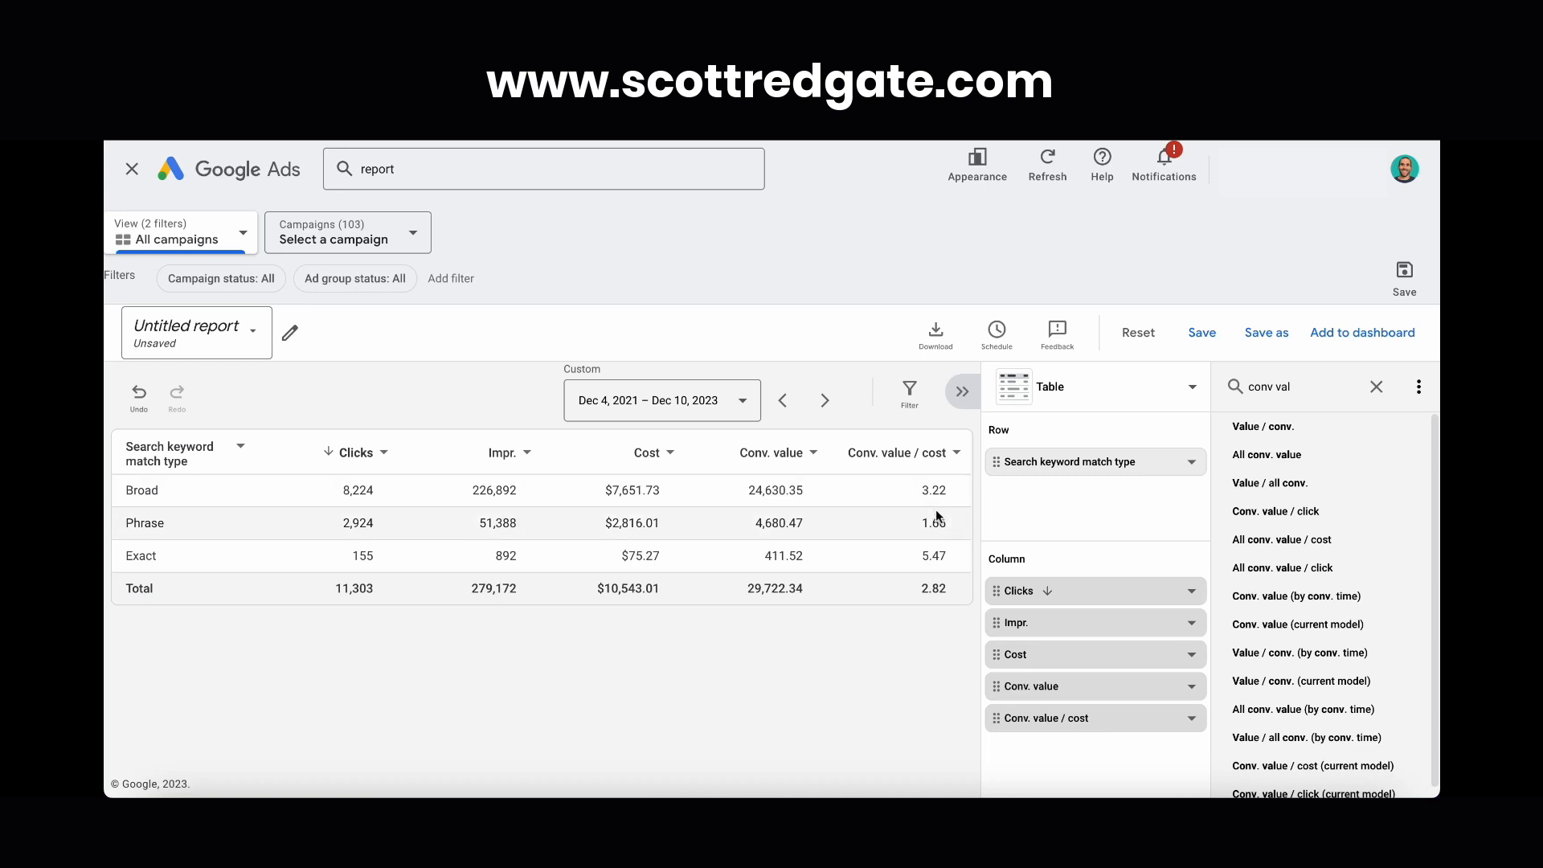
mouse_move(922, 558)
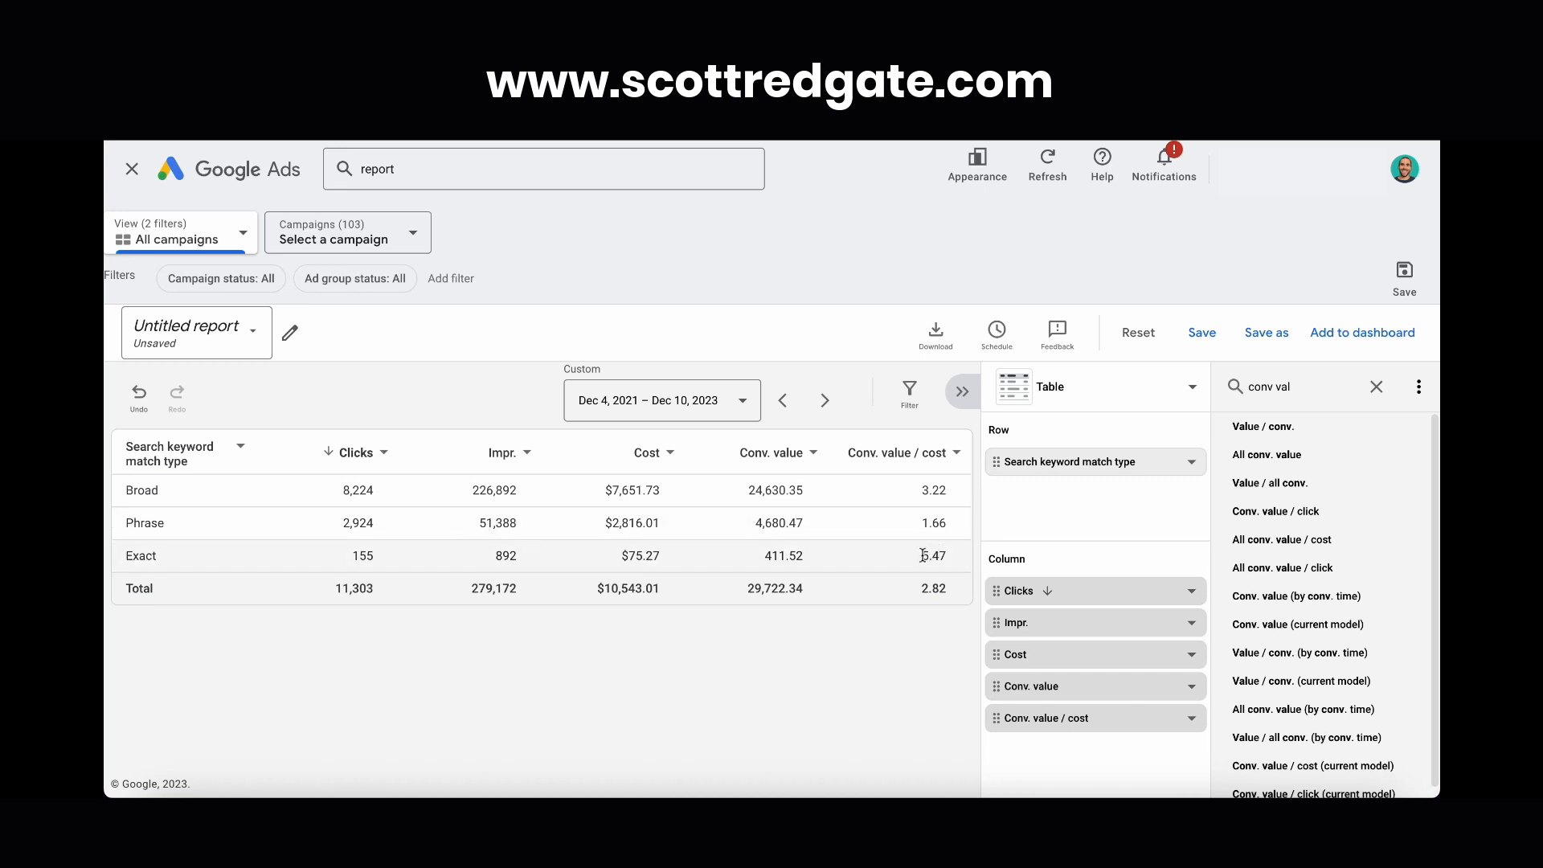
mouse_move(903, 505)
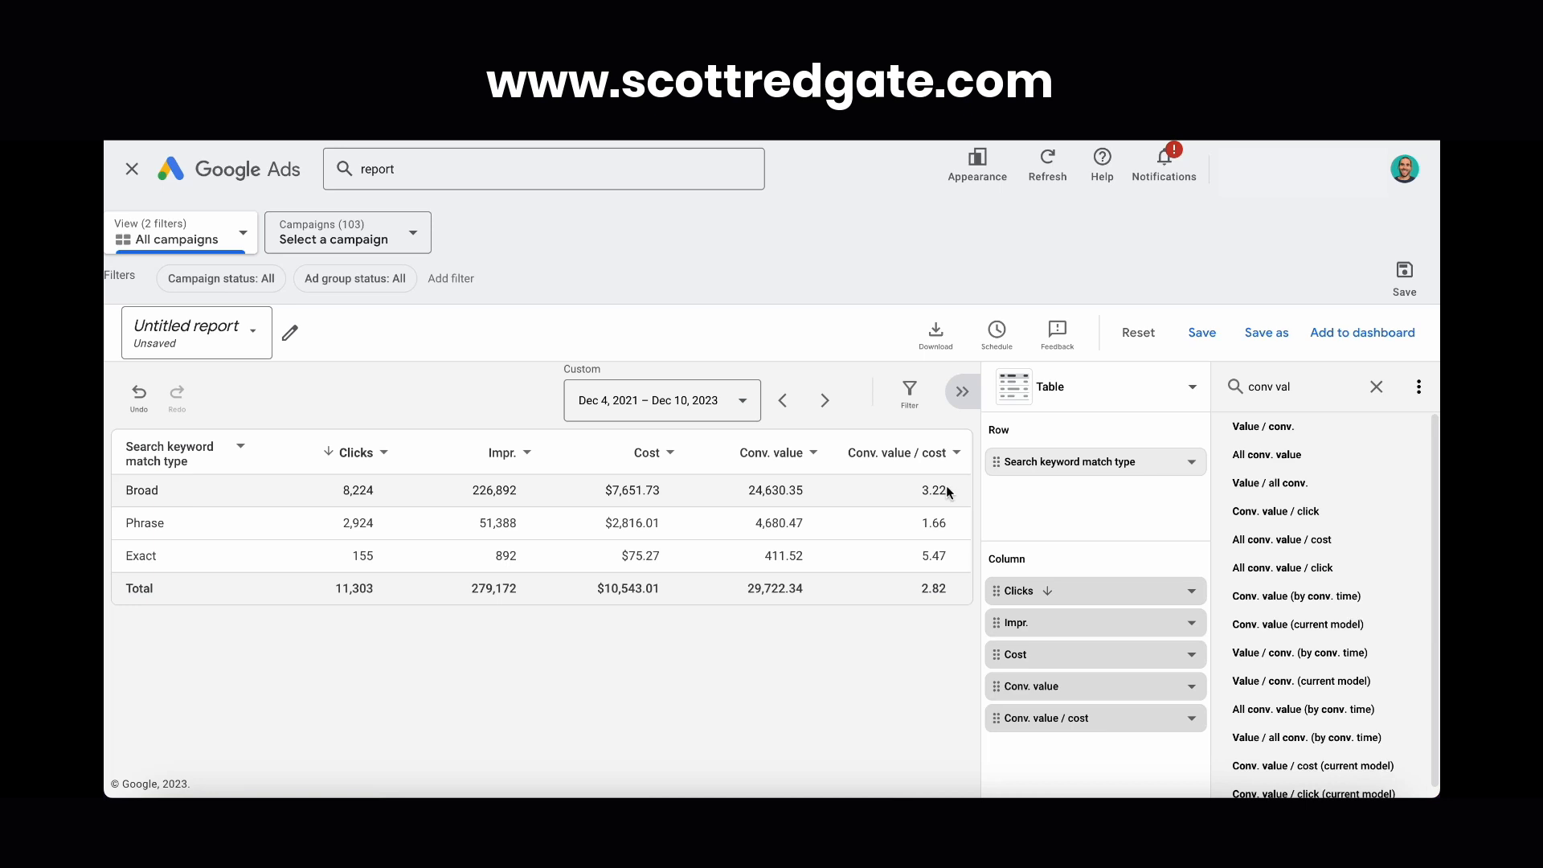
mouse_move(947, 493)
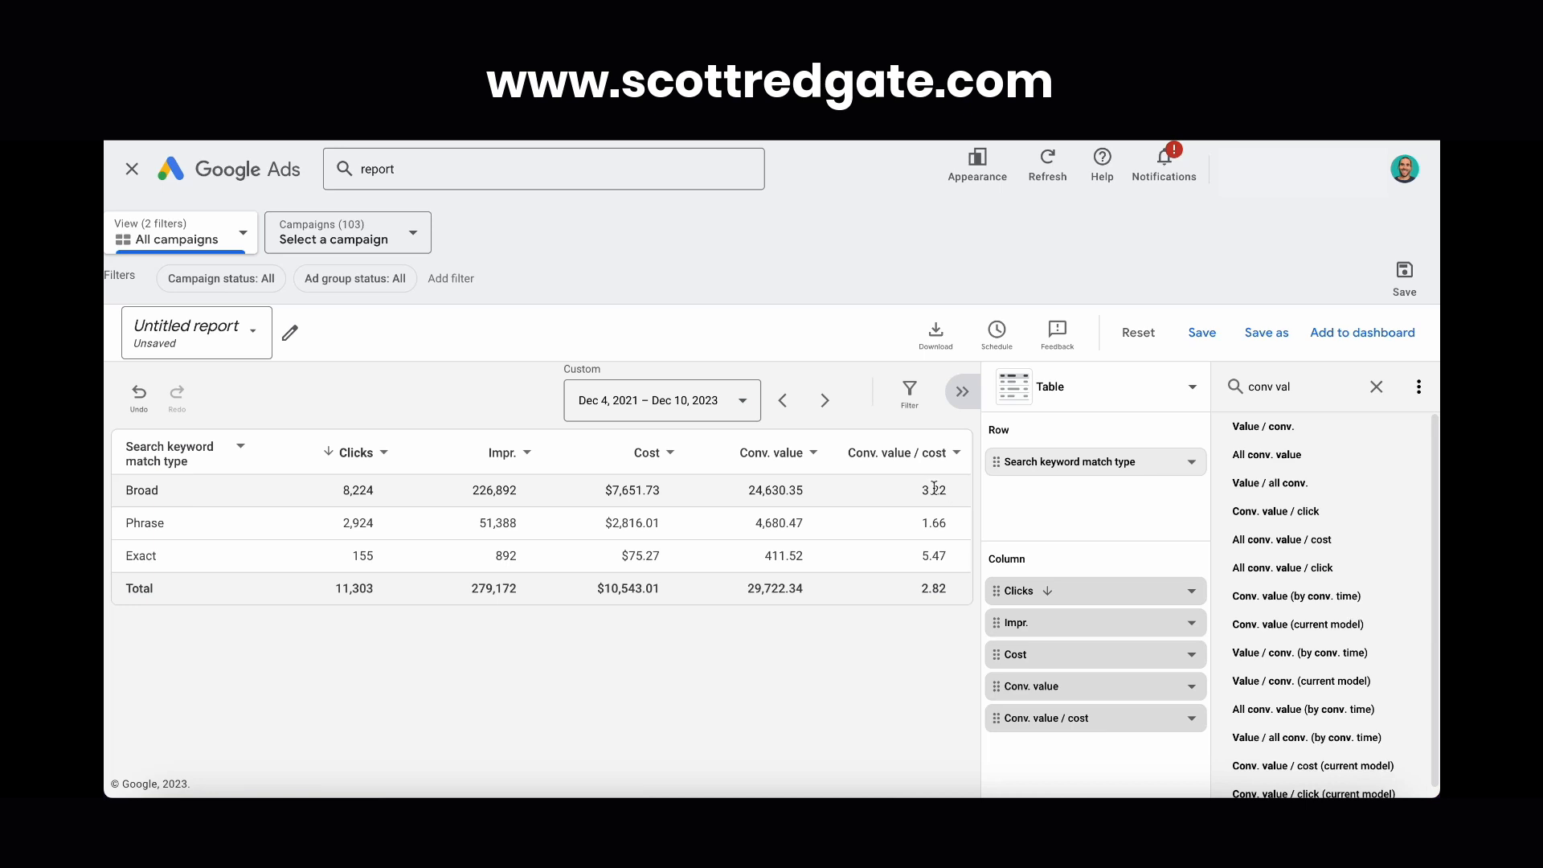
mouse_move(851, 501)
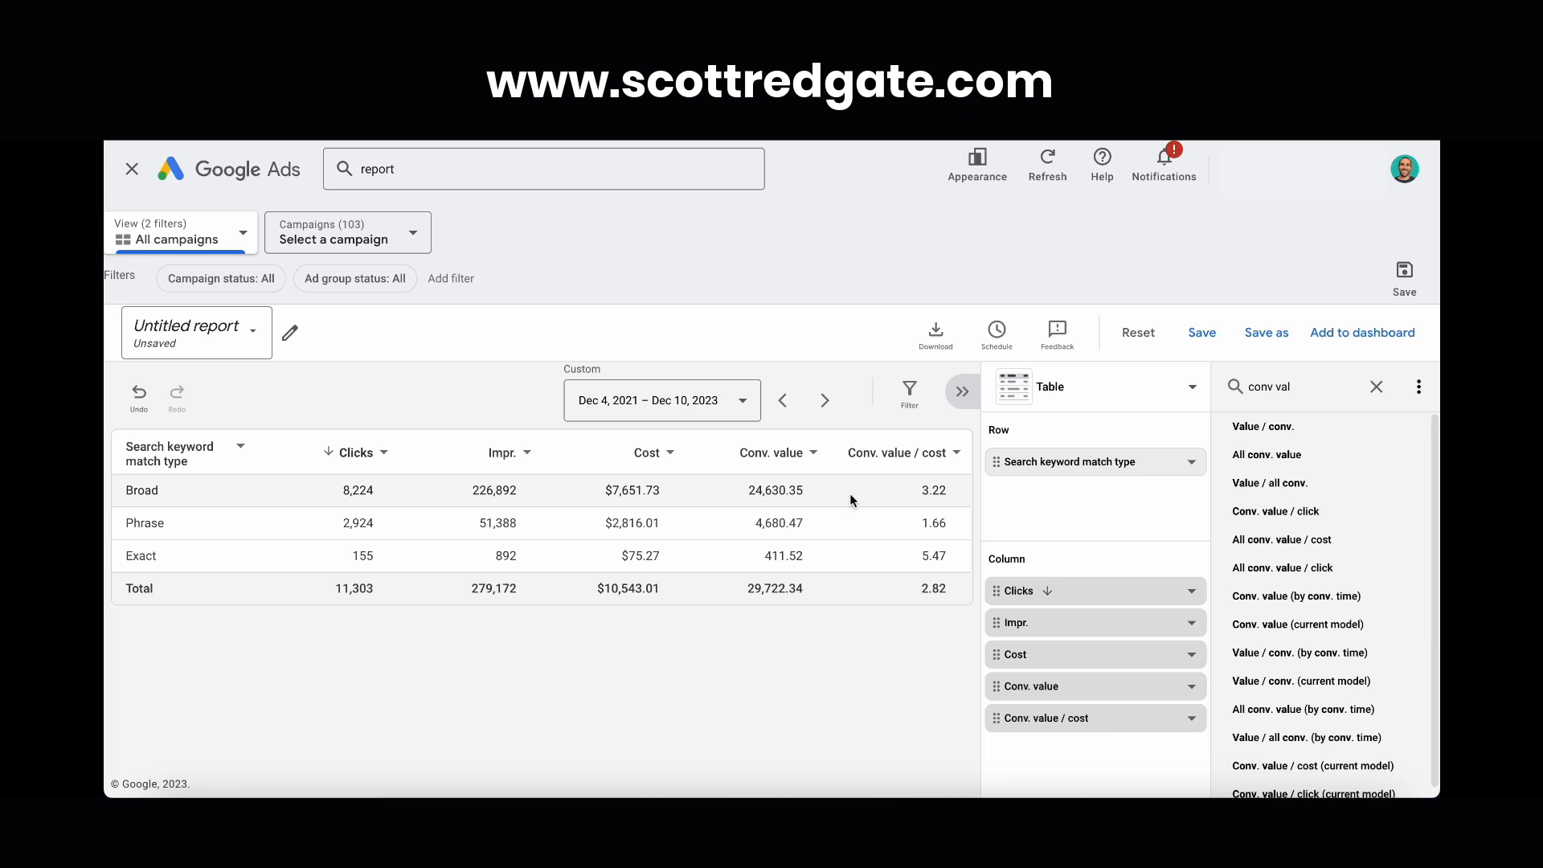
mouse_move(753, 511)
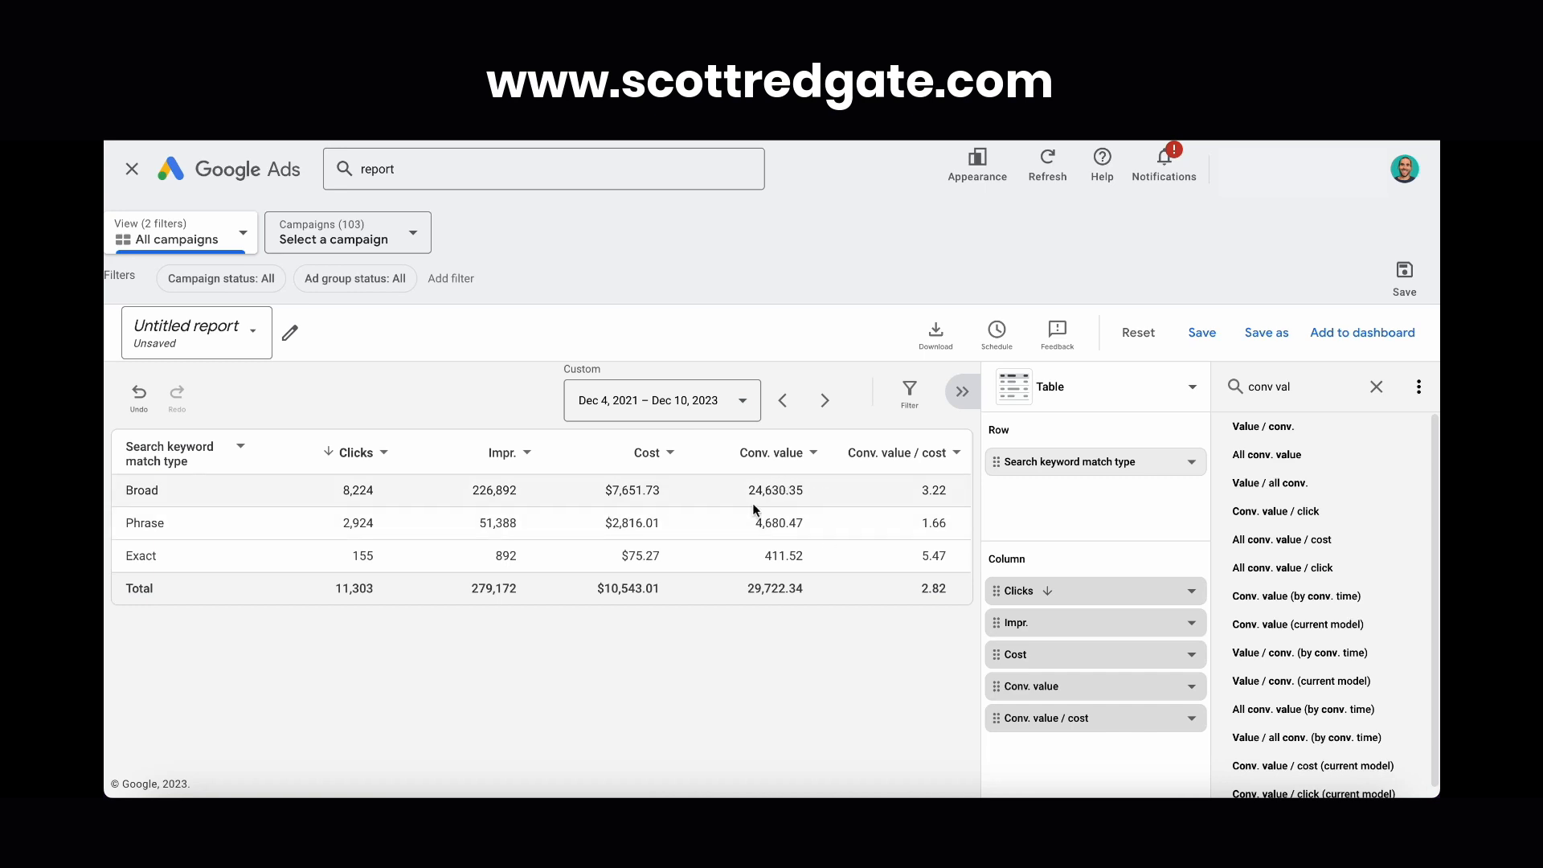
mouse_move(653, 553)
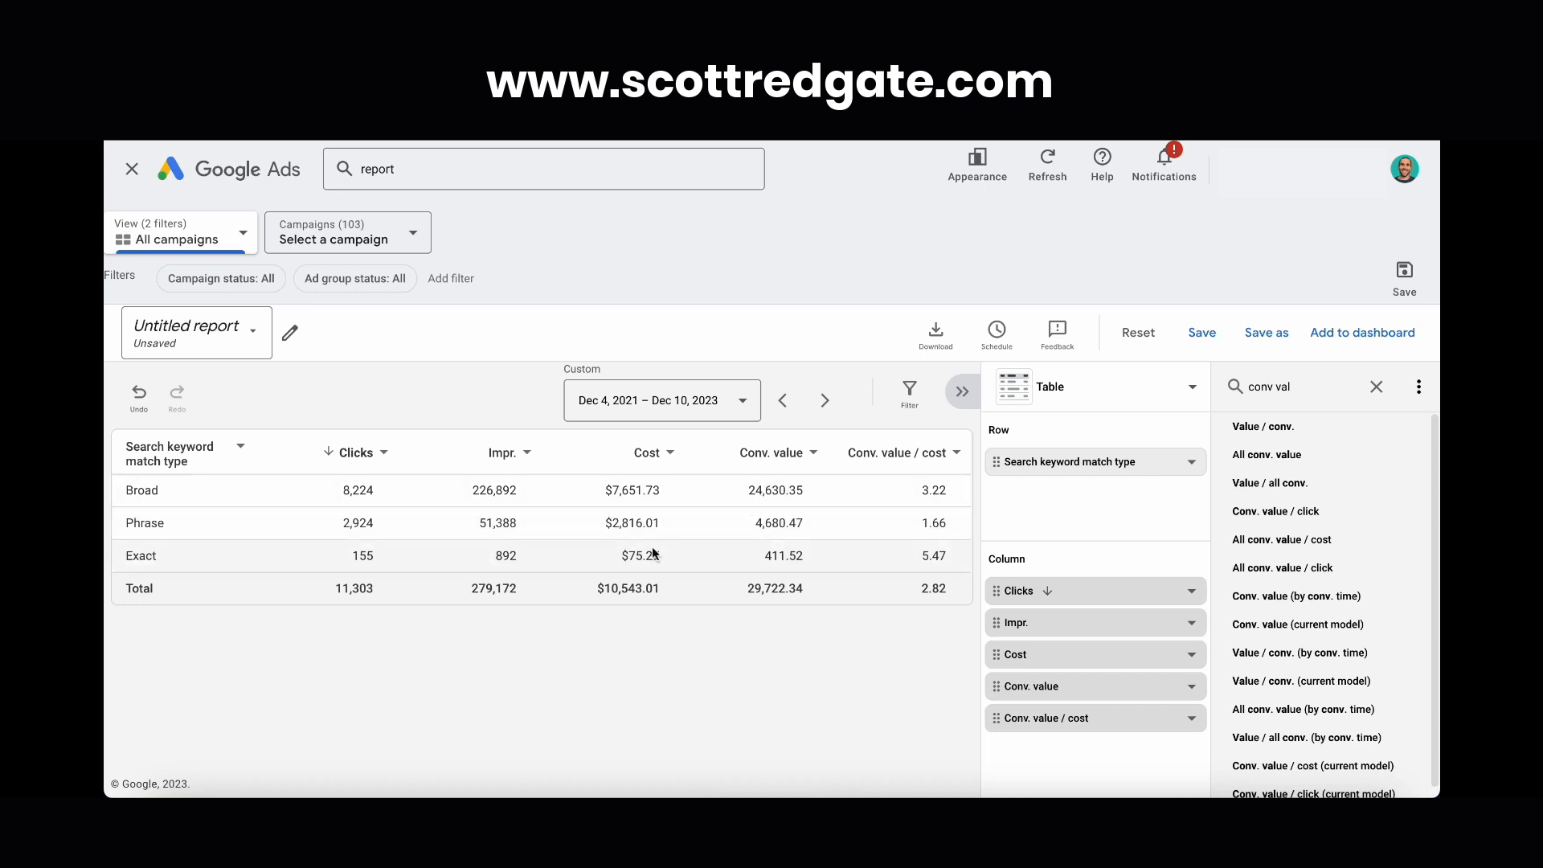
mouse_move(690, 557)
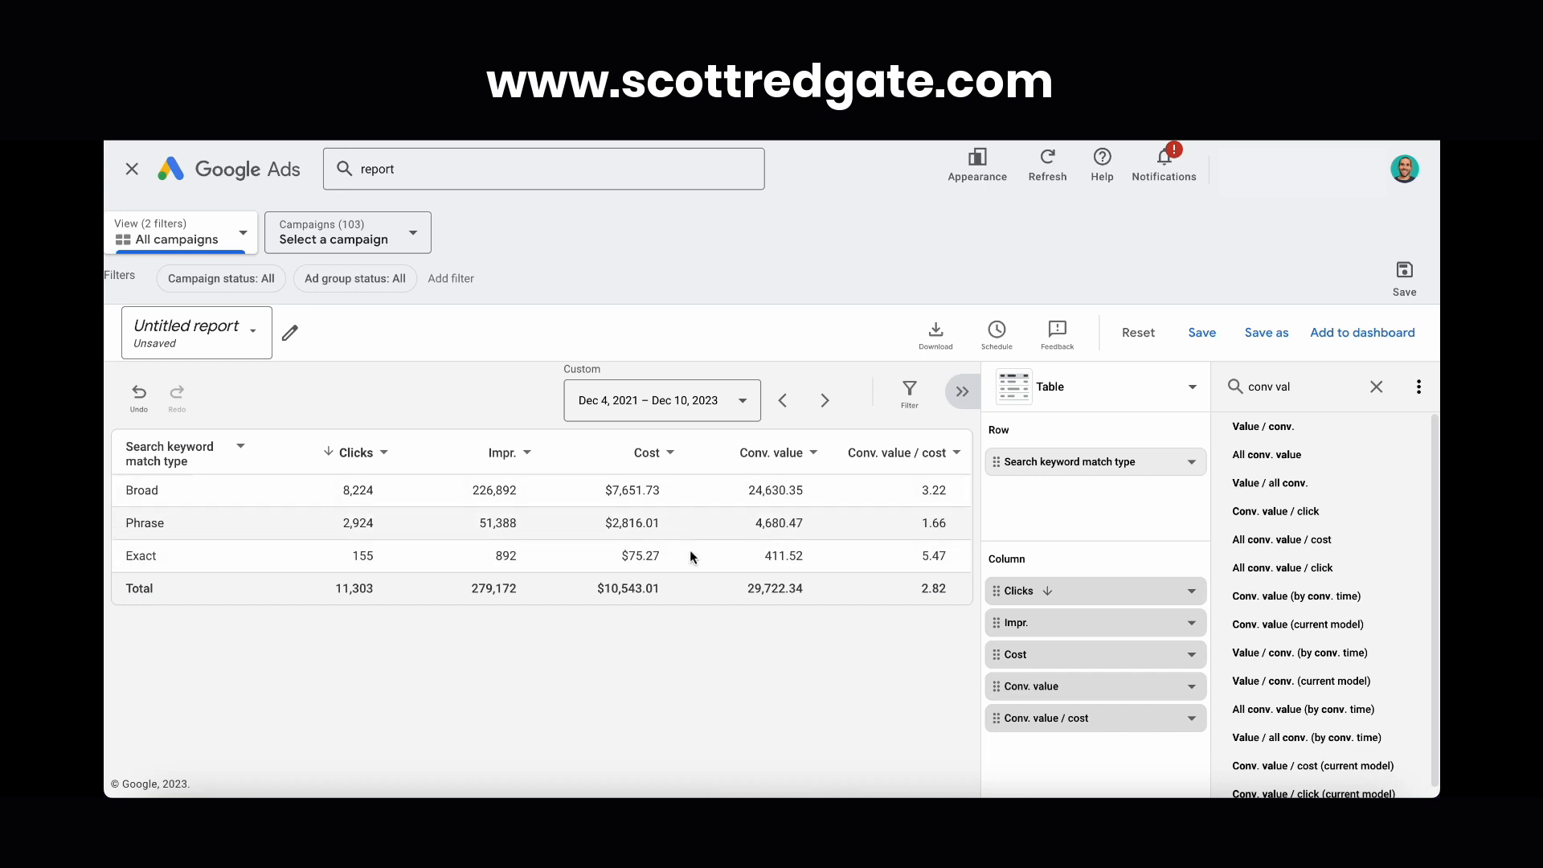
mouse_move(754, 545)
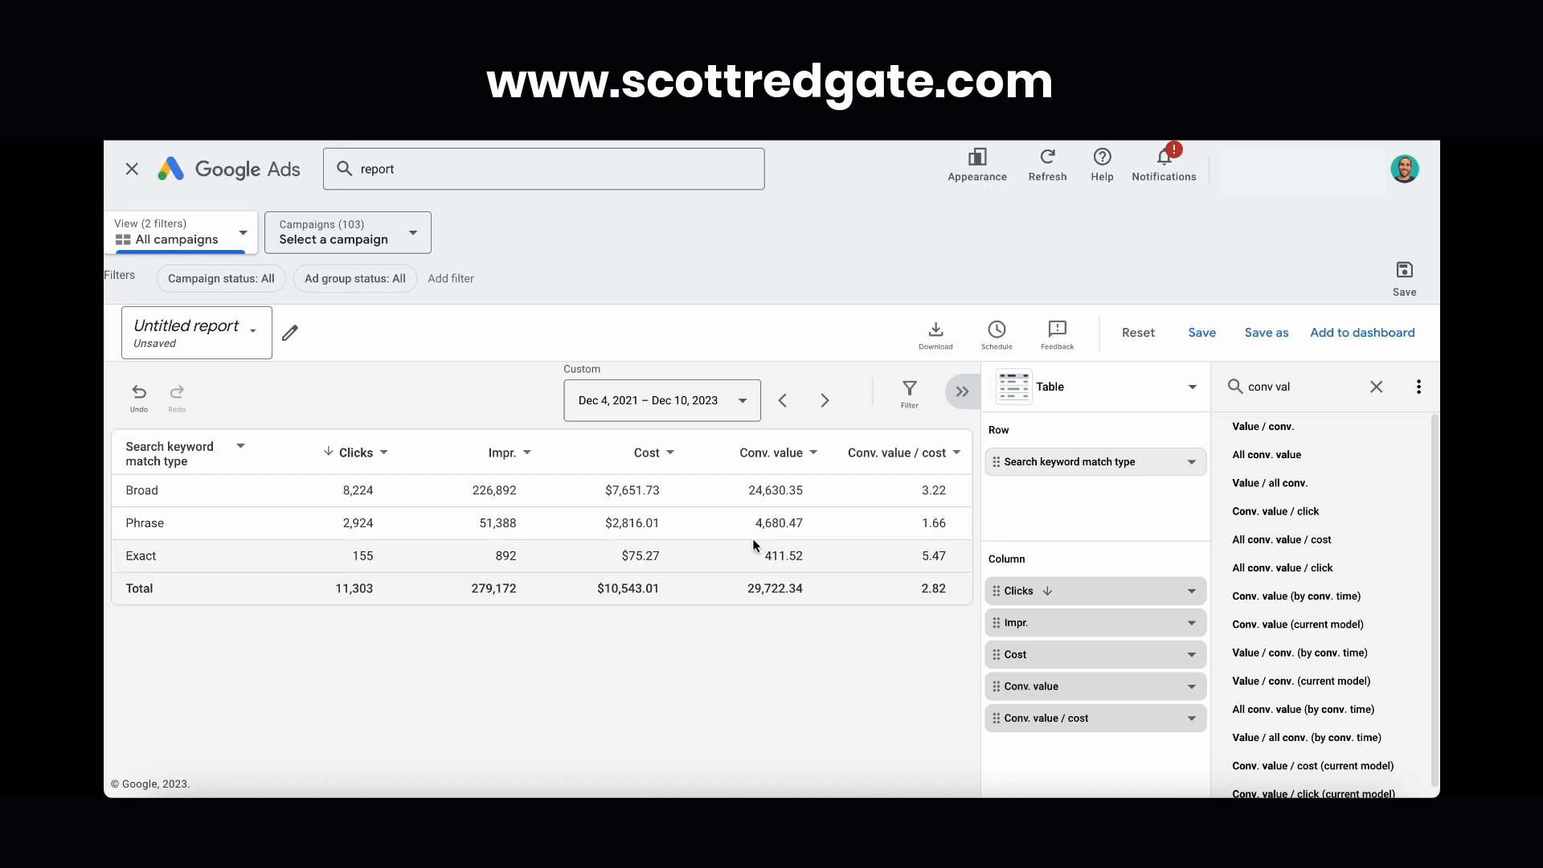
mouse_move(709, 544)
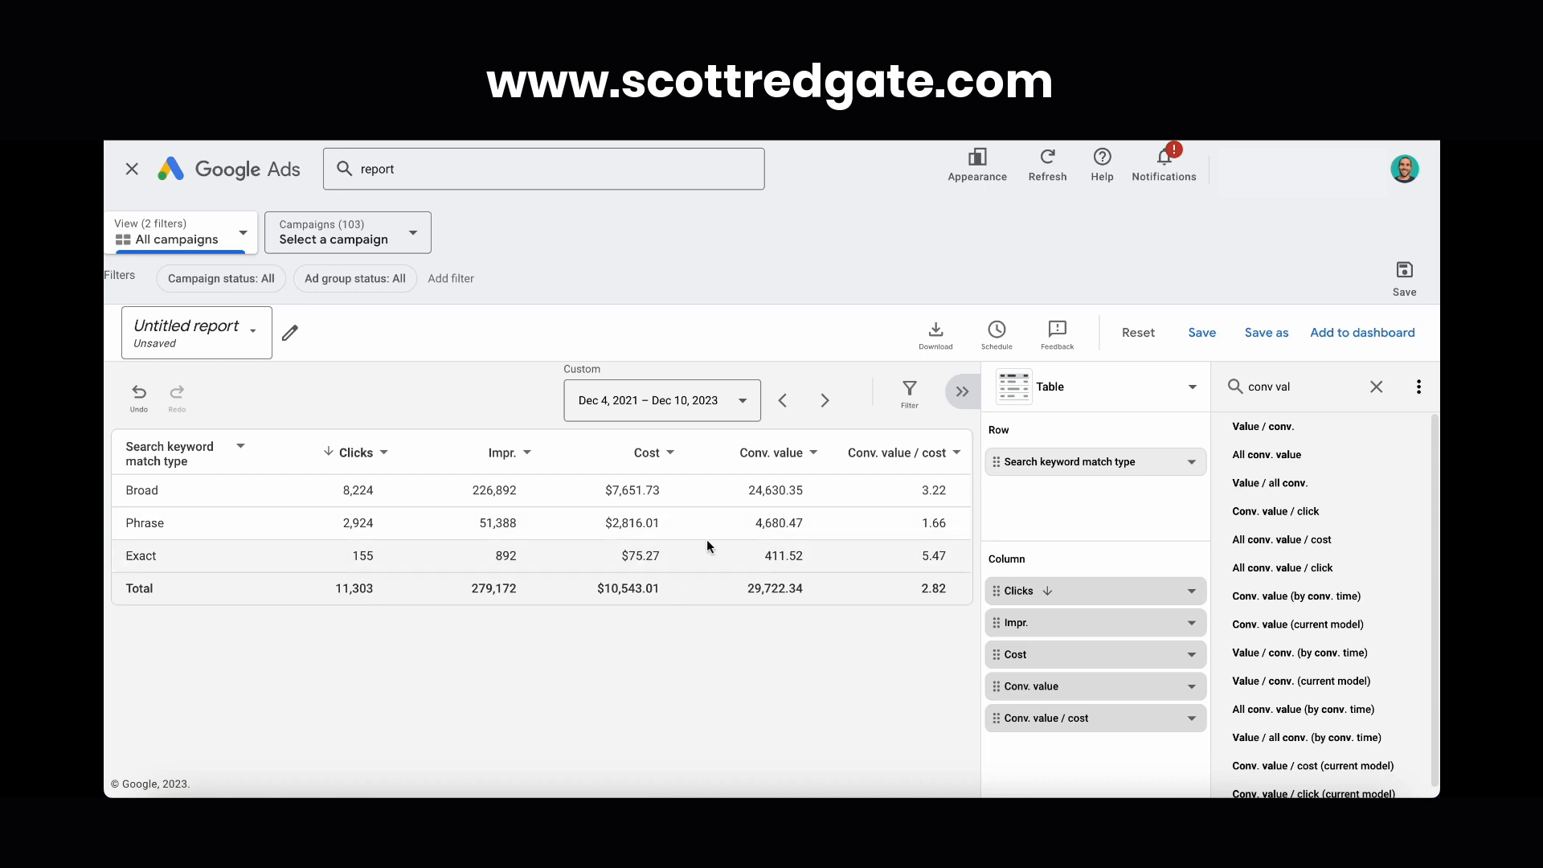
mouse_move(720, 541)
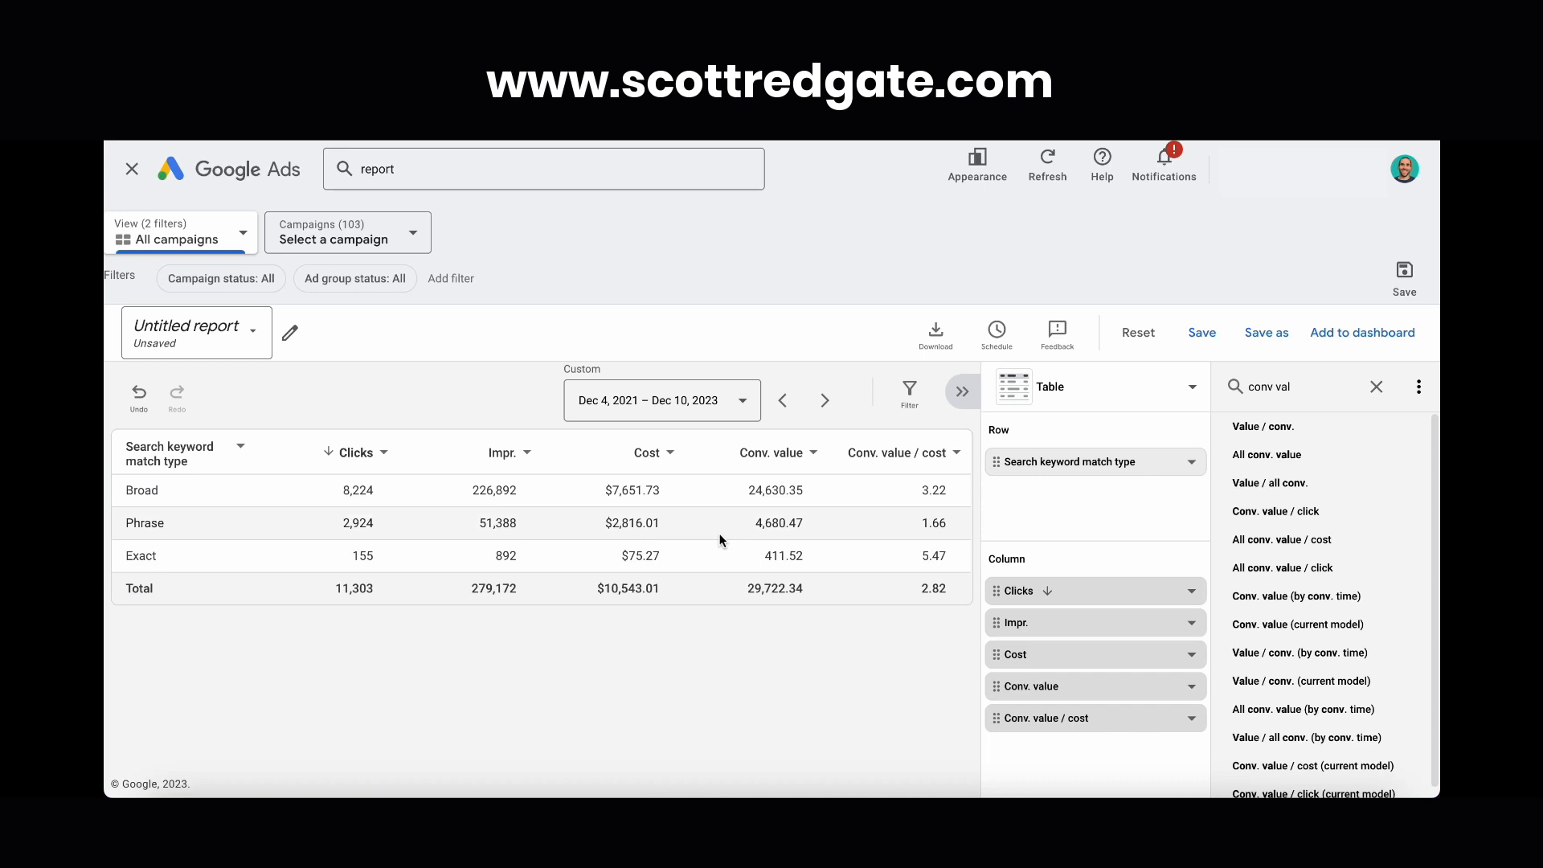
mouse_move(848, 529)
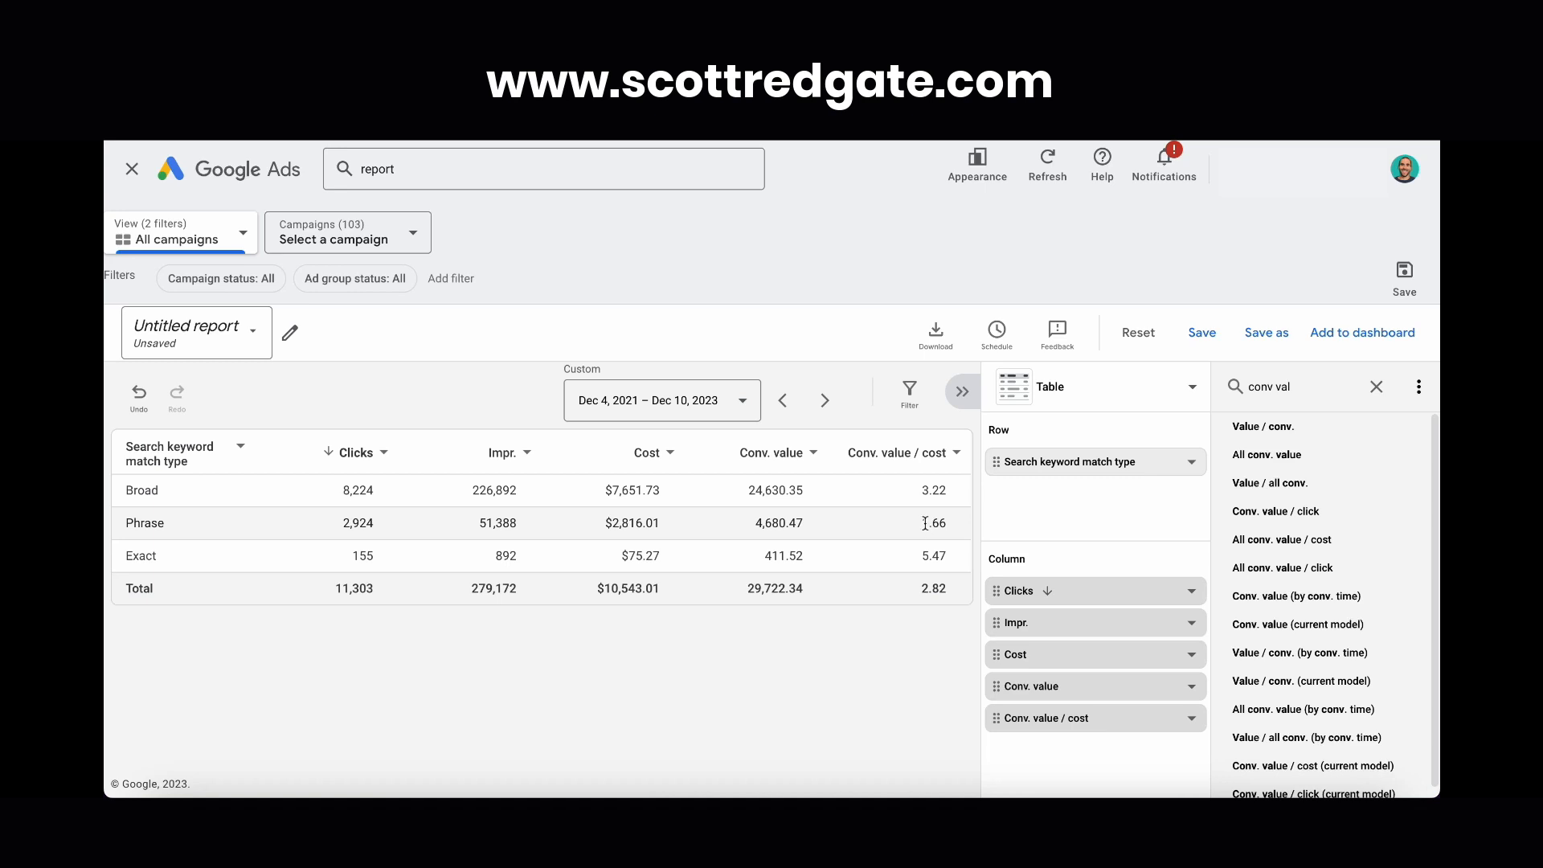
mouse_move(882, 522)
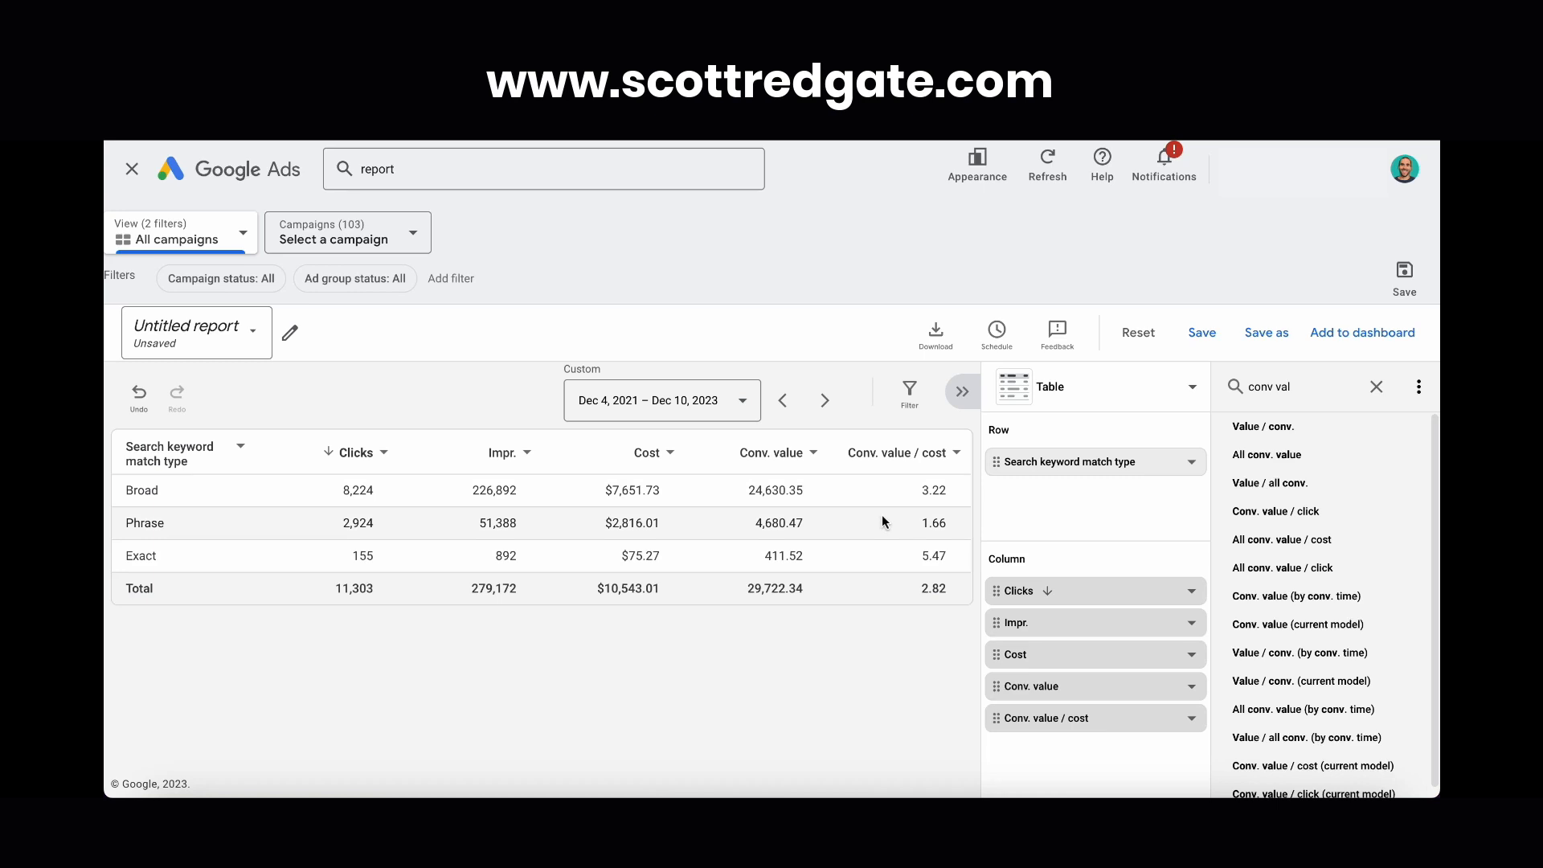
mouse_move(909, 525)
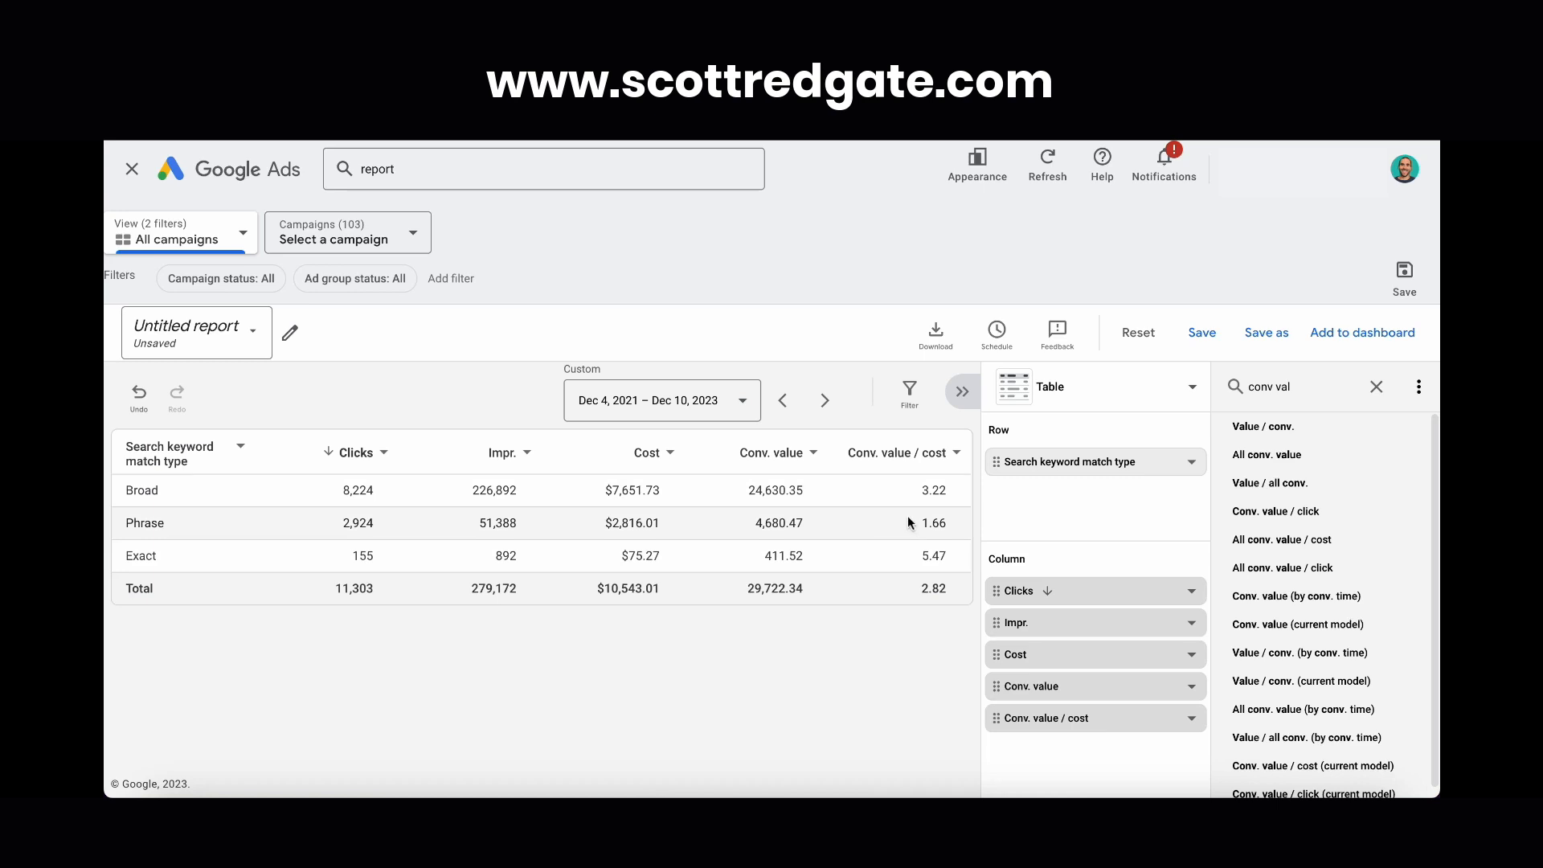
mouse_move(773, 536)
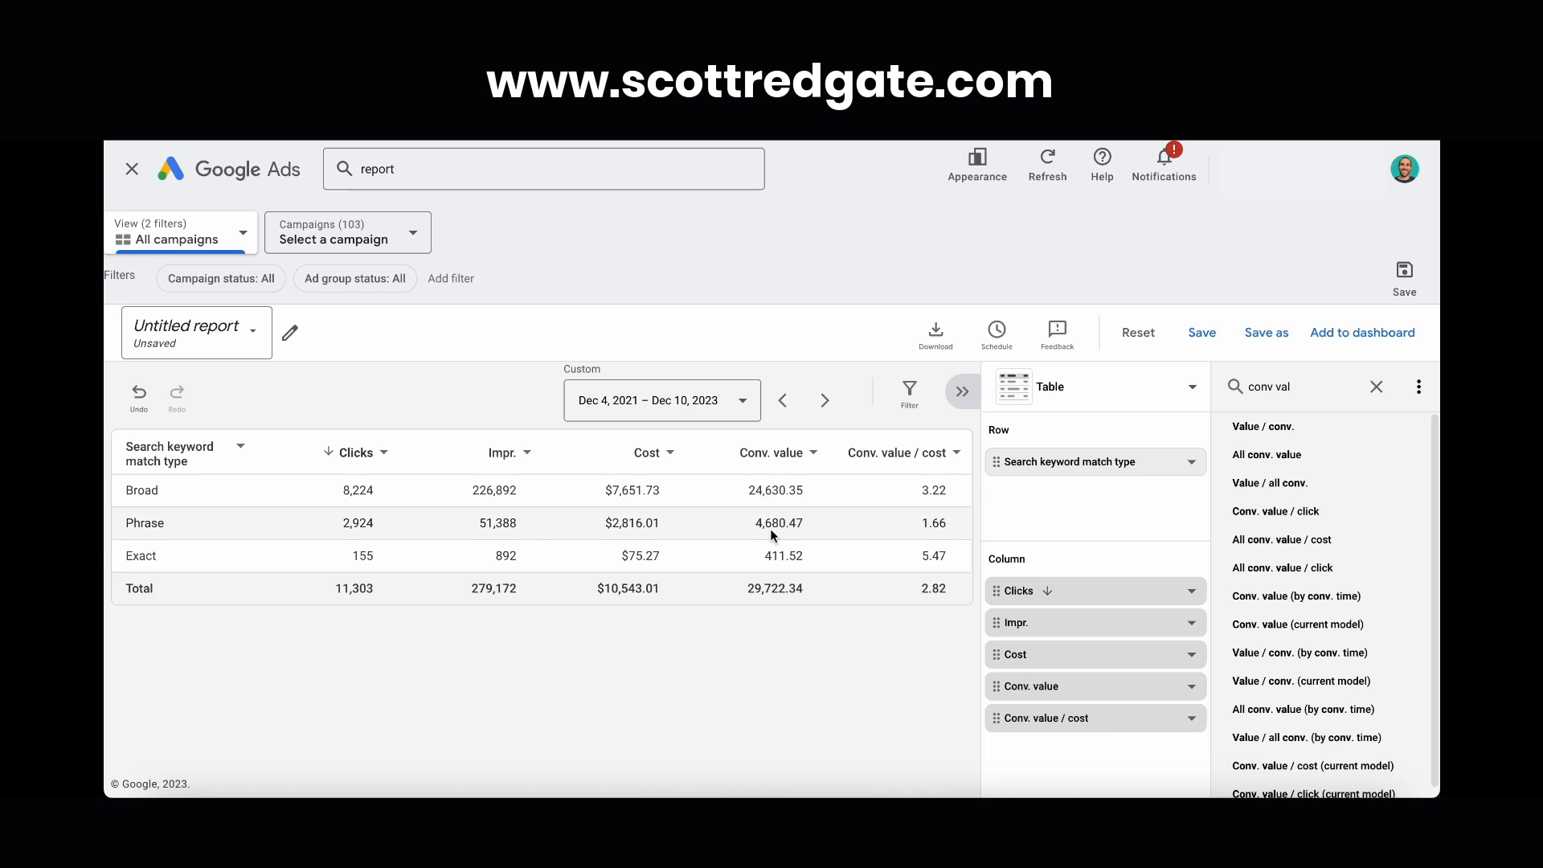
mouse_move(786, 521)
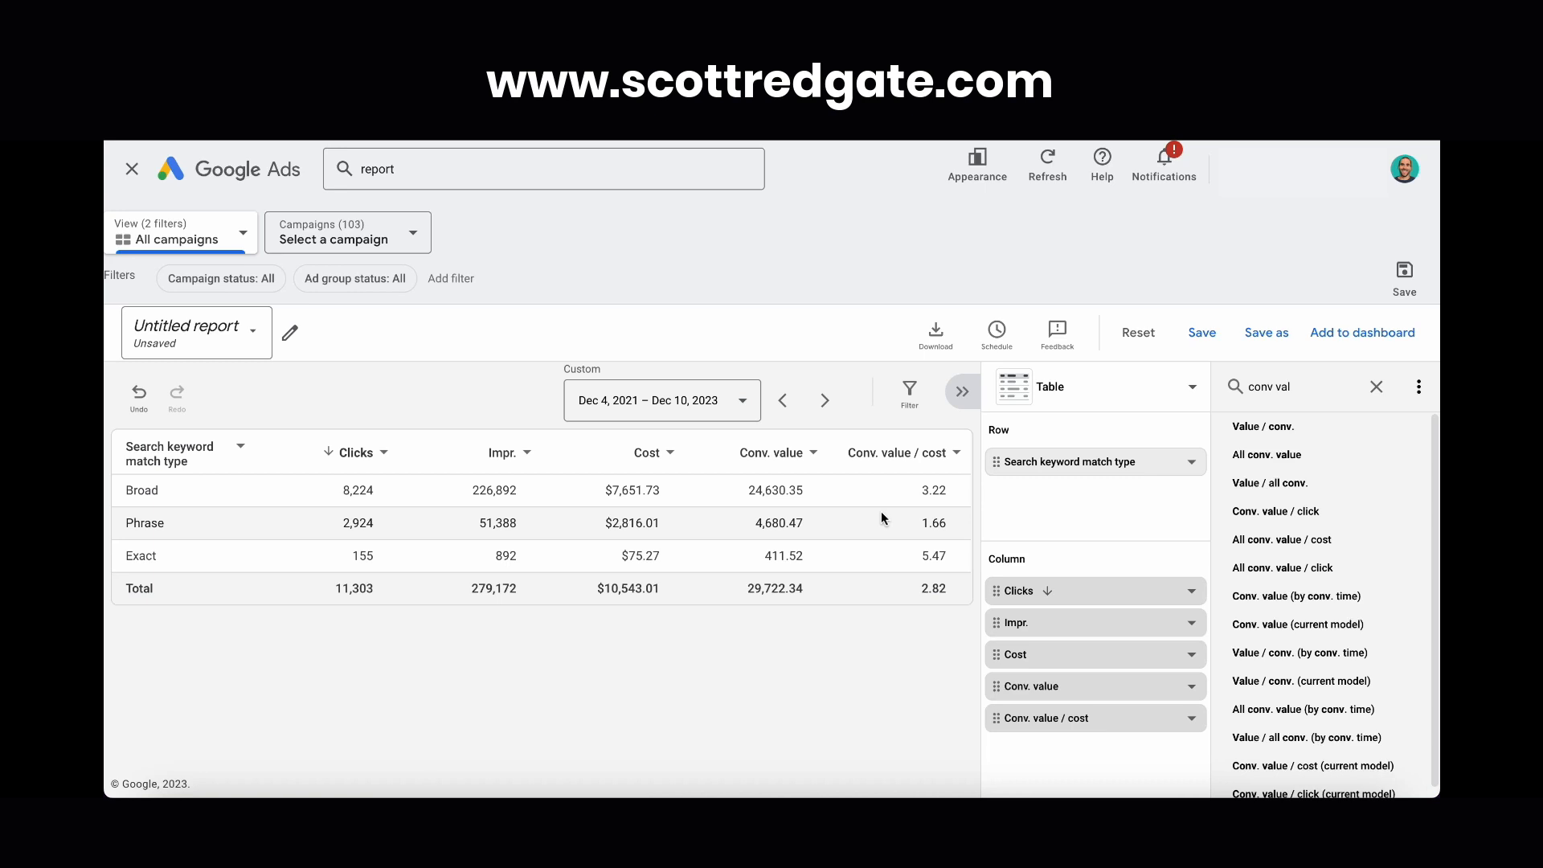
mouse_move(870, 513)
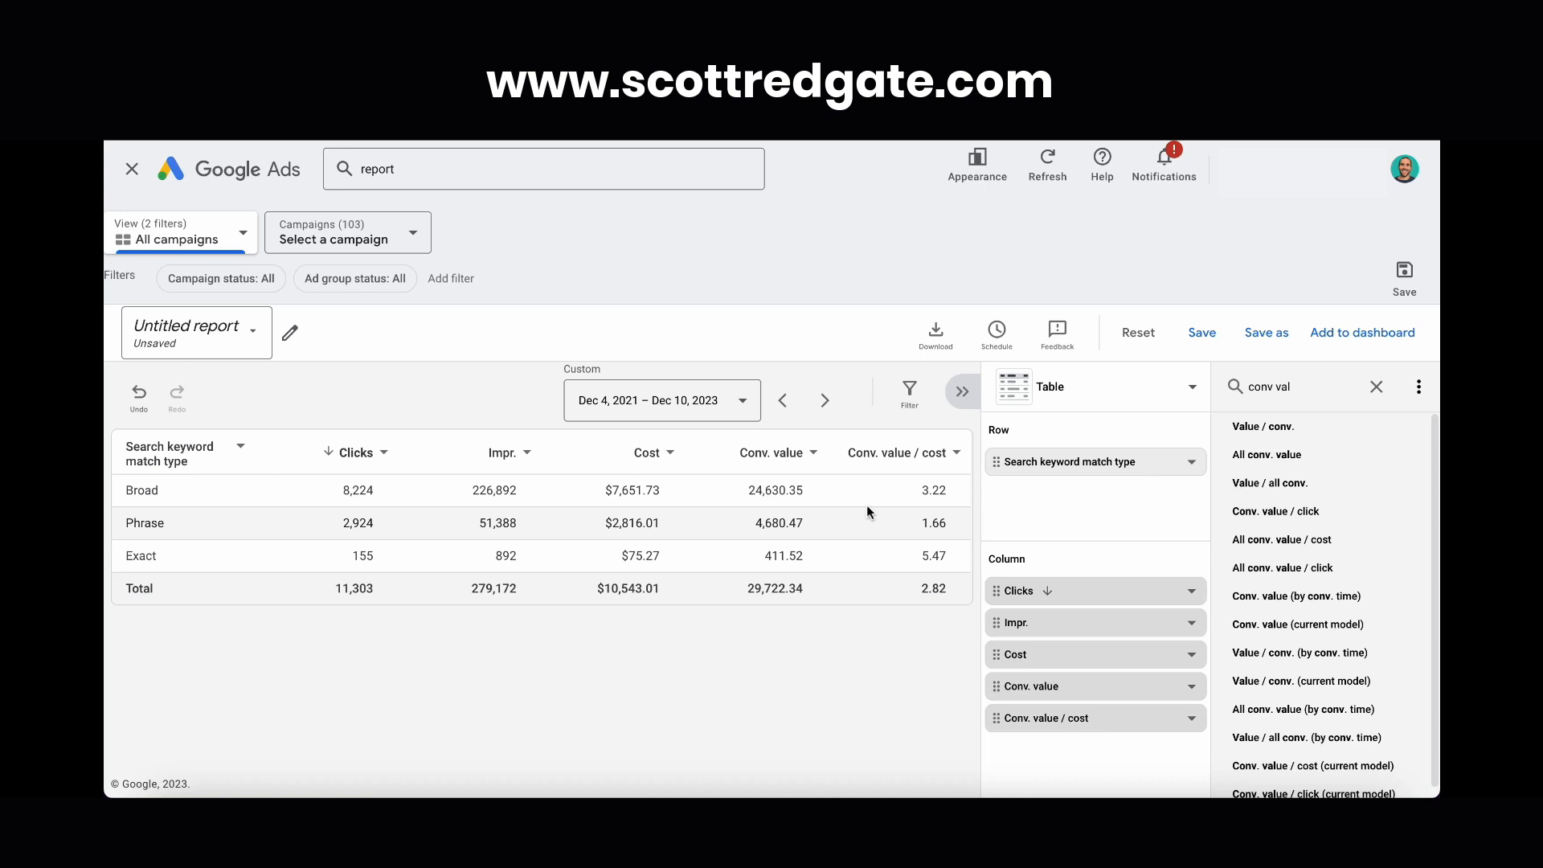
mouse_move(704, 481)
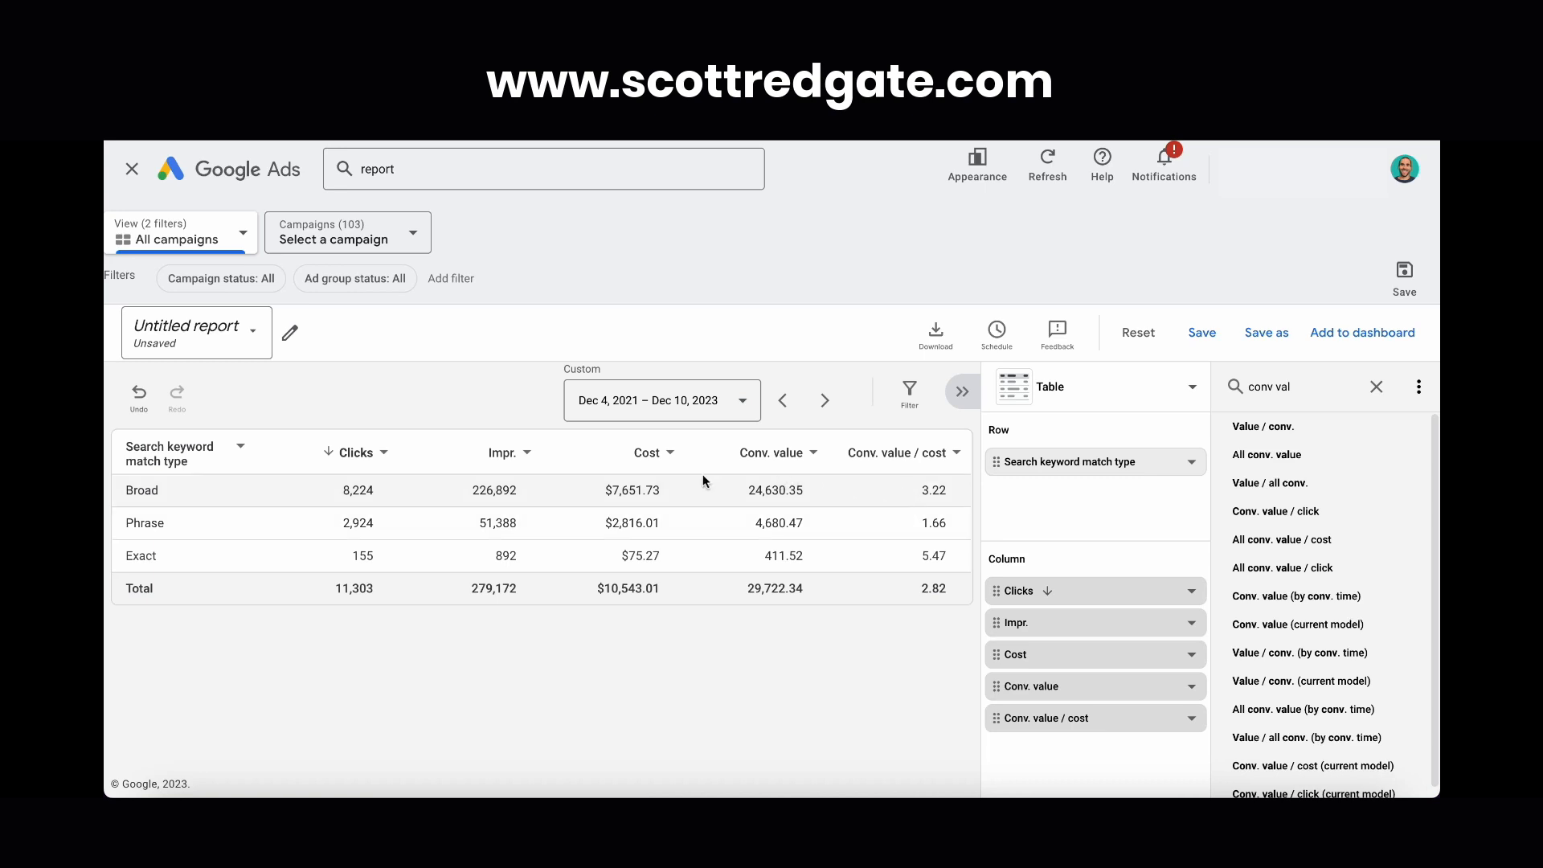
mouse_move(417, 474)
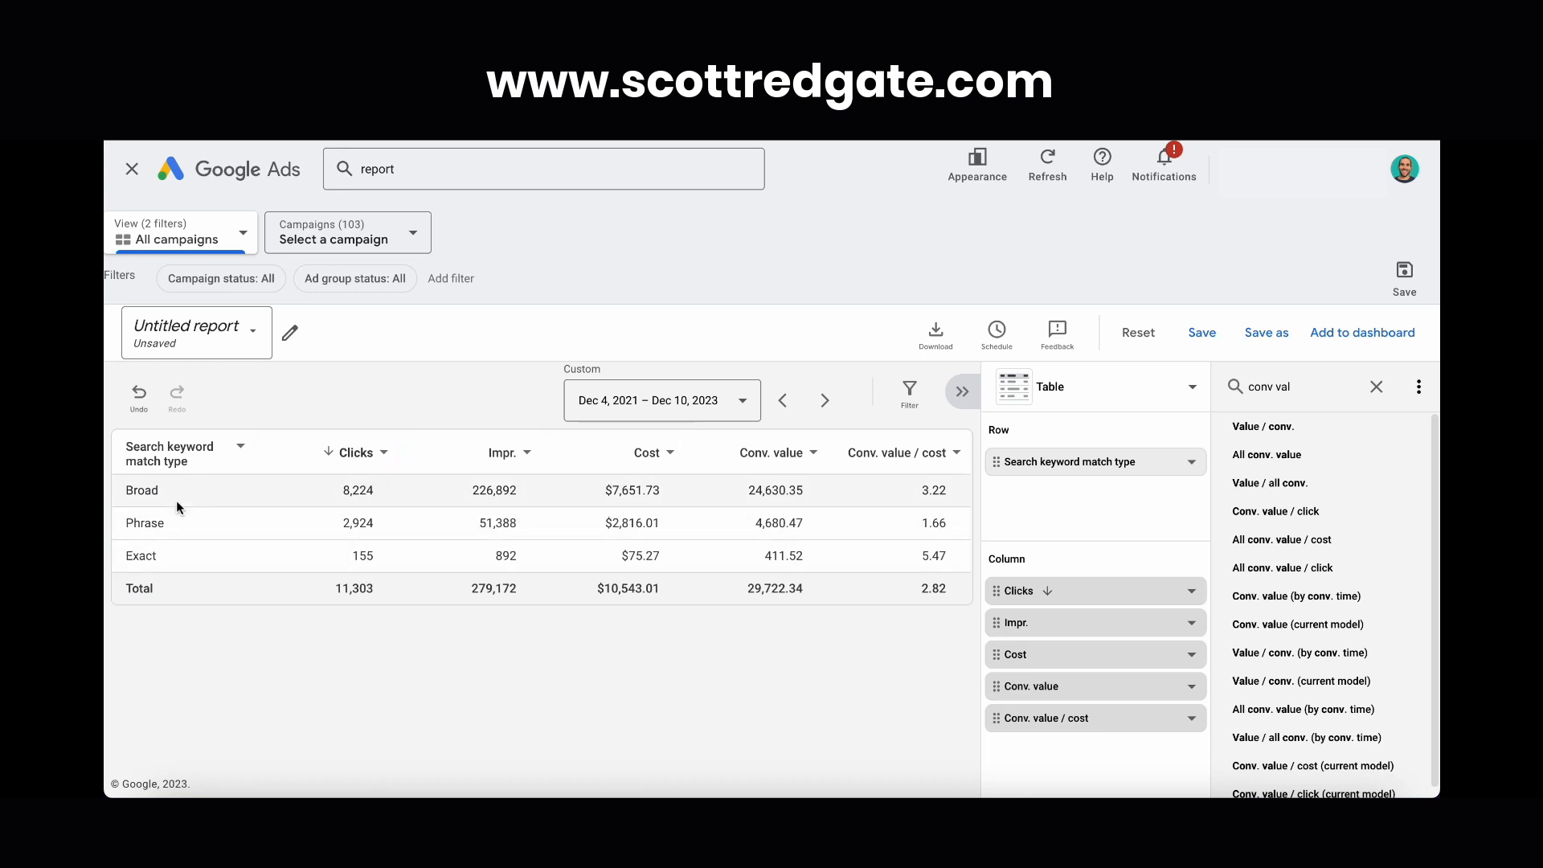
mouse_move(181, 507)
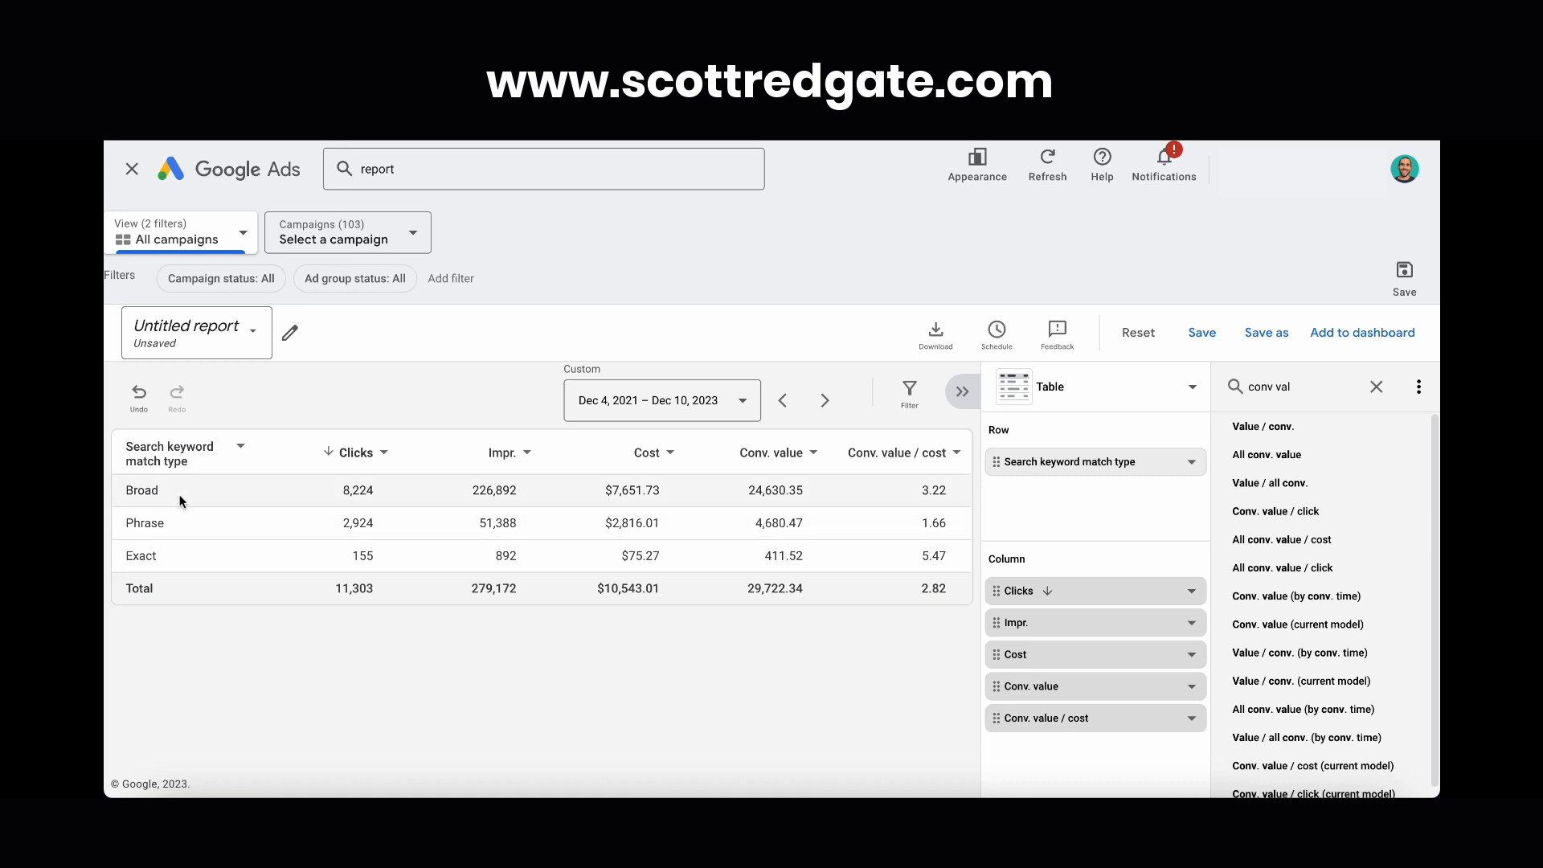
mouse_move(168, 530)
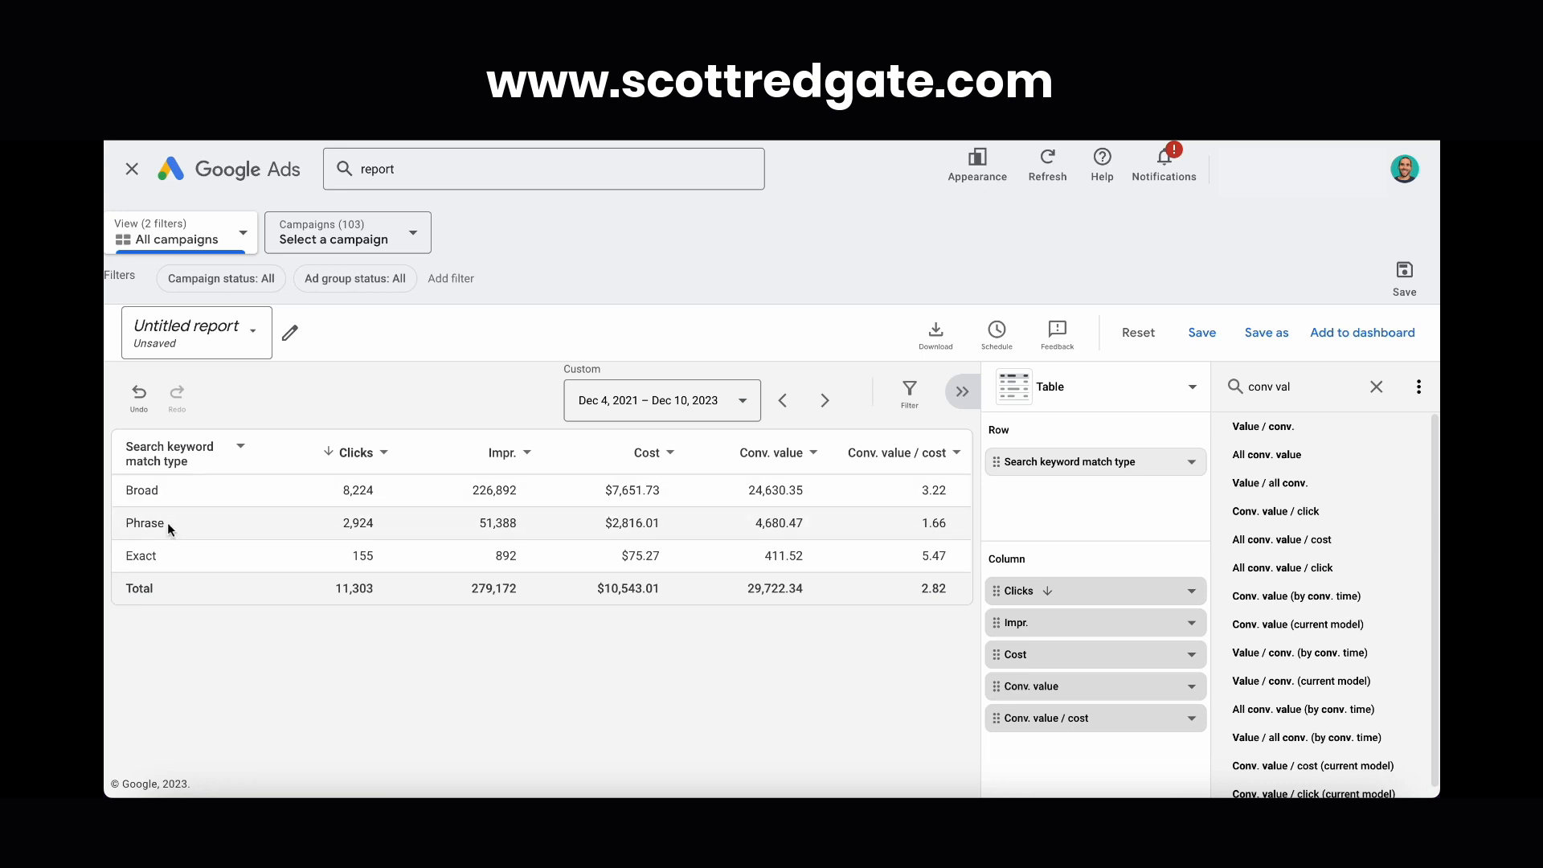
mouse_move(261, 510)
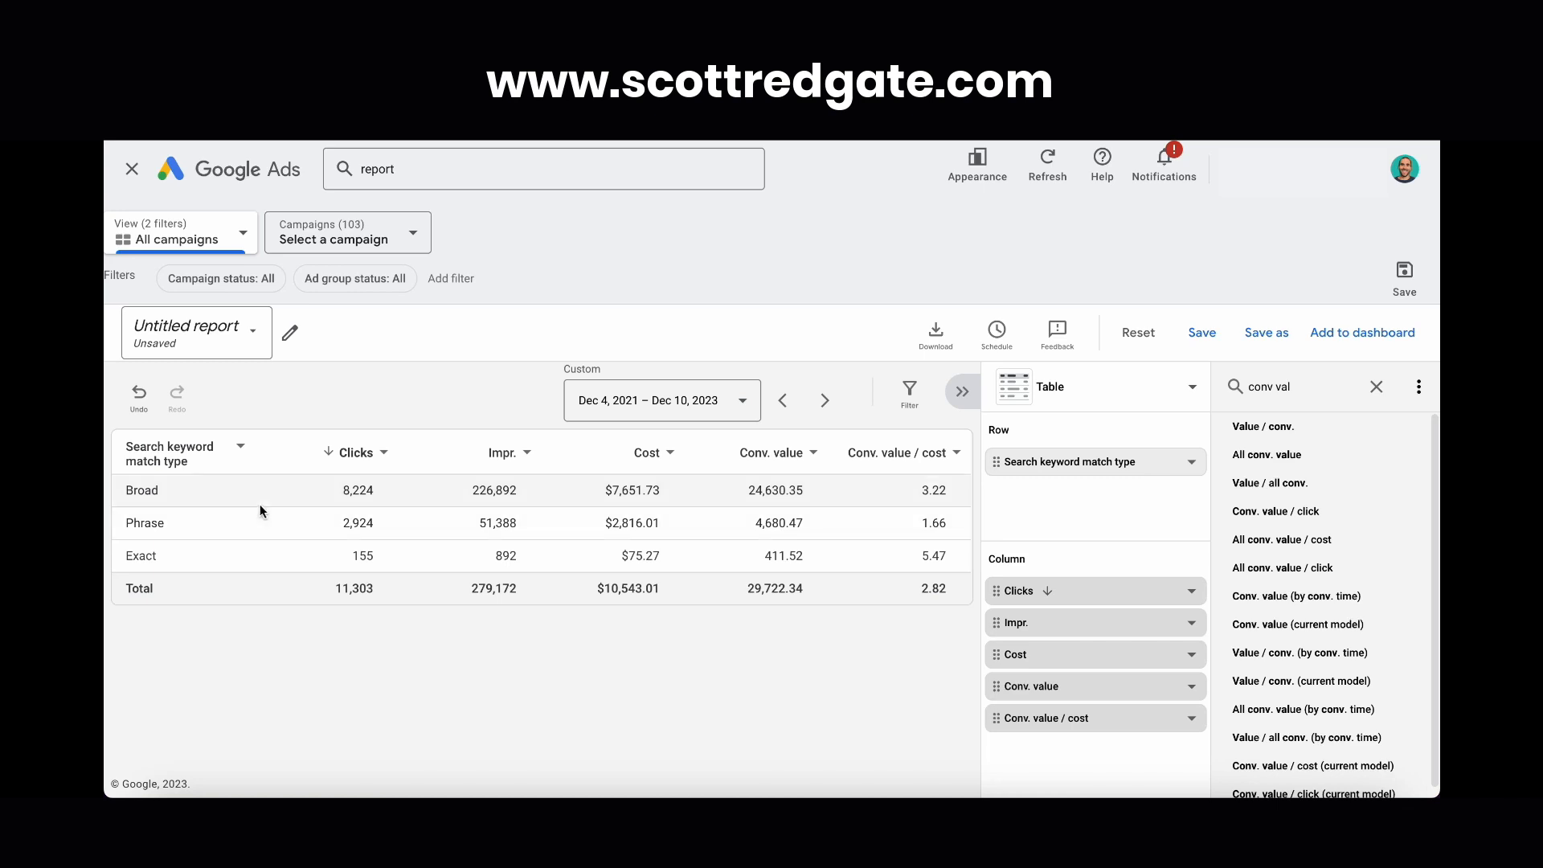
mouse_move(246, 532)
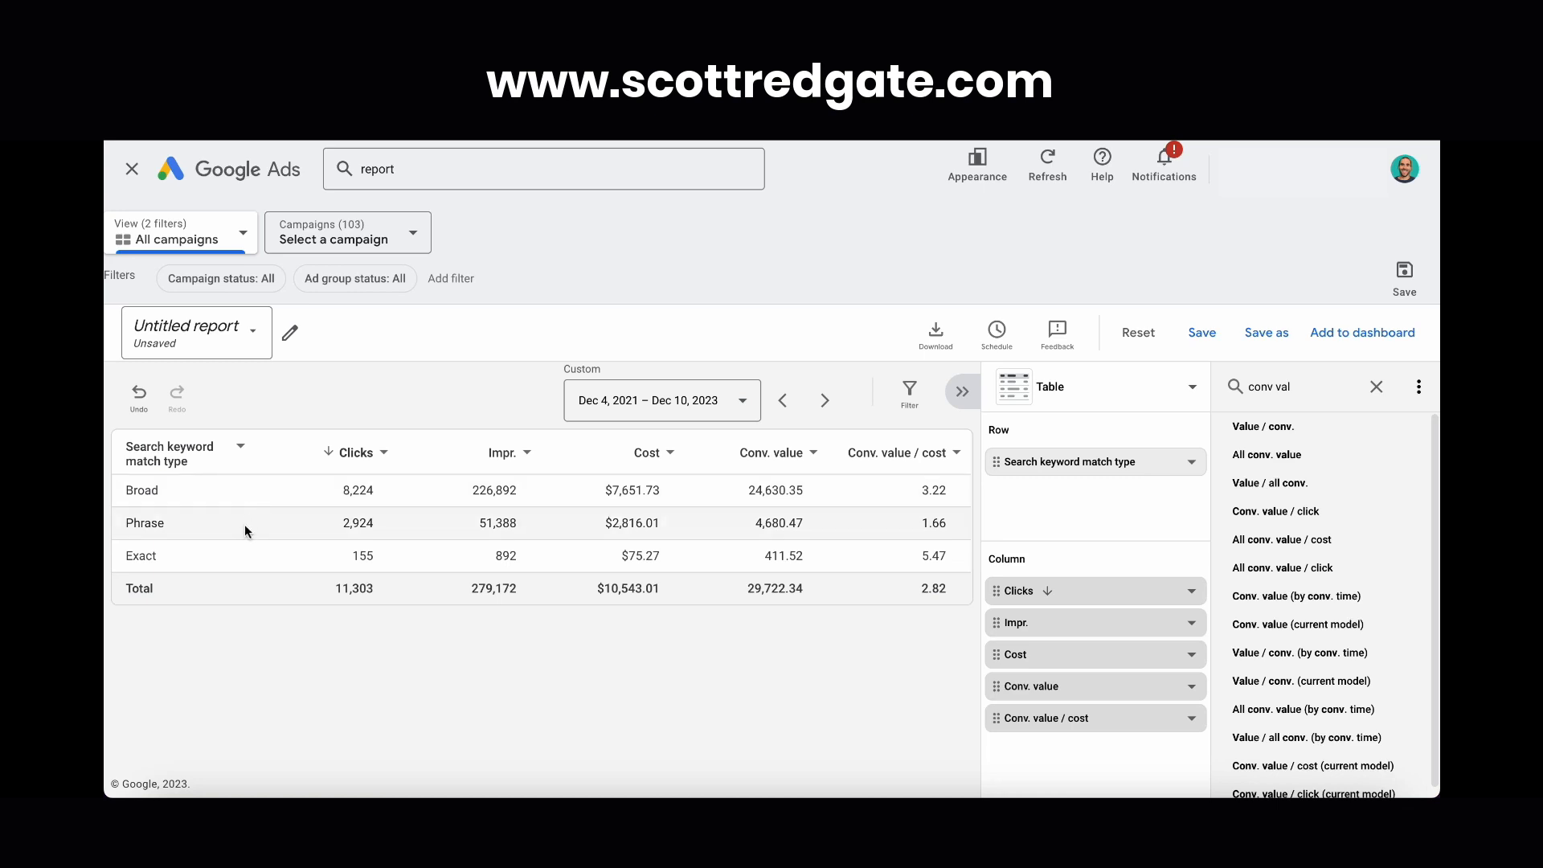
mouse_move(219, 521)
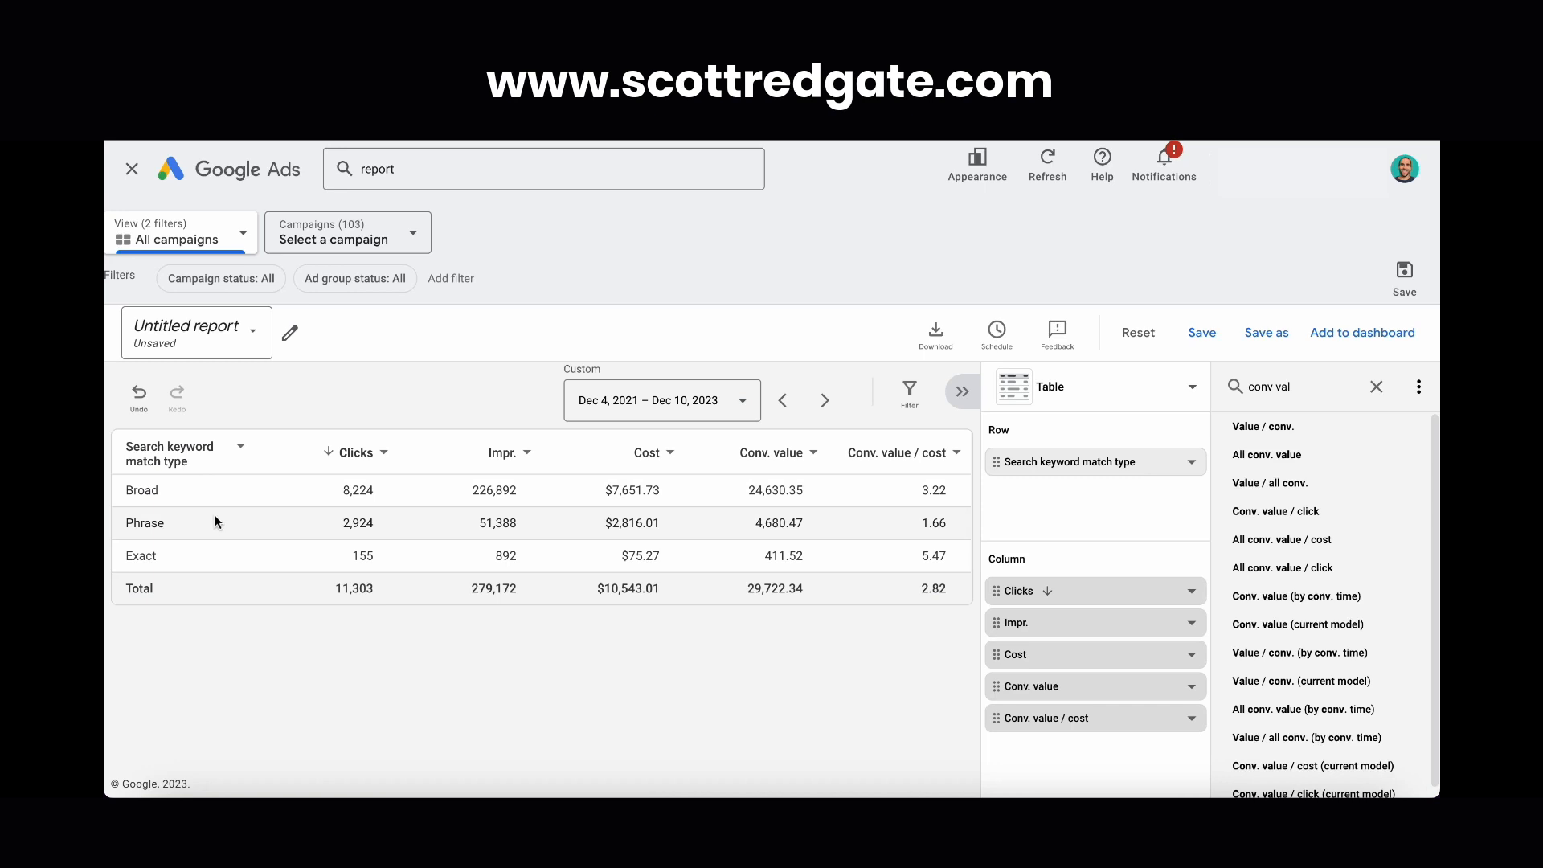
mouse_move(211, 519)
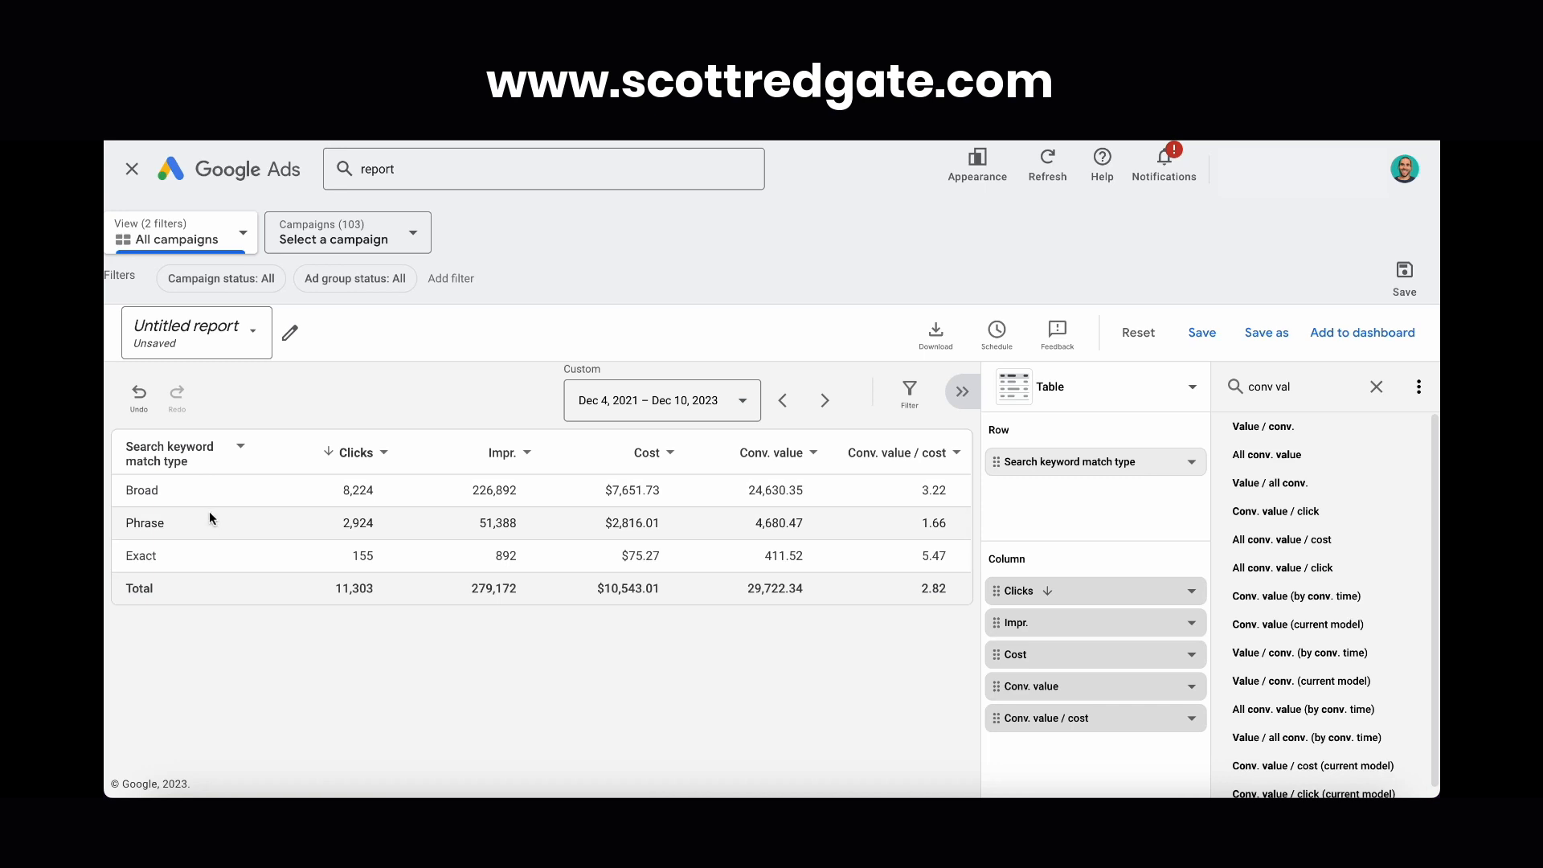
mouse_move(391, 451)
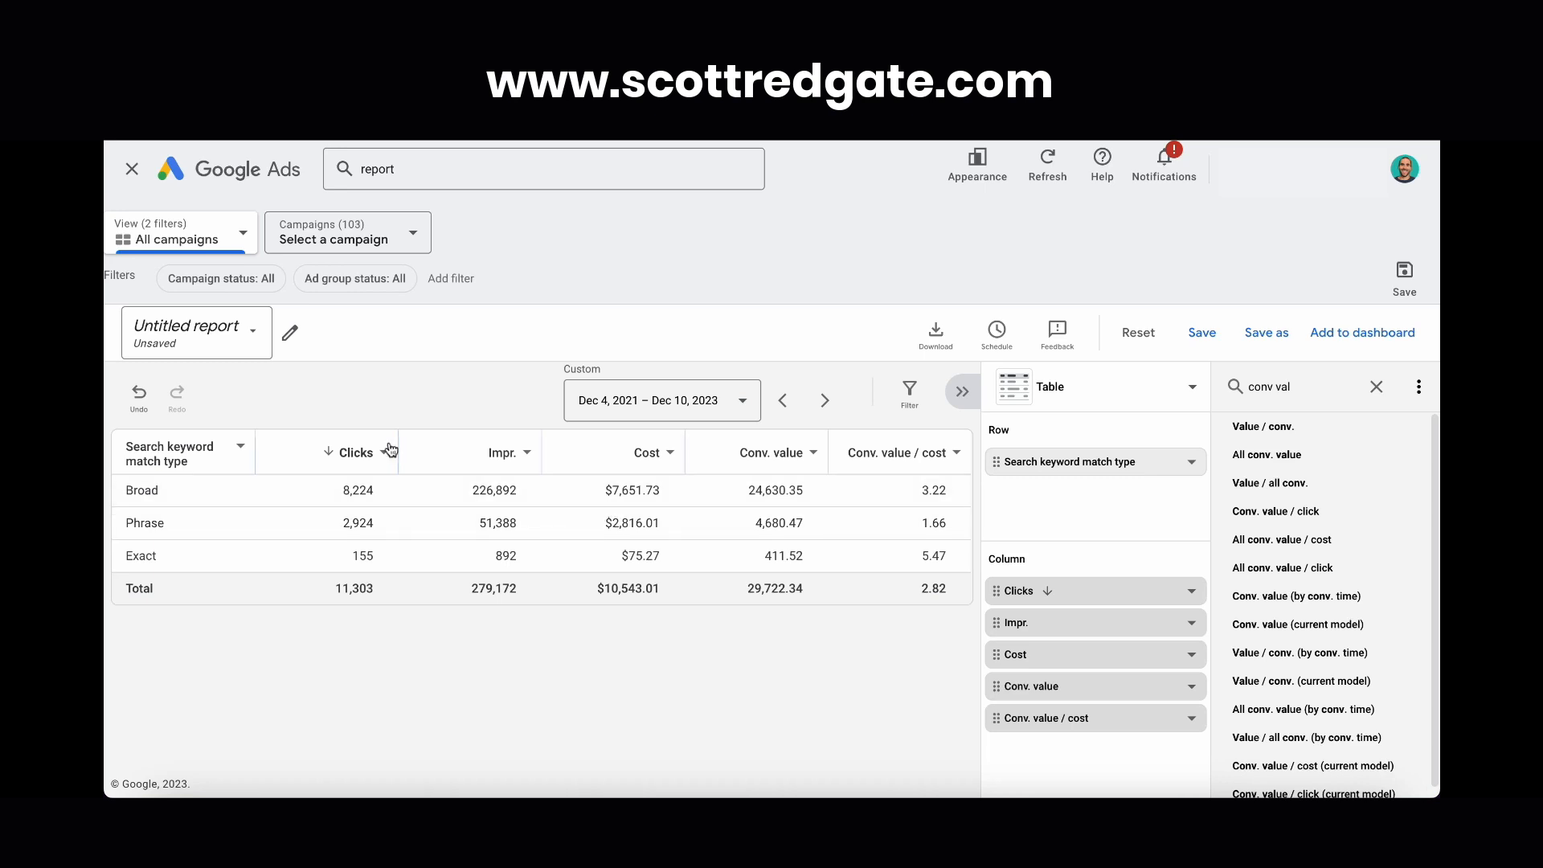
mouse_move(320, 346)
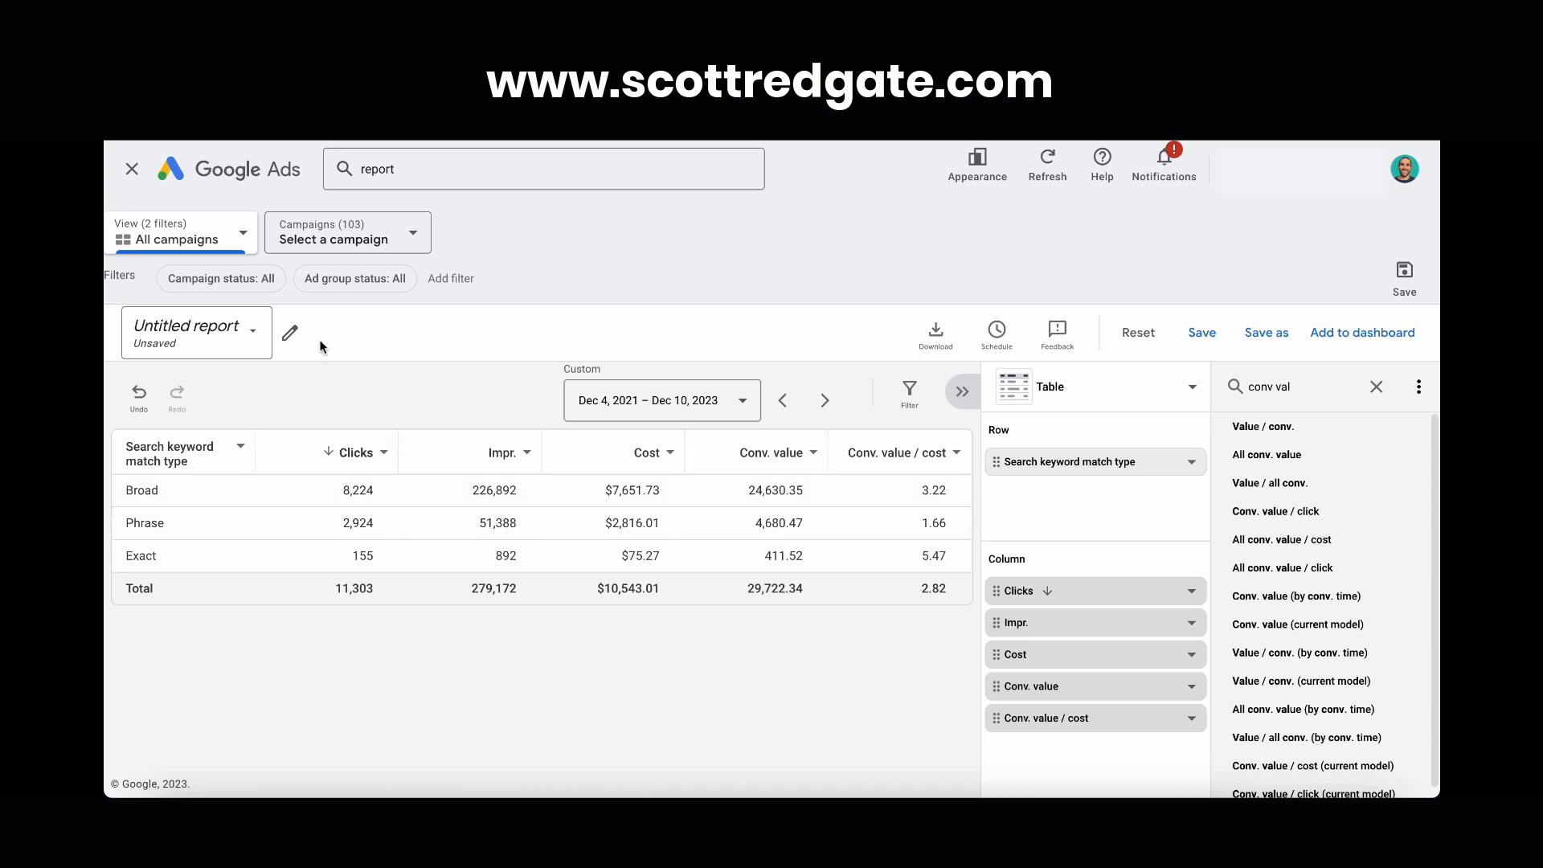
mouse_move(172, 459)
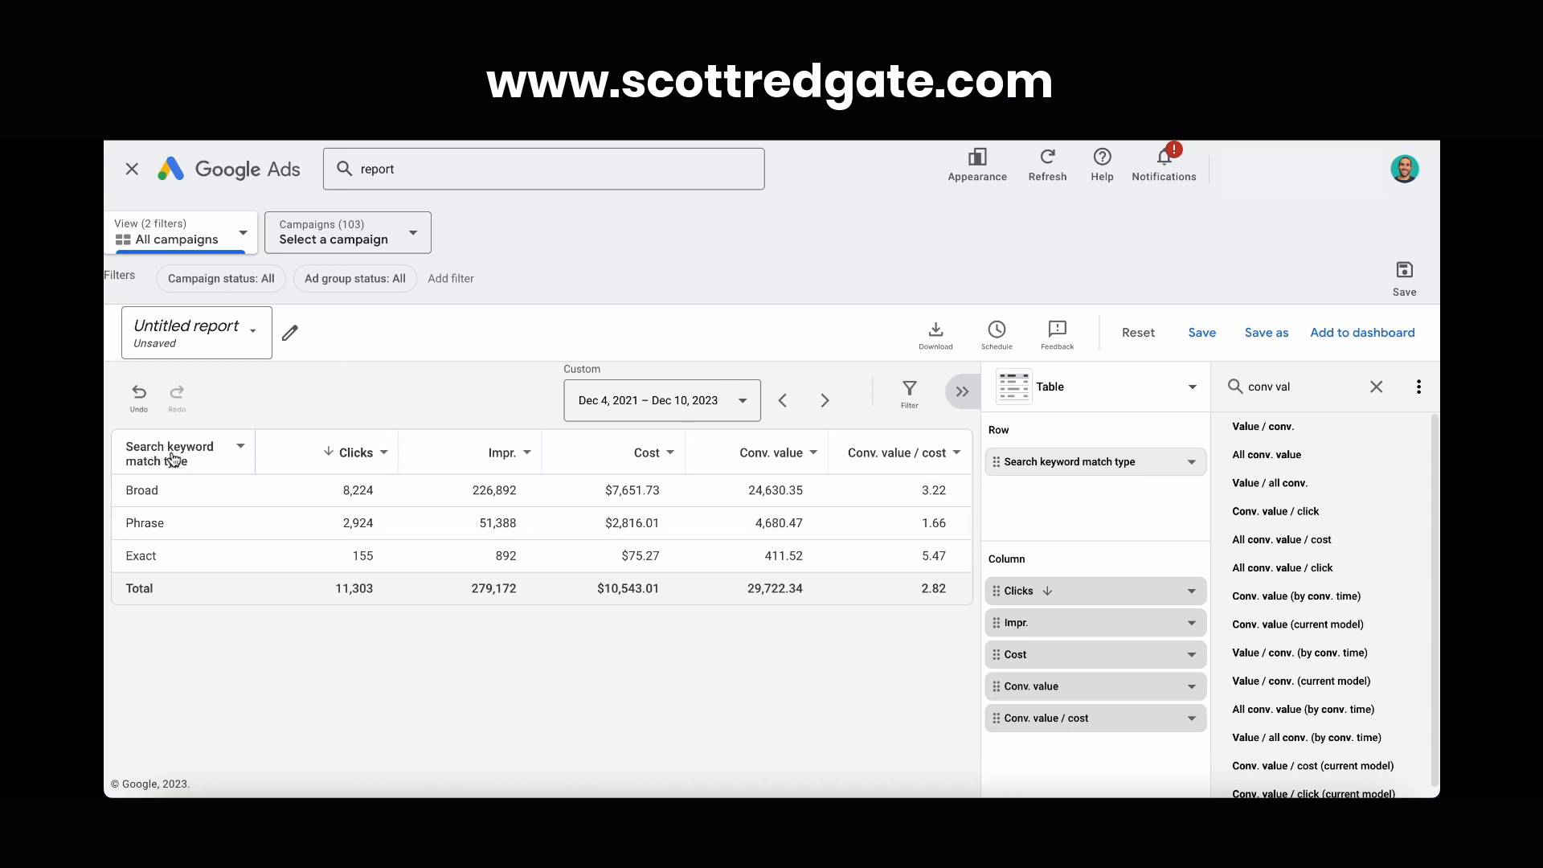
mouse_move(175, 472)
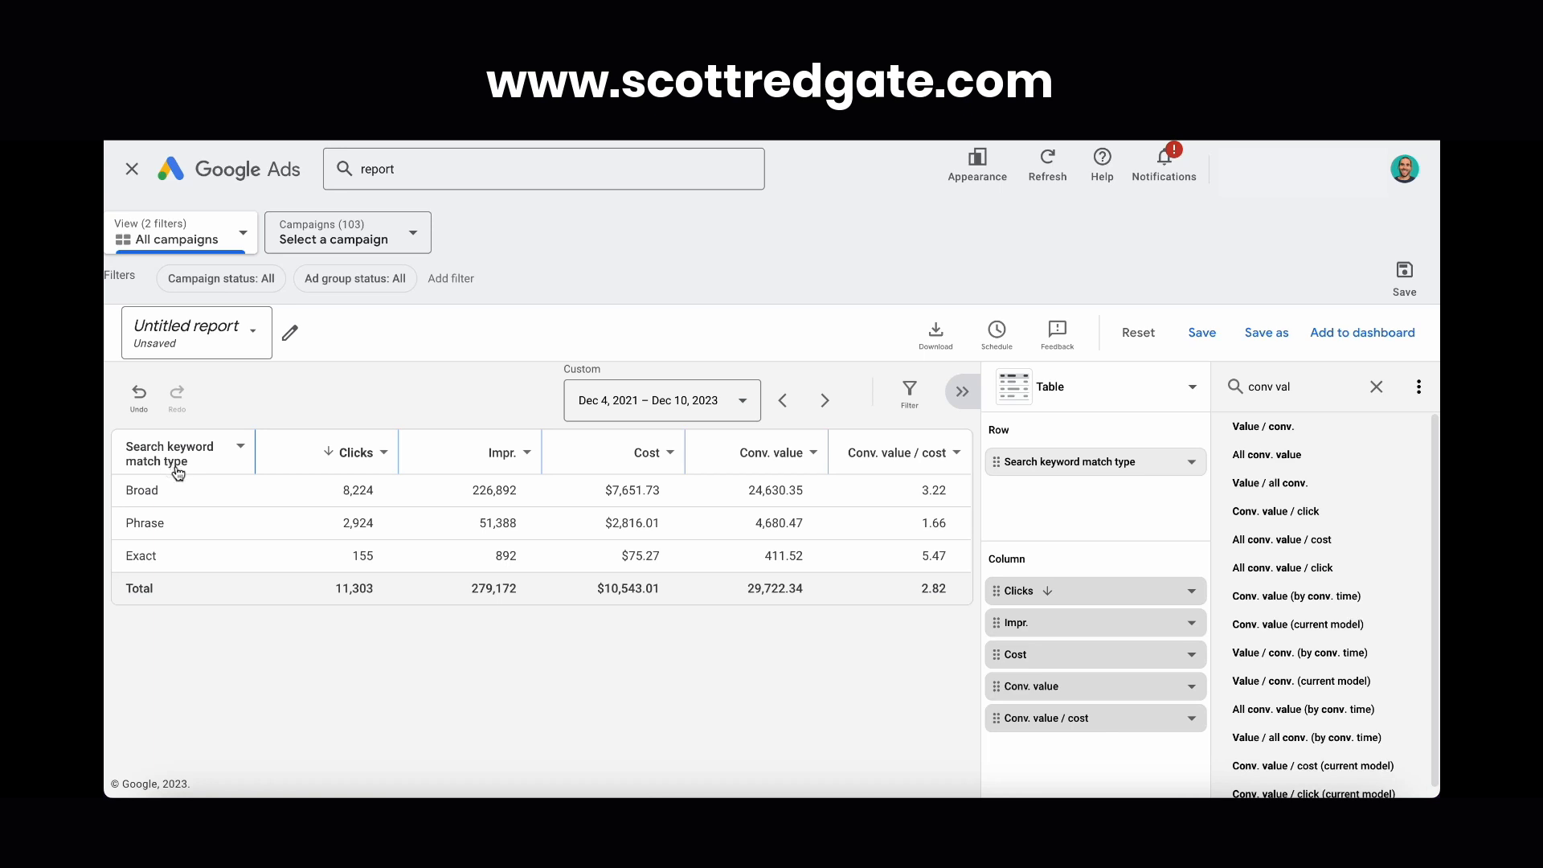
mouse_move(316, 475)
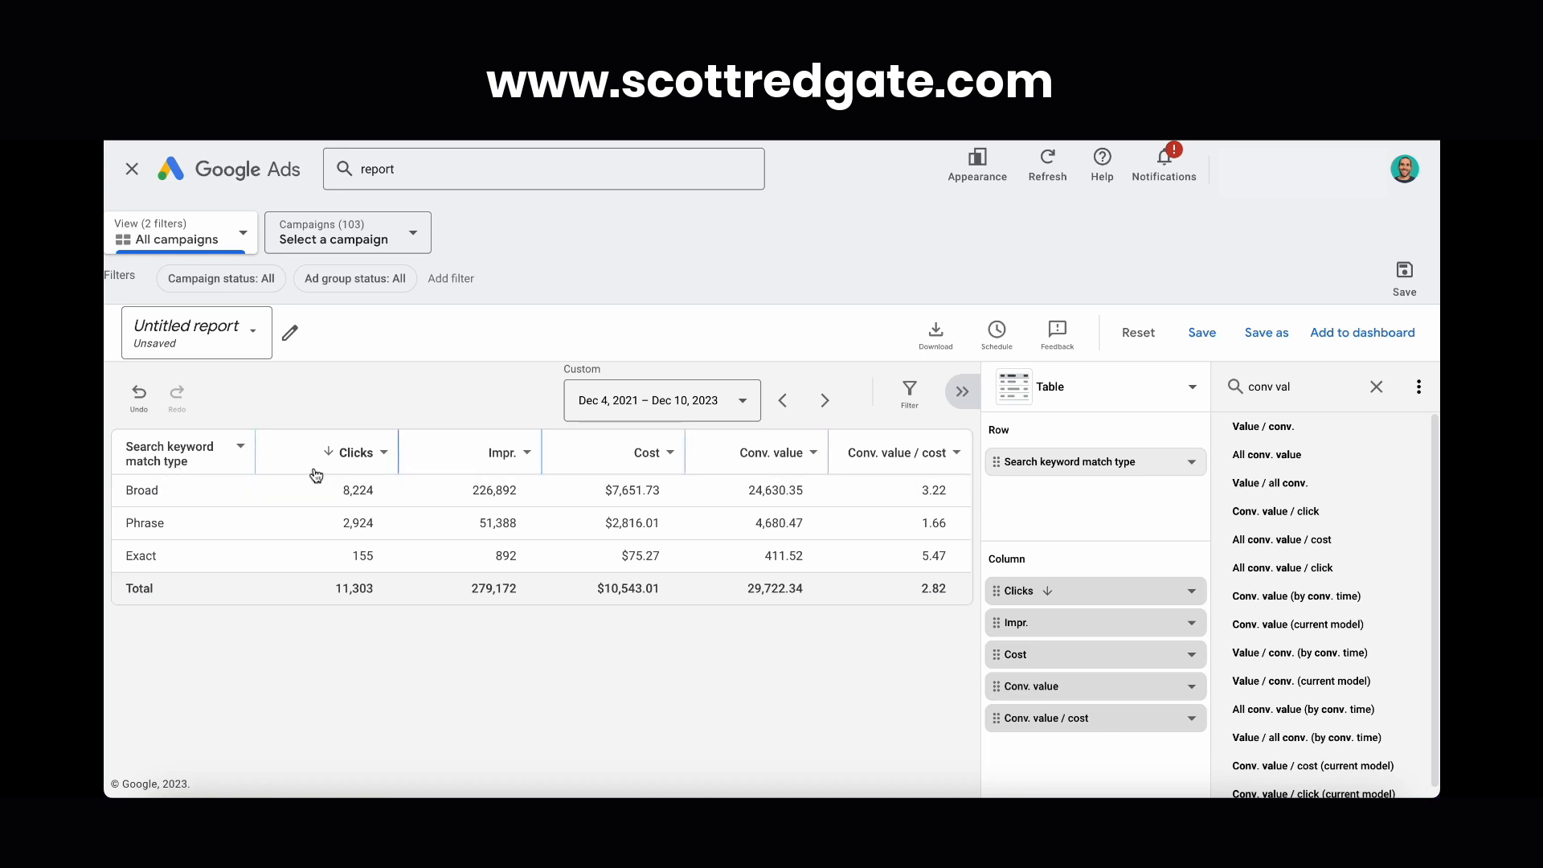
mouse_move(886, 472)
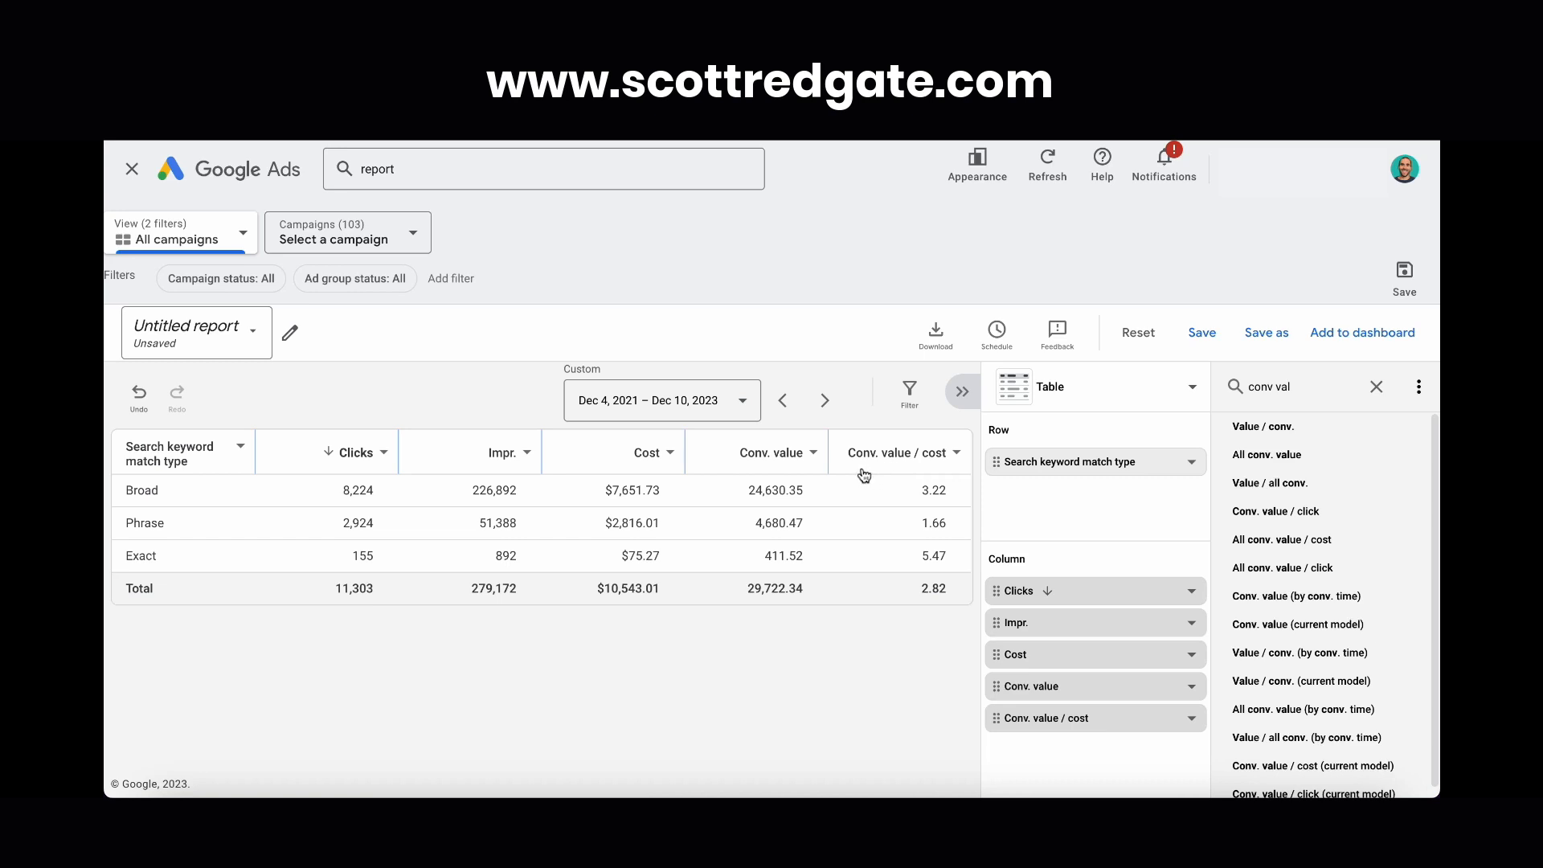
mouse_move(852, 474)
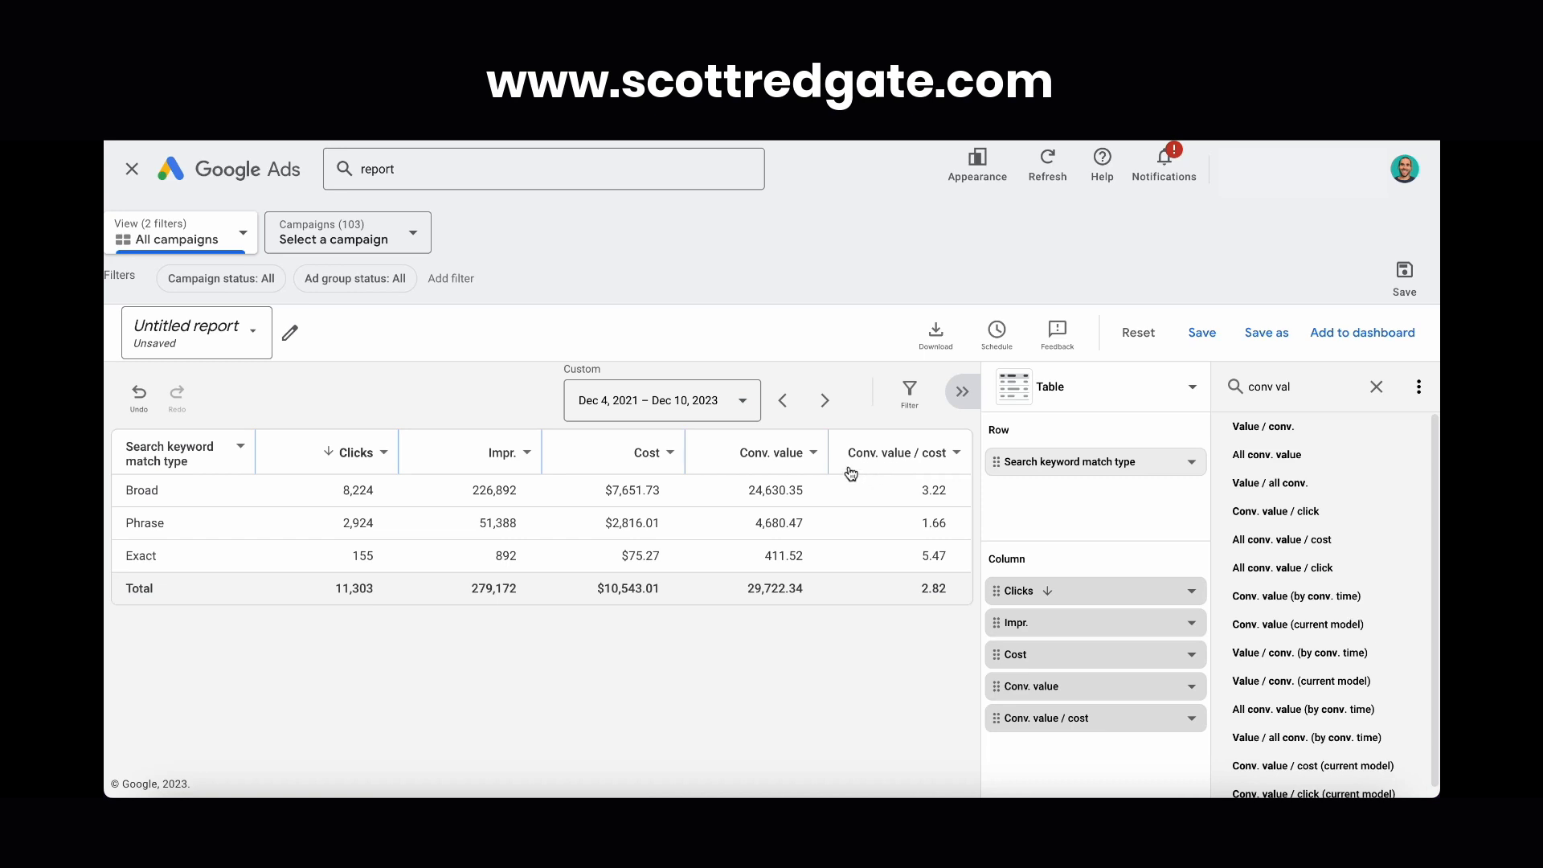